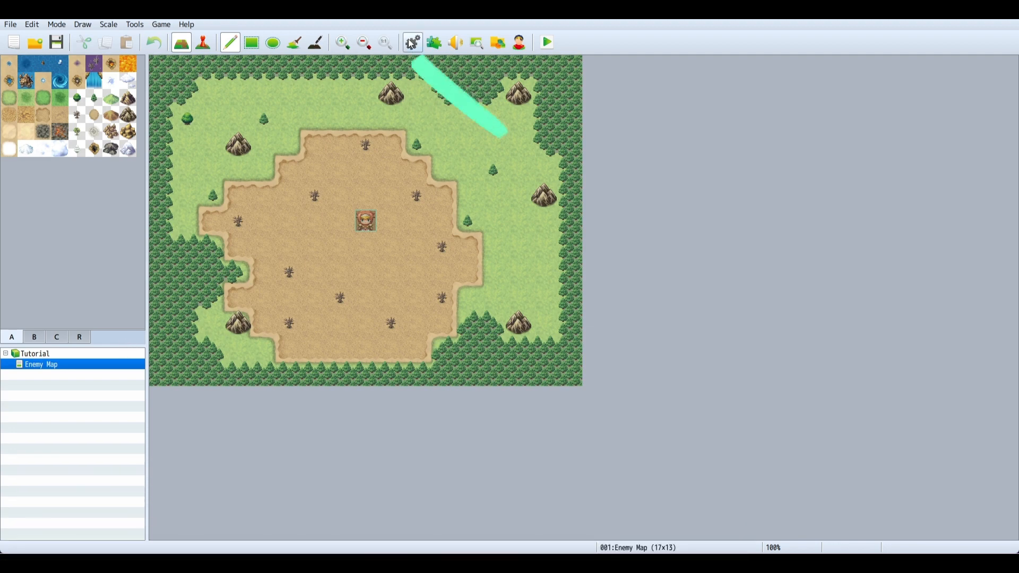
- Go to the database Enemies list, glancing at the existing Troops on the way
click(411, 43)
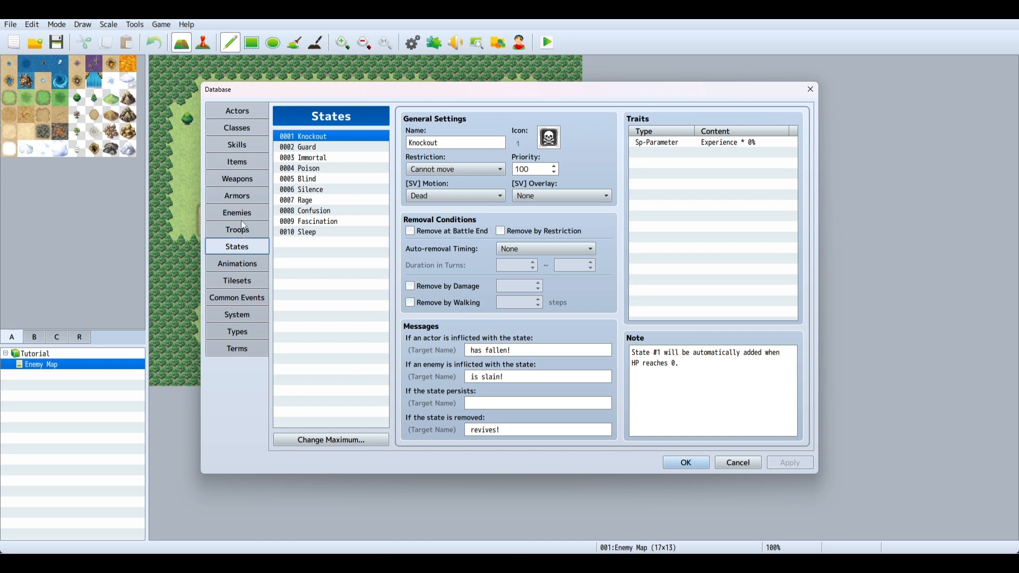
click(237, 212)
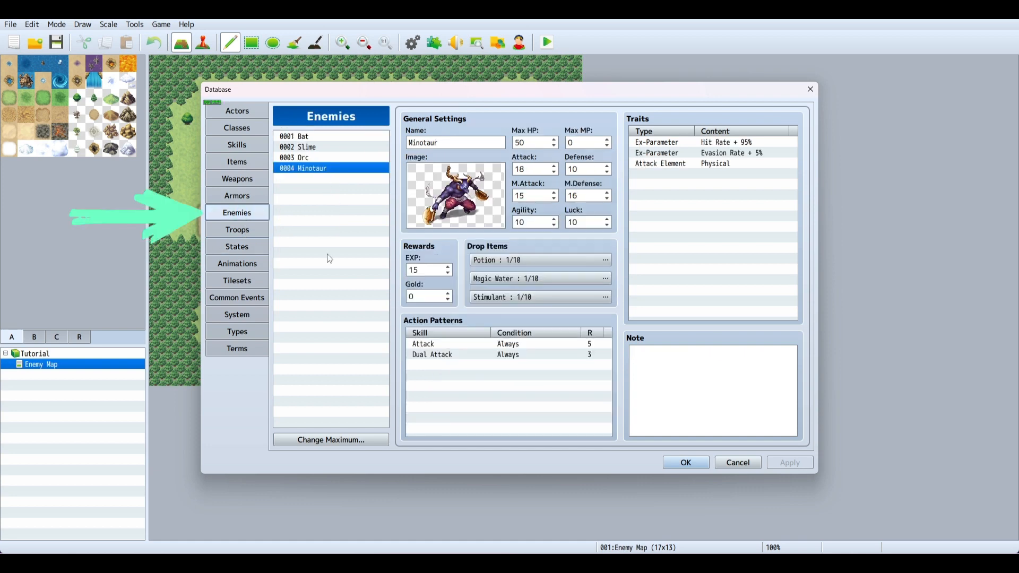
mouse_move(330, 223)
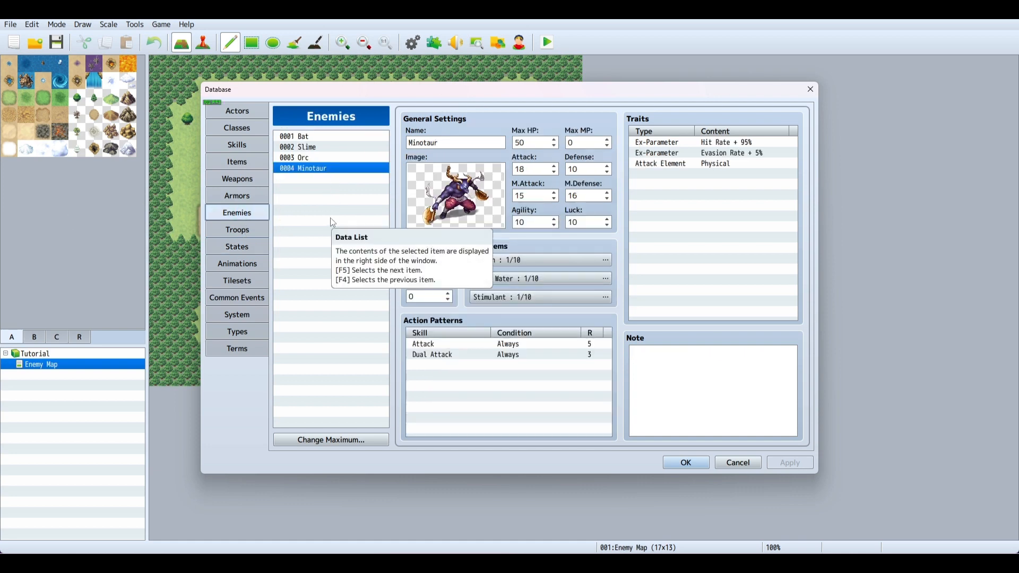
click(236, 230)
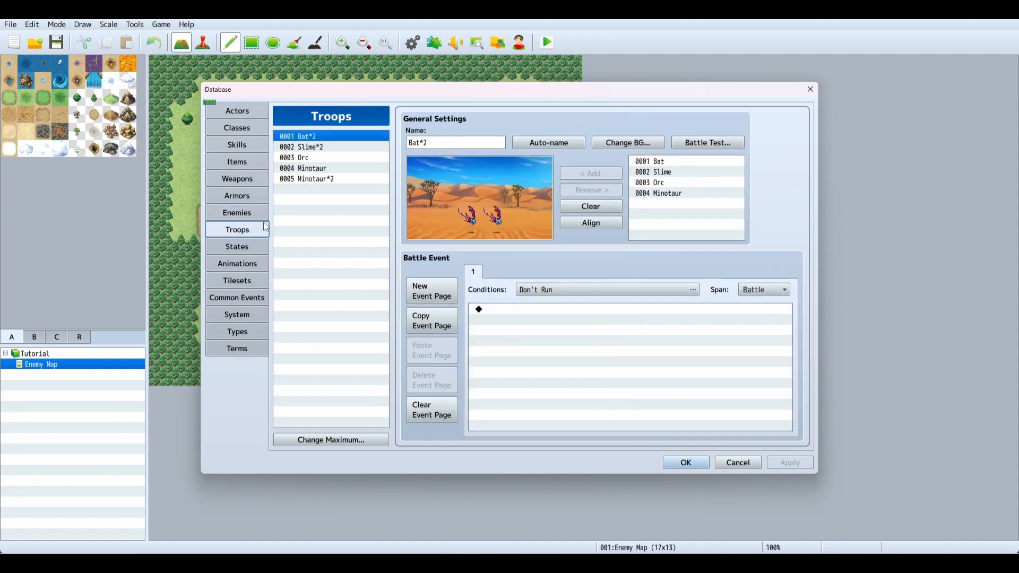
click(236, 212)
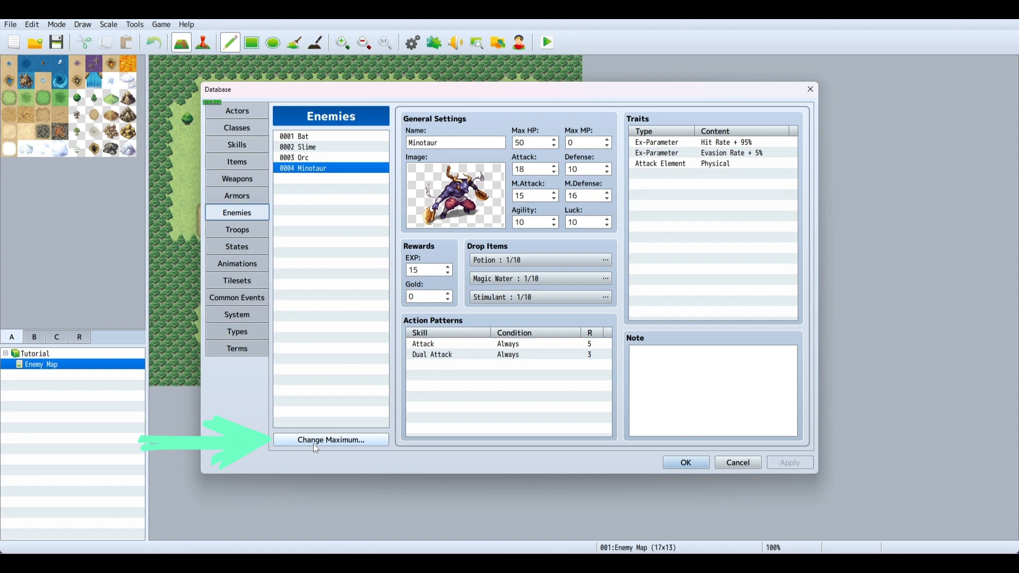
- Raise the enemy maximum to 5 and select the new empty entry 0005
click(330, 440)
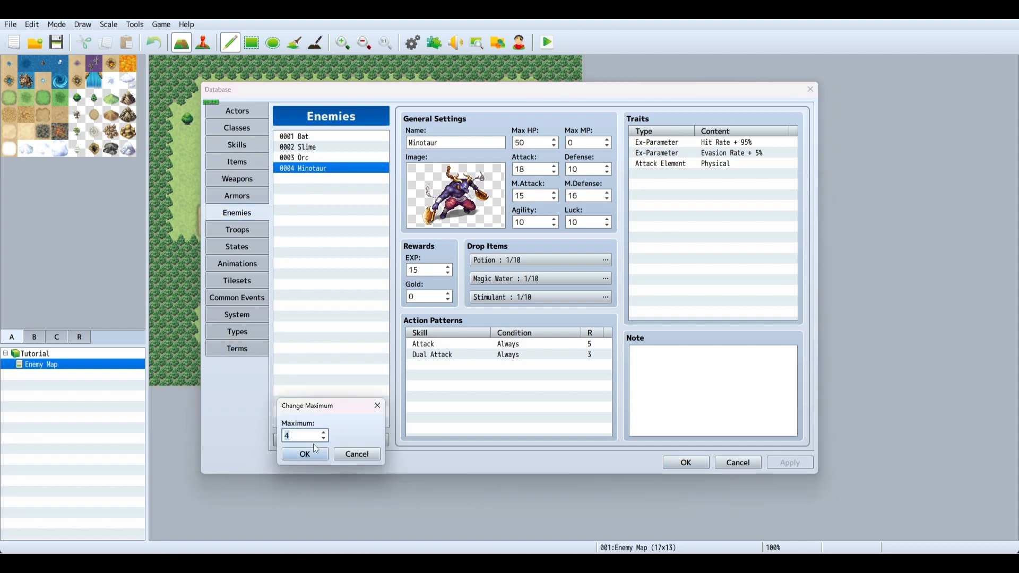
click(305, 453)
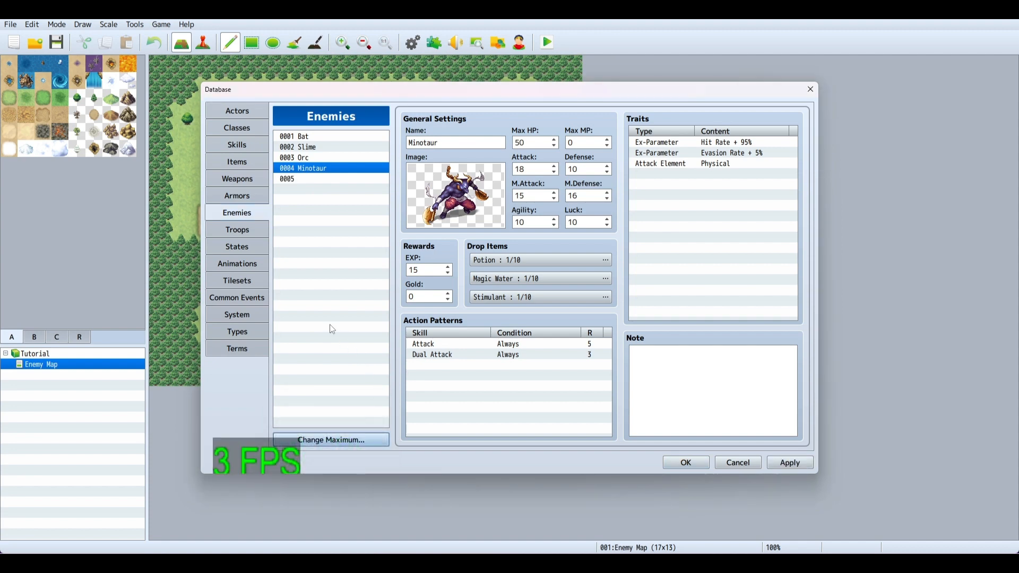
click(319, 181)
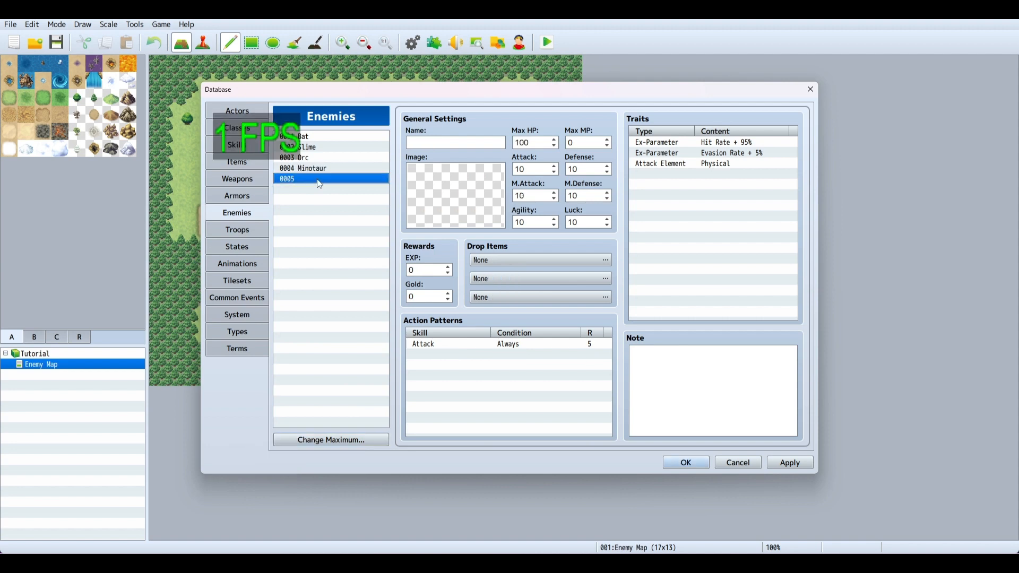
- Assign the Cerberus enemy picture to entry 0005
click(455, 143)
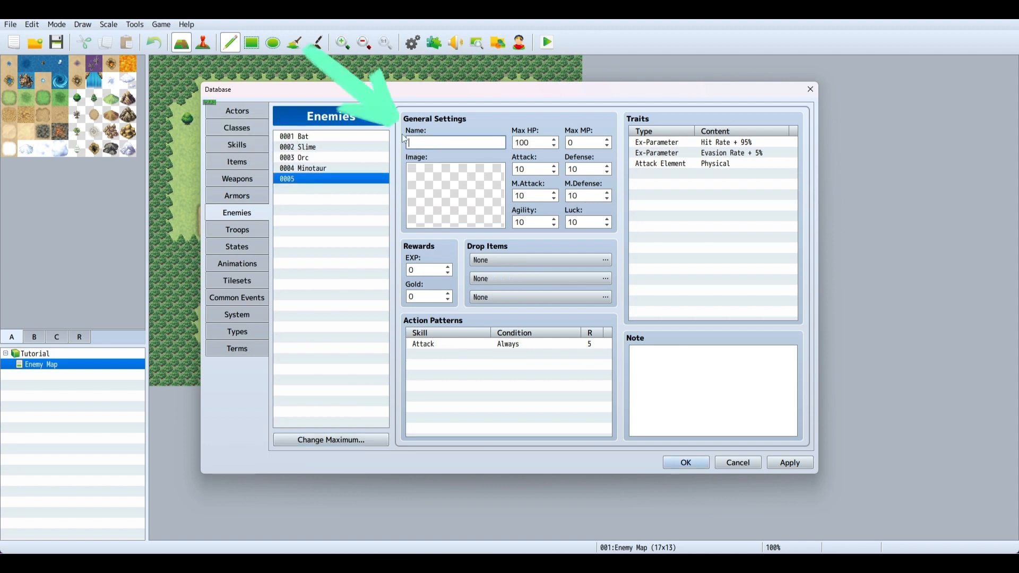
click(454, 196)
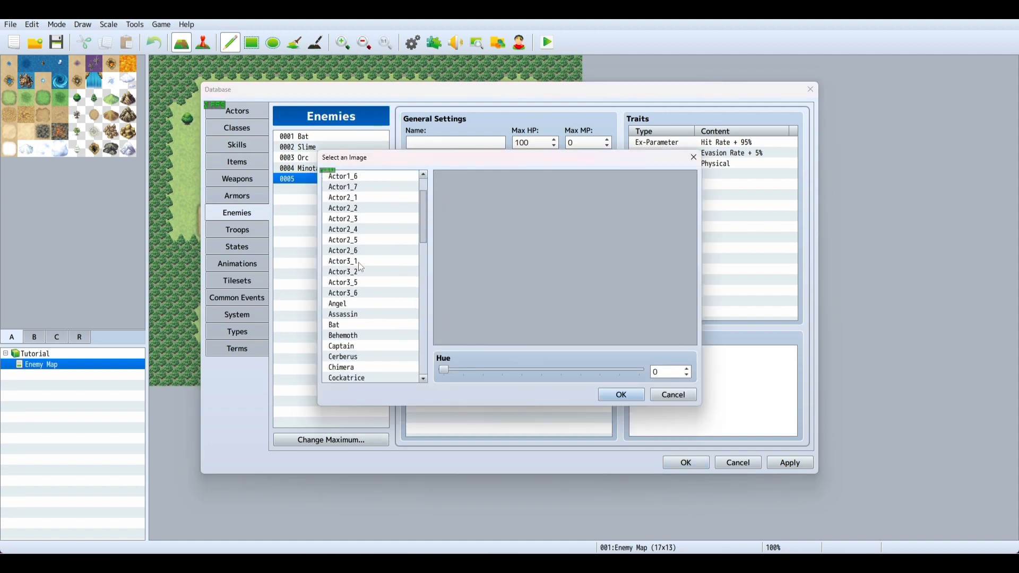
click(343, 282)
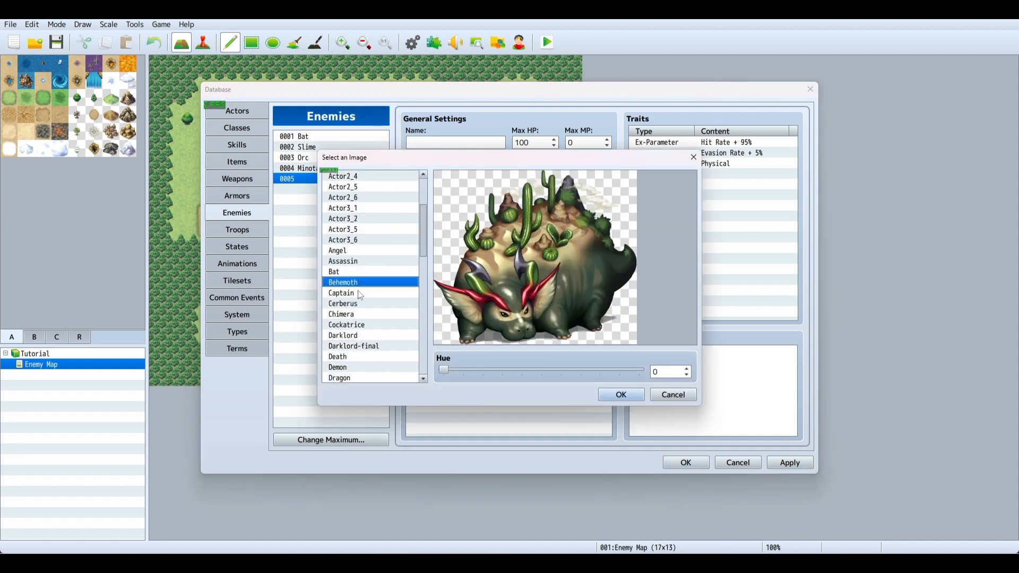
click(343, 303)
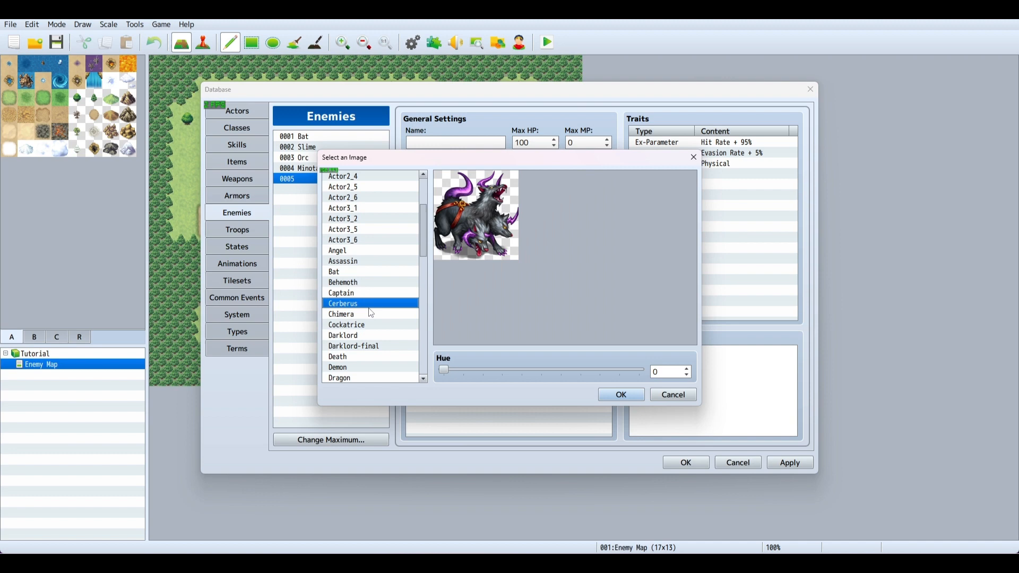
click(619, 395)
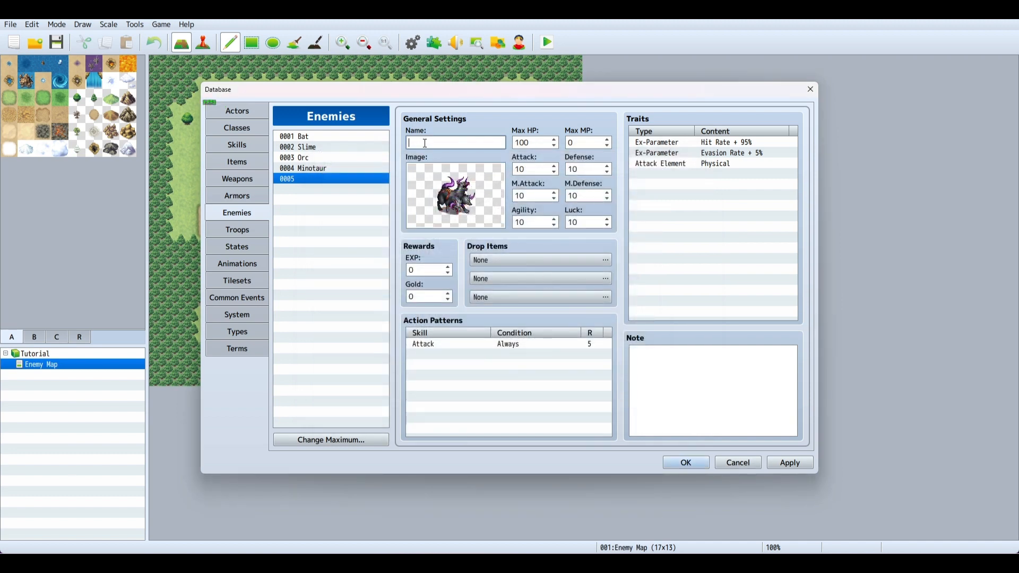
- Name the enemy Cerberus
text(Cer)
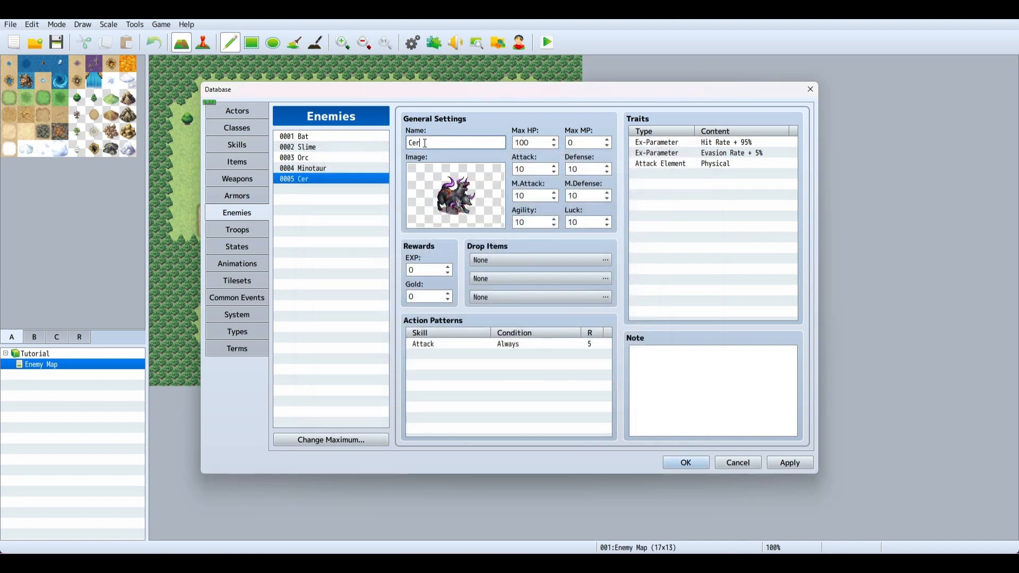
text(berus)
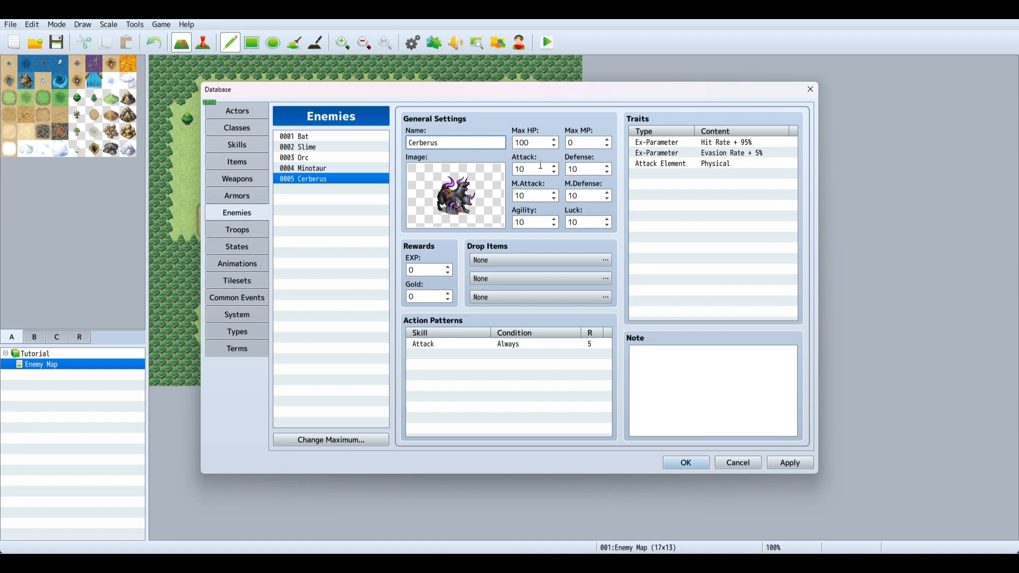
mouse_move(529, 169)
text(18)
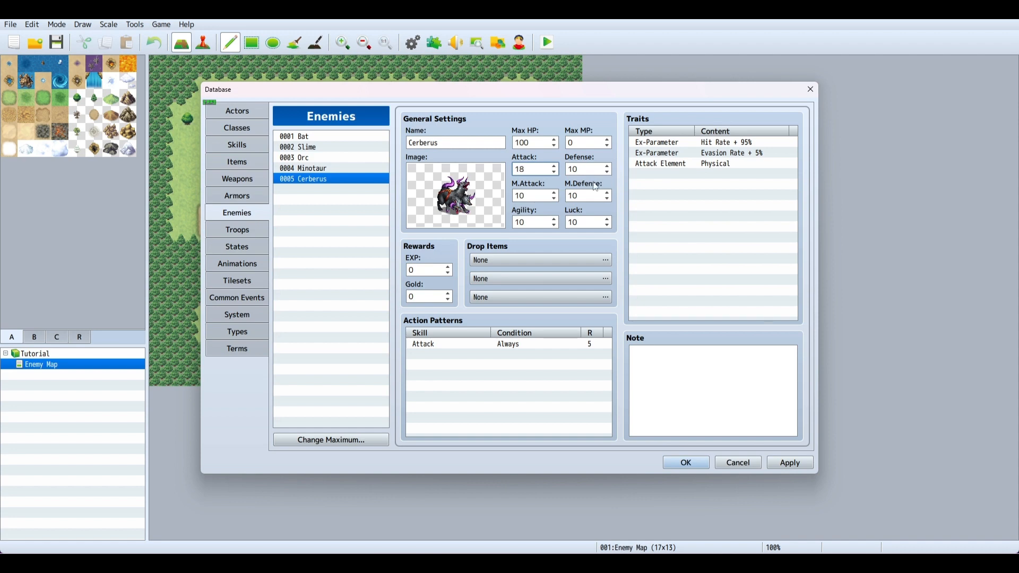
mouse_move(583, 183)
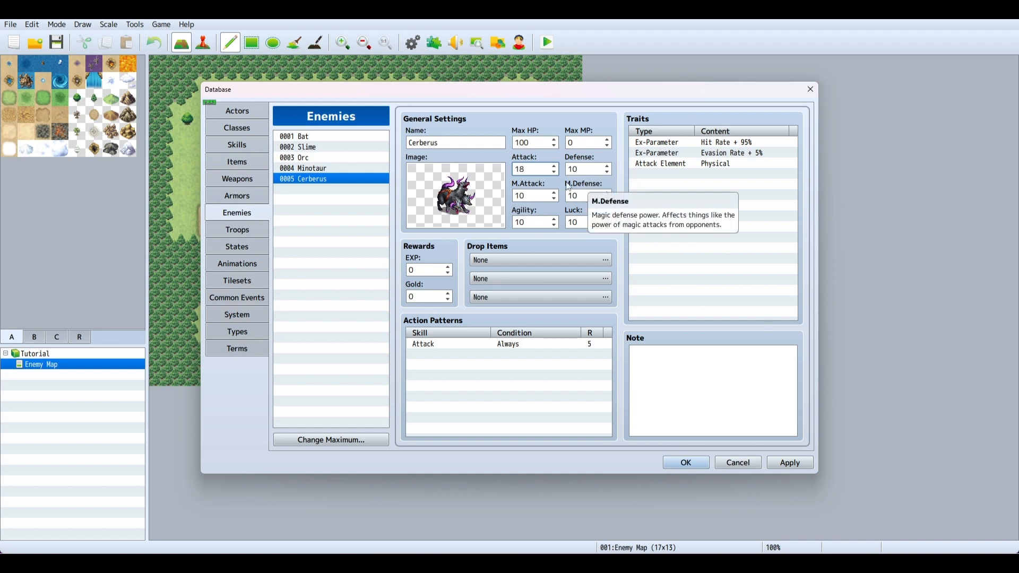
mouse_move(520, 222)
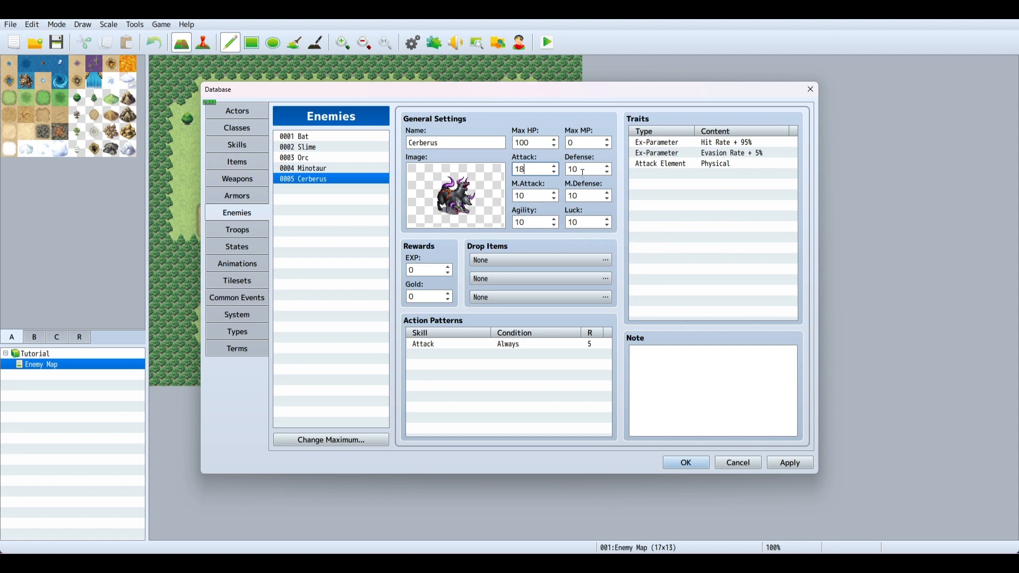
- Match Cerberus's Attack 18, M.Attack 15 and M.Defense 16 to the Minotaur's stats
click(303, 168)
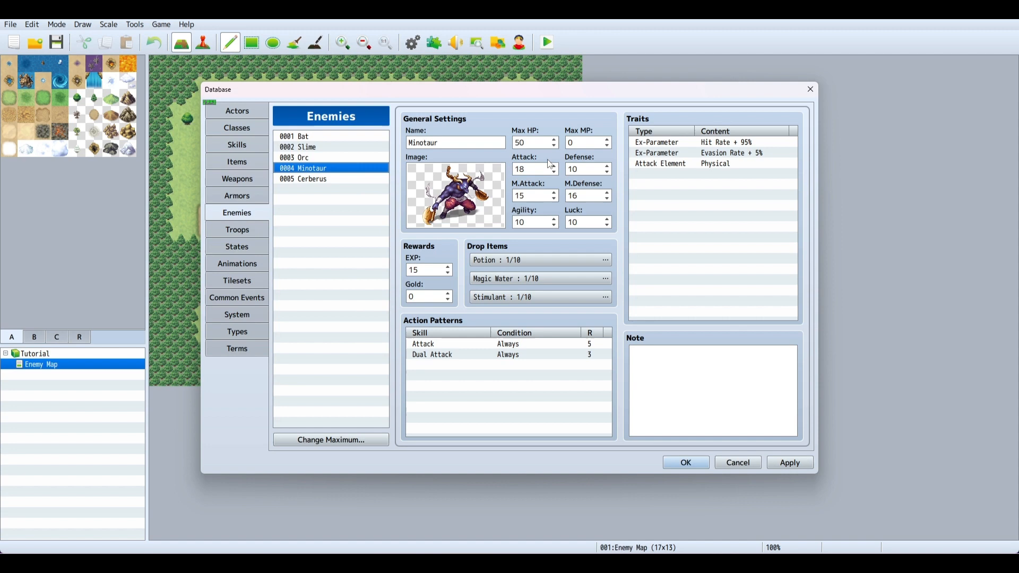
mouse_move(369, 188)
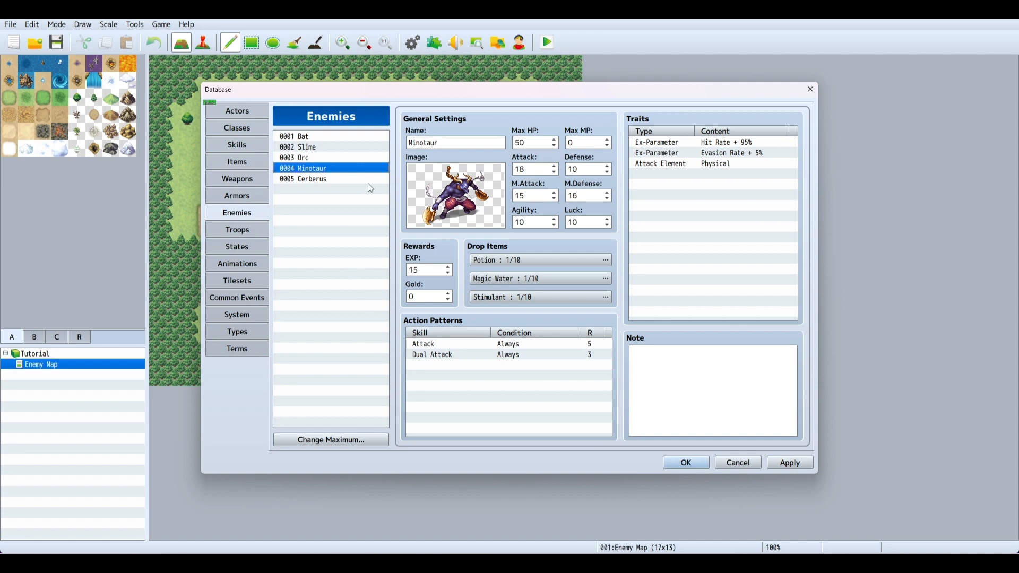
click(302, 178)
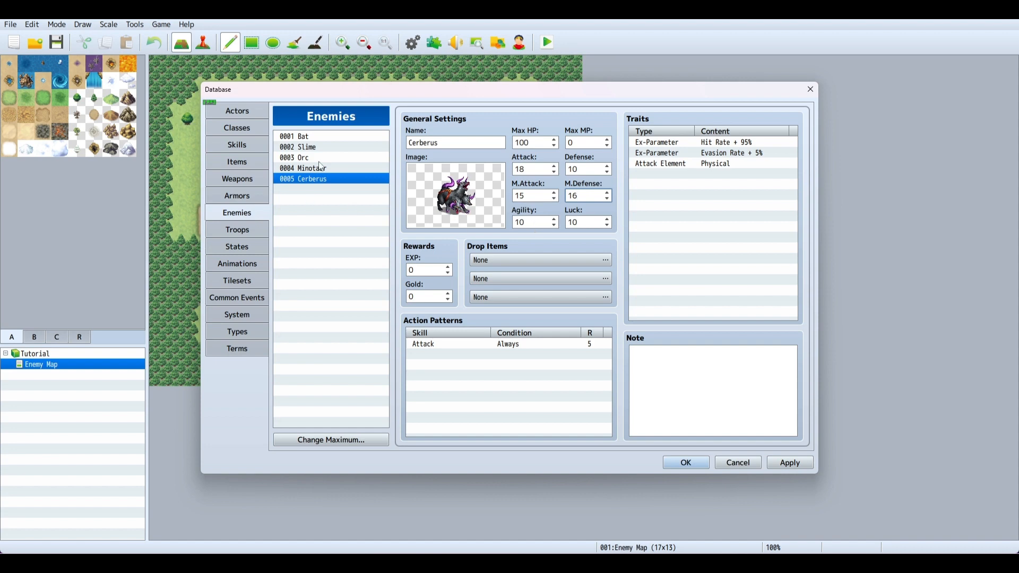
click(306, 167)
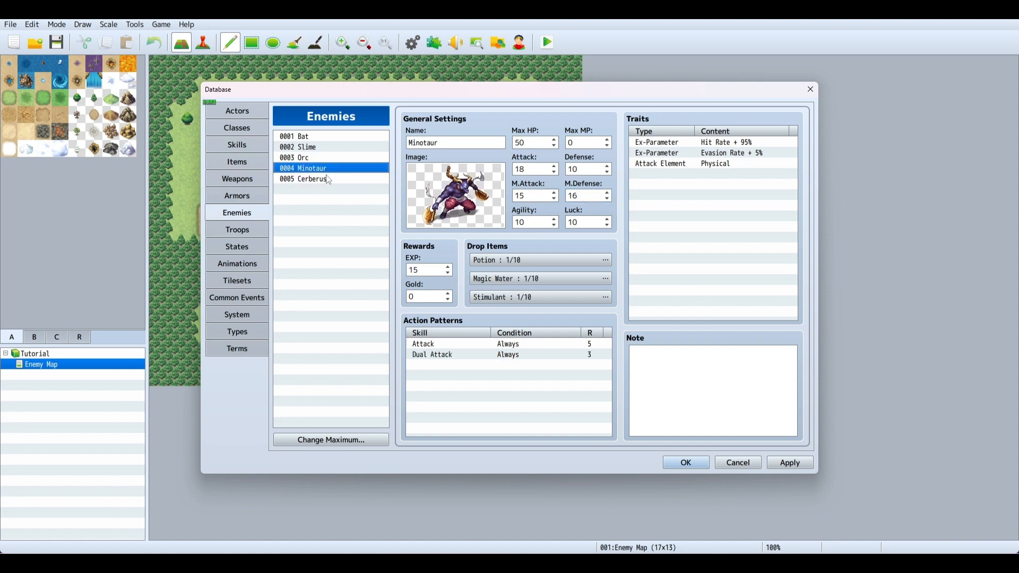
click(305, 178)
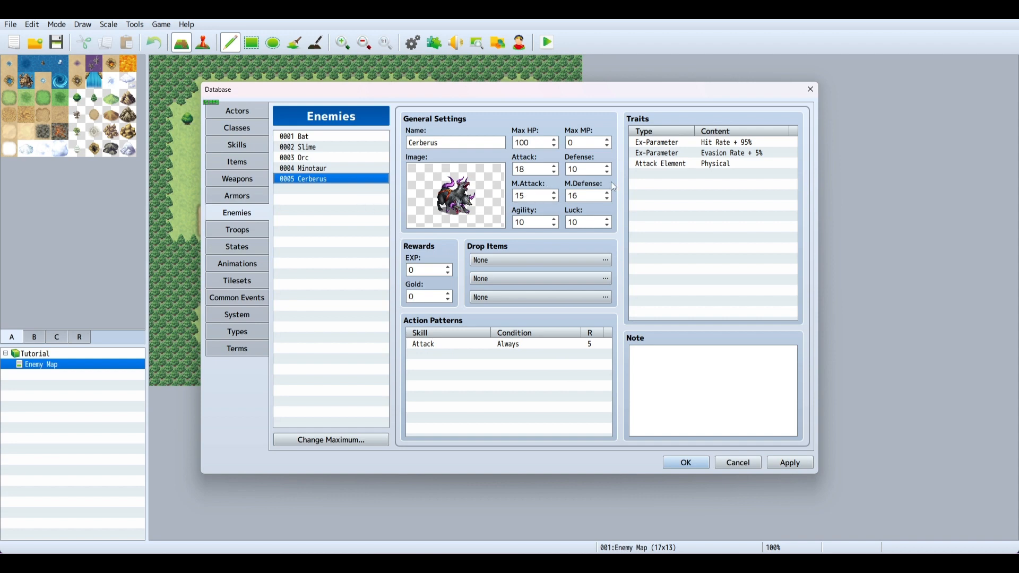
mouse_move(744, 155)
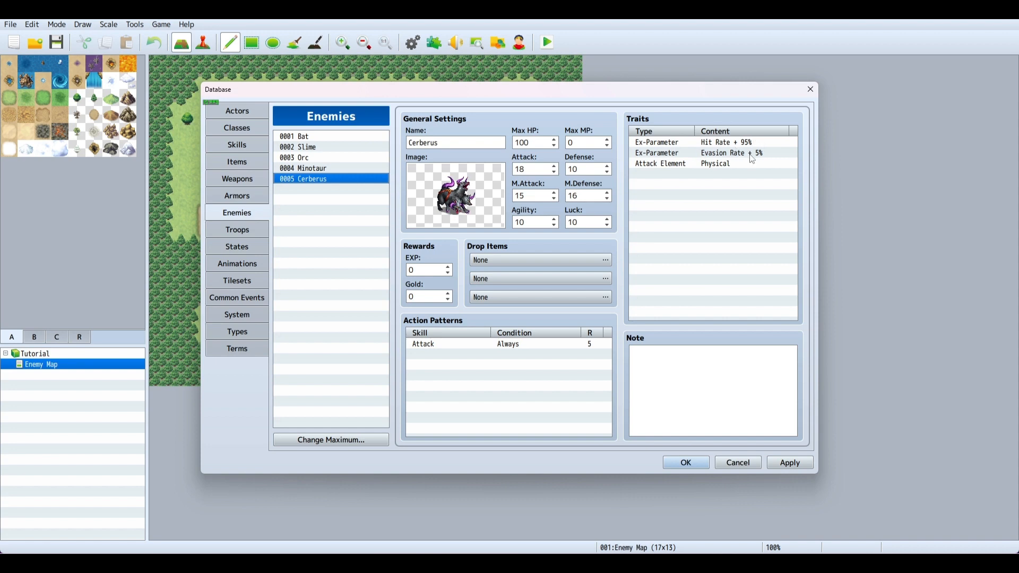
mouse_move(663, 174)
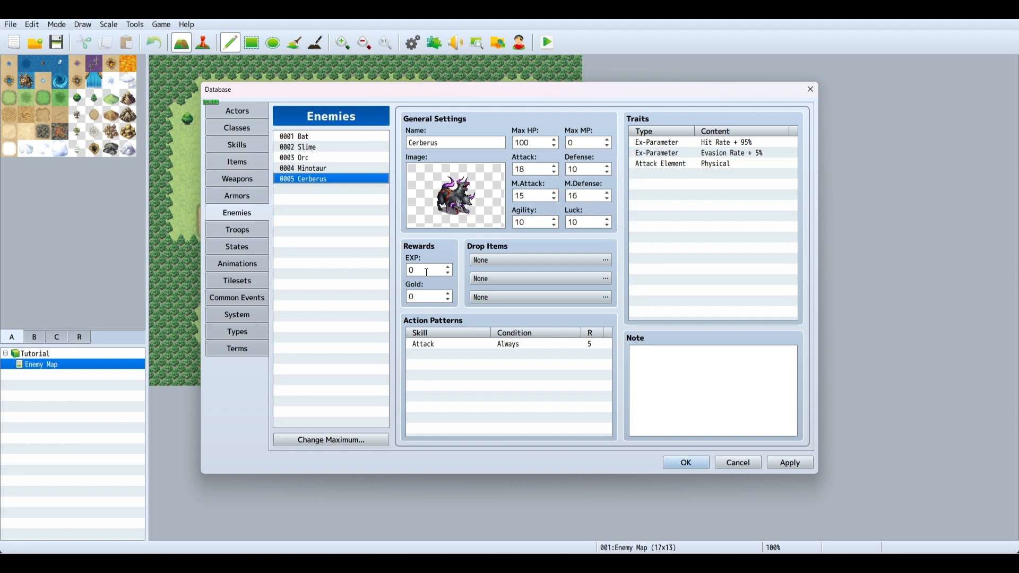
mouse_move(426, 270)
text(1)
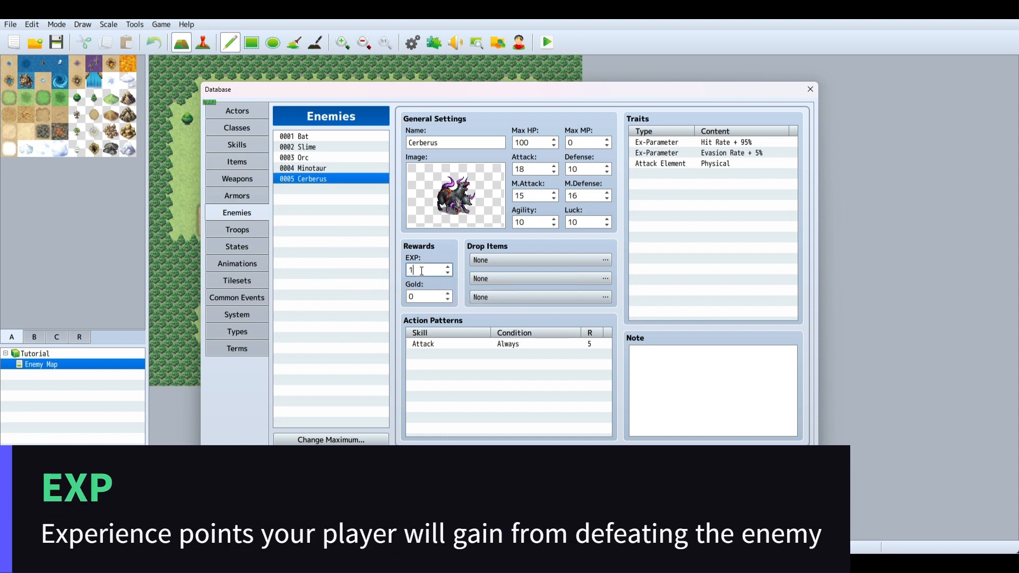
mouse_move(422, 293)
text(0)
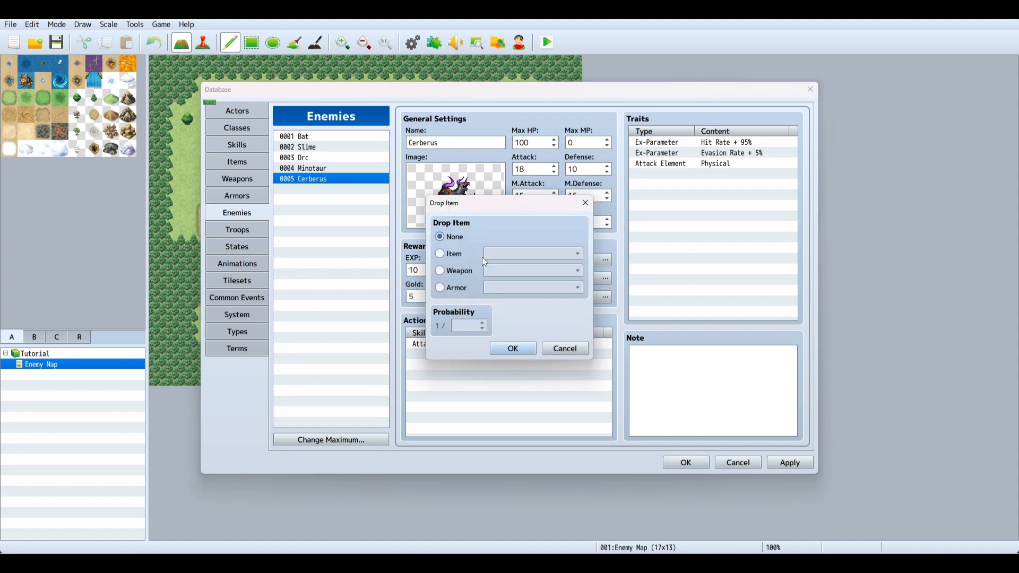
mouse_move(456, 283)
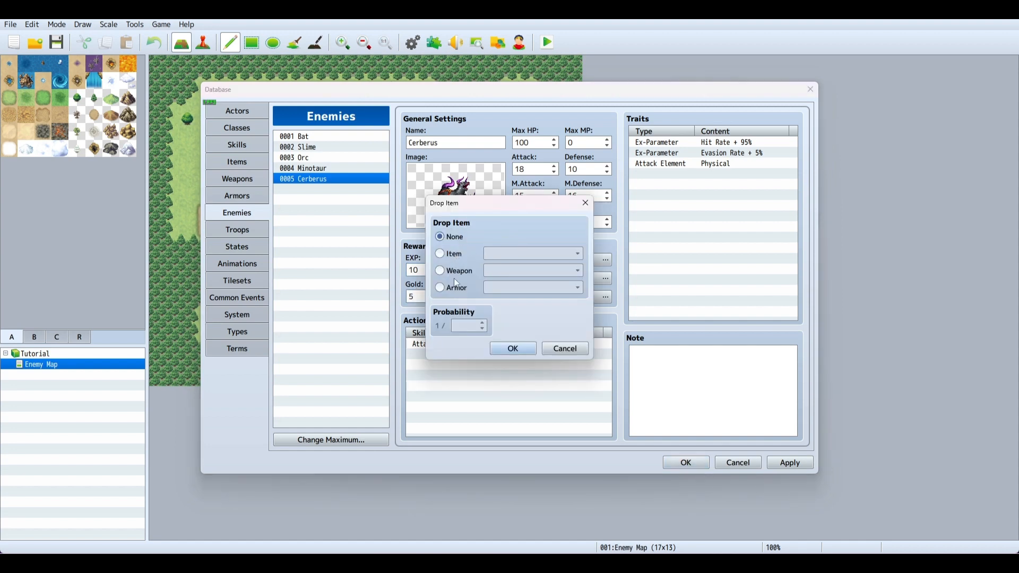
- Add a Potion drop and a Sword weapon drop, each at 1/10 probability
click(440, 254)
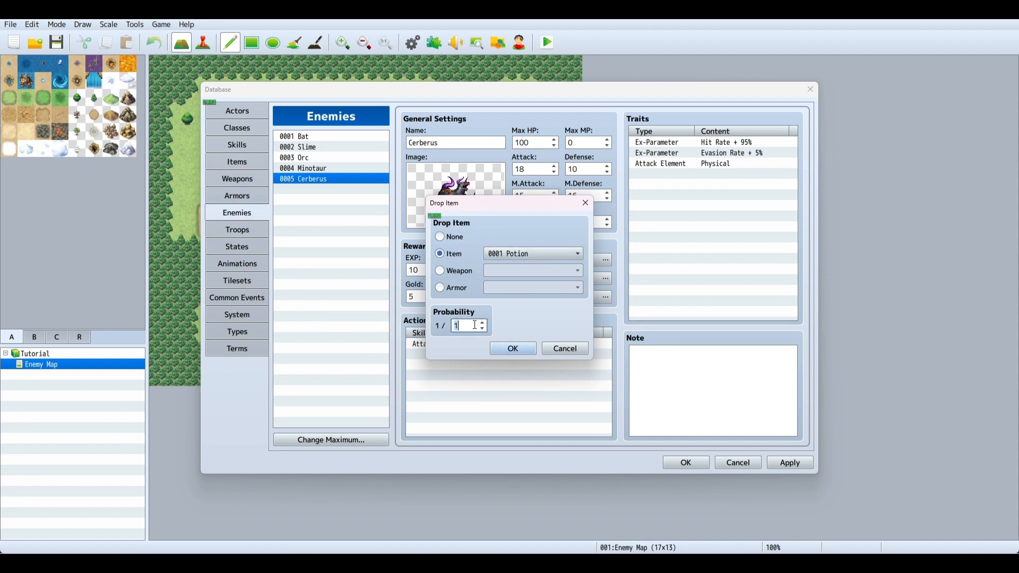
text(0)
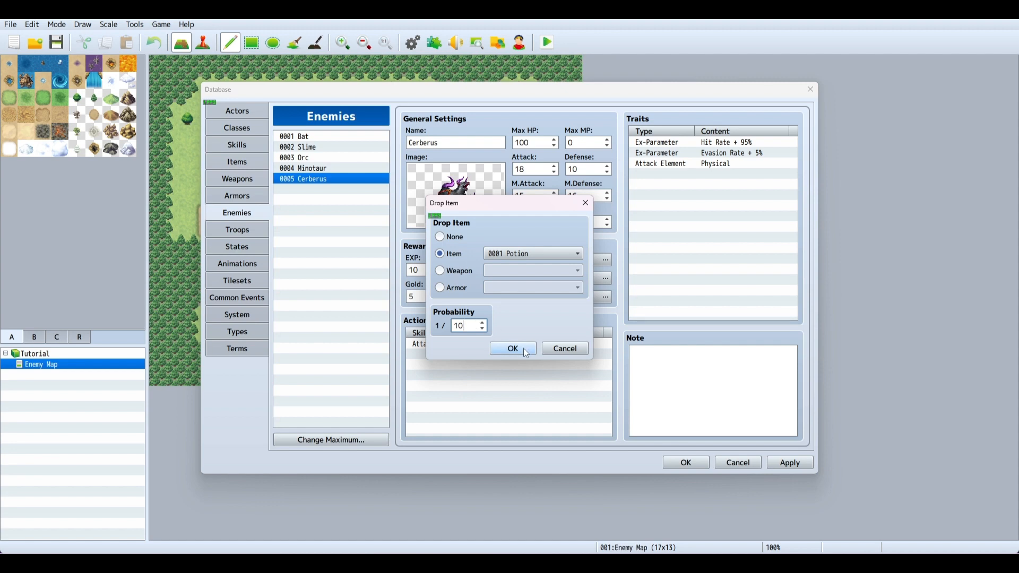
click(440, 237)
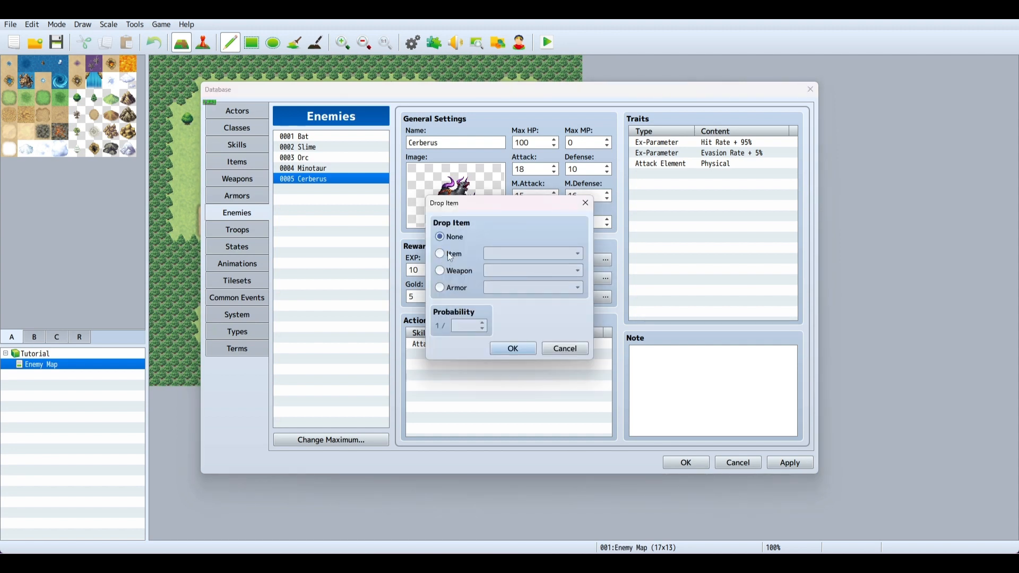
click(441, 271)
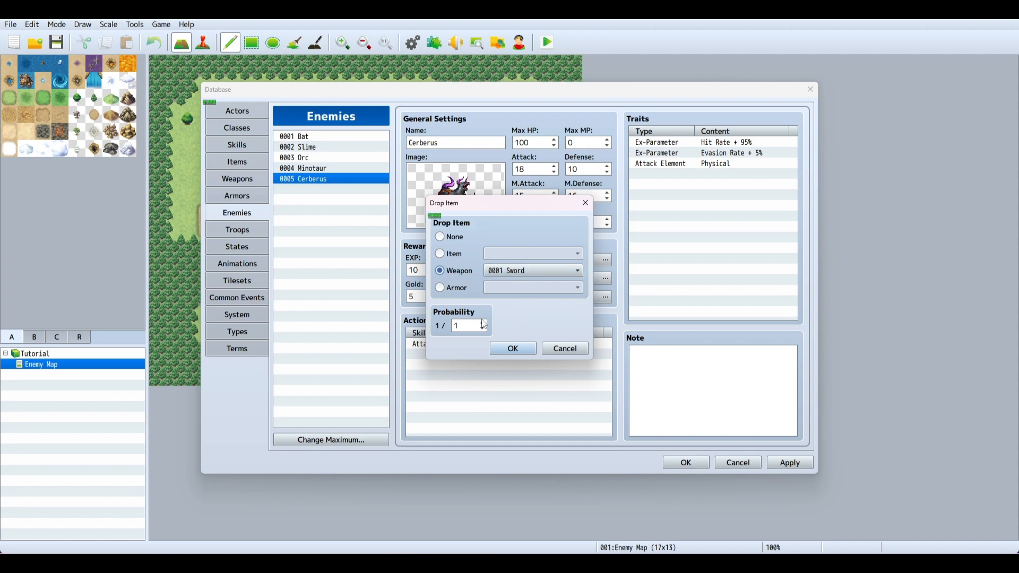
click(466, 325)
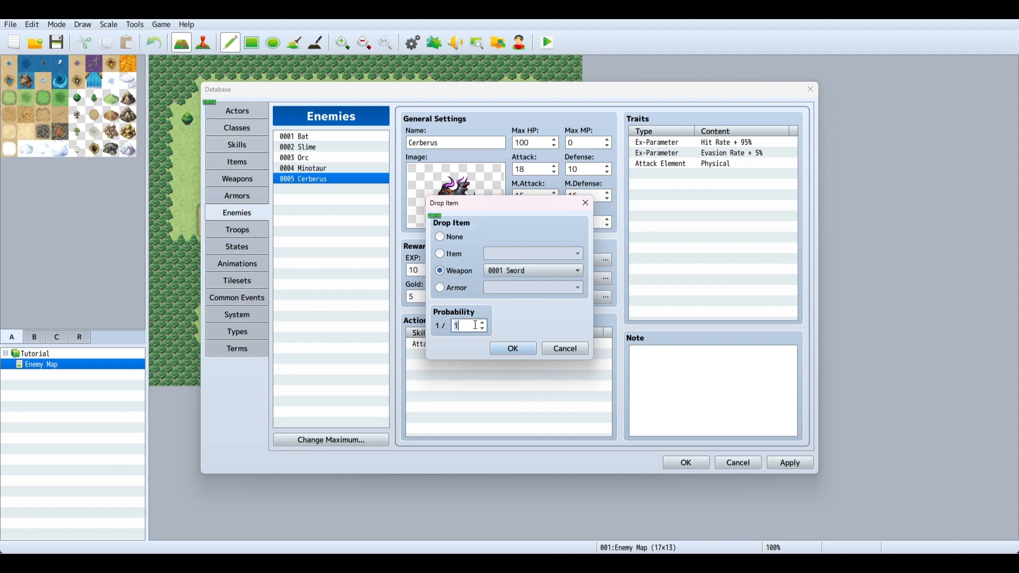
click(512, 348)
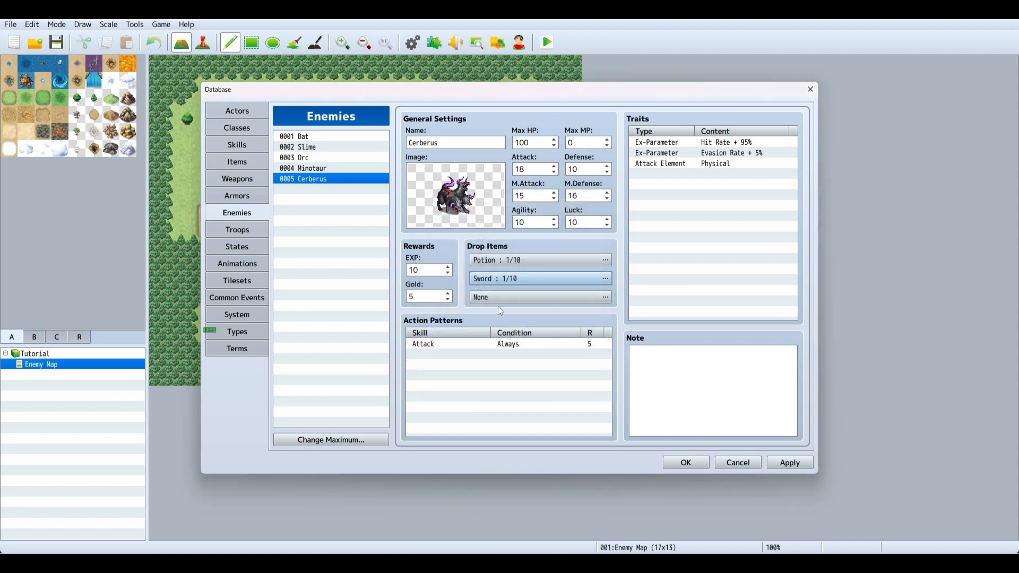
- Add Magic Water as the third drop item at 1/10
click(604, 259)
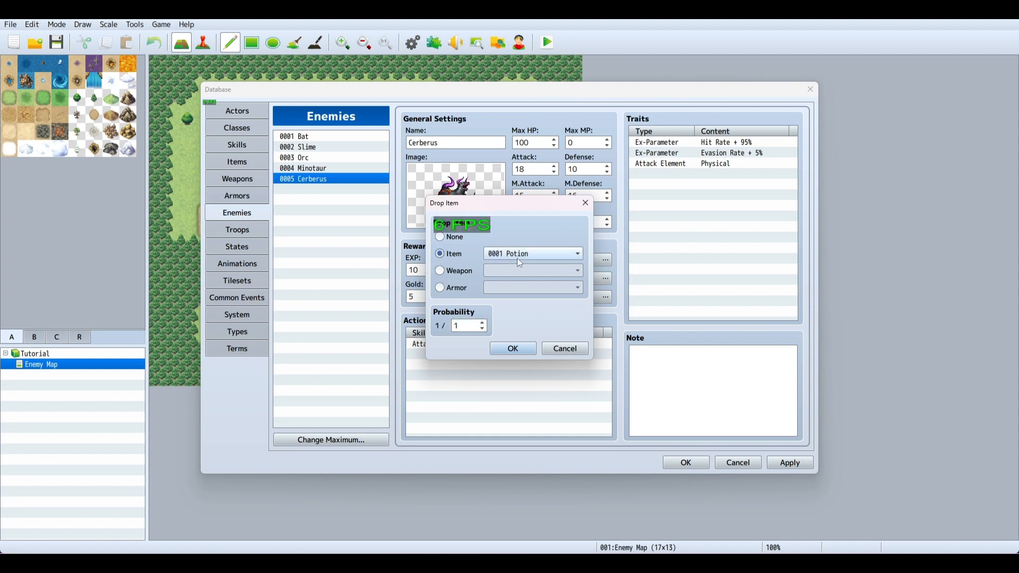
click(532, 254)
text(0)
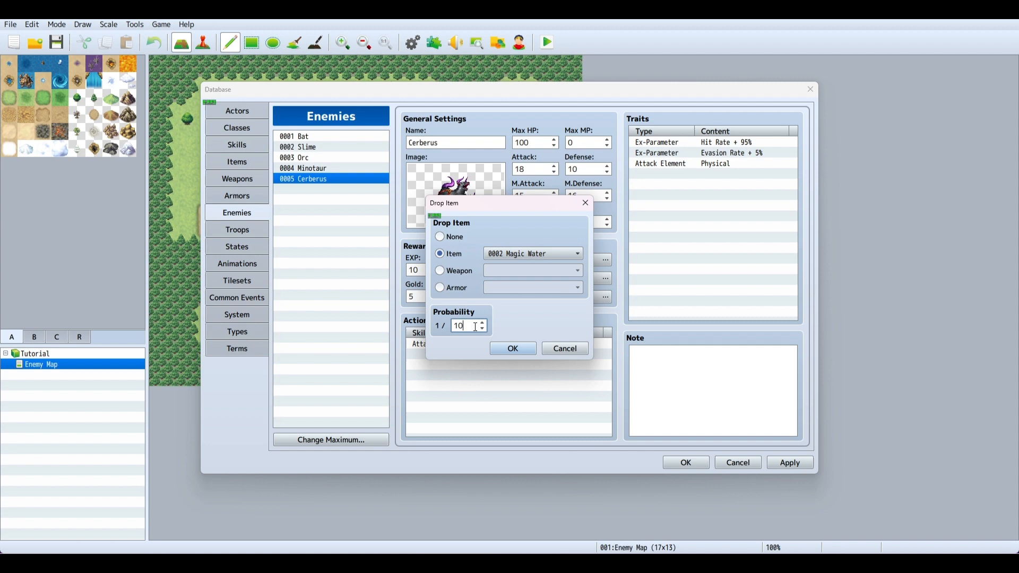
click(512, 349)
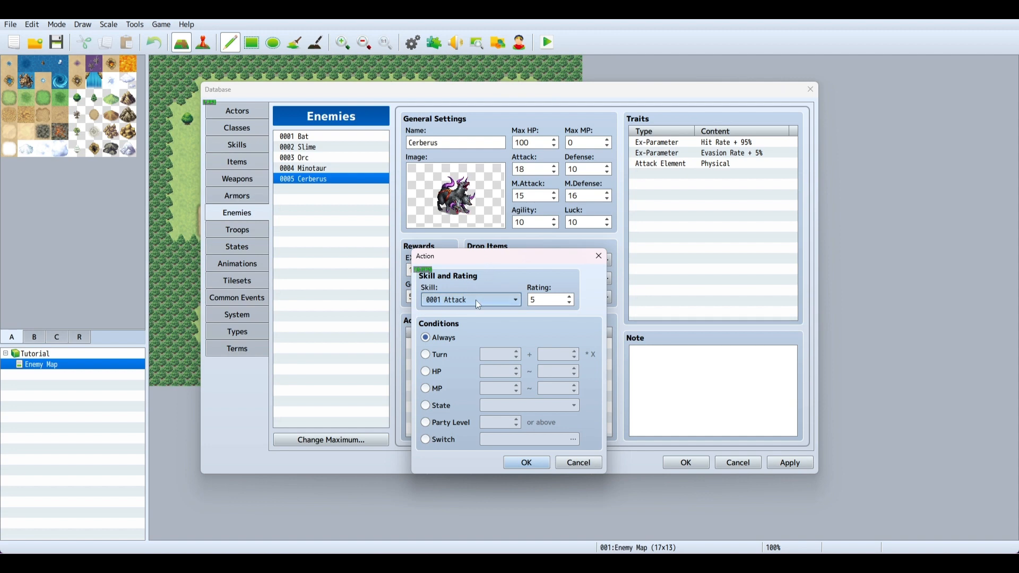
mouse_move(487, 306)
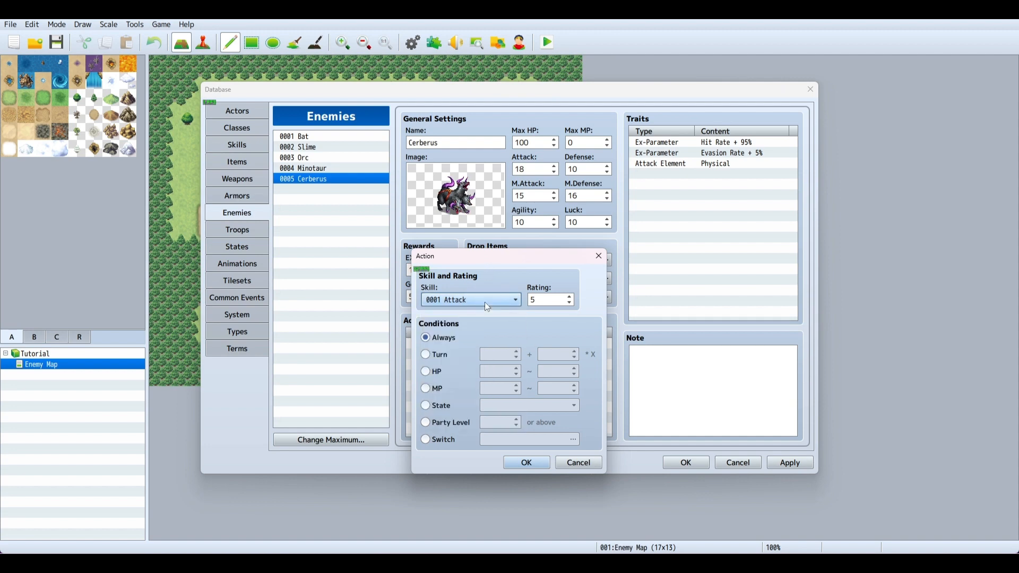
mouse_move(529, 274)
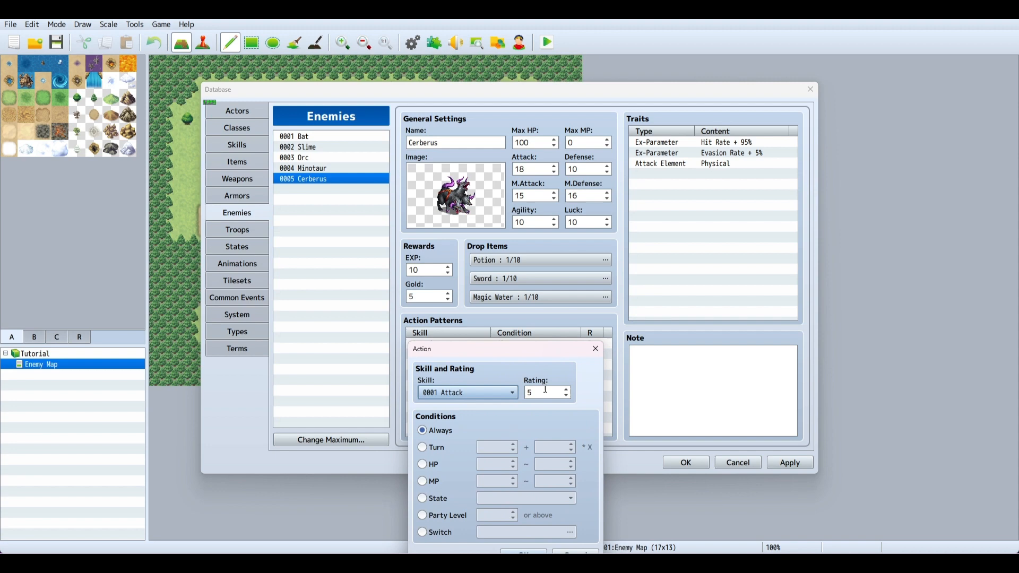
mouse_move(546, 393)
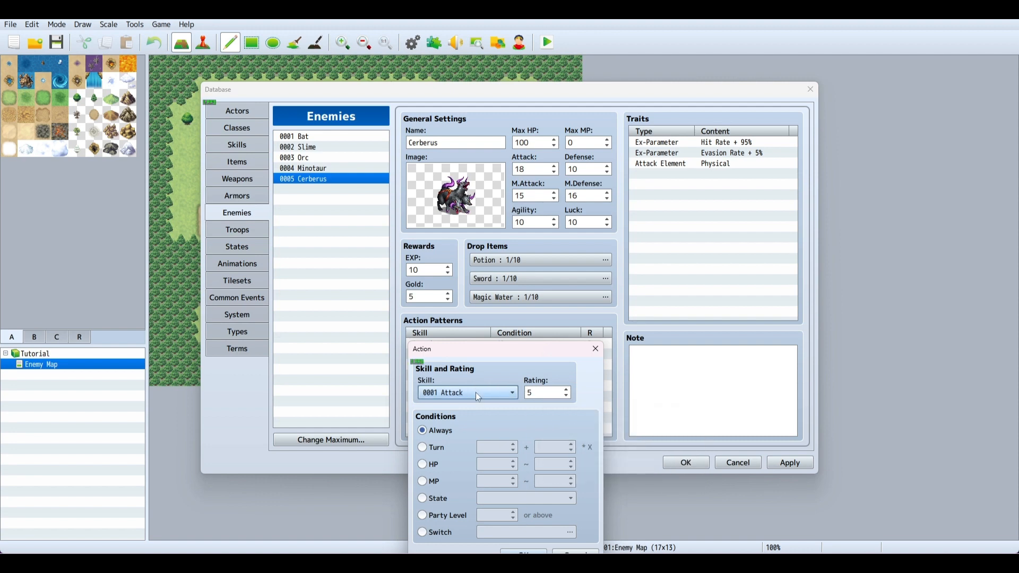
- Set the Dual Attack action pattern's rating to 4
click(467, 392)
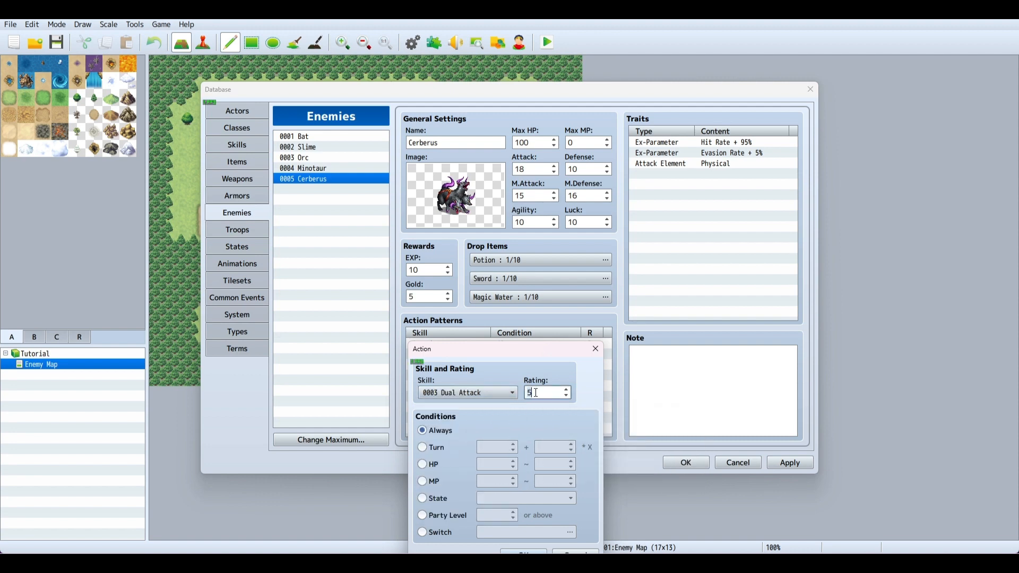
text(4)
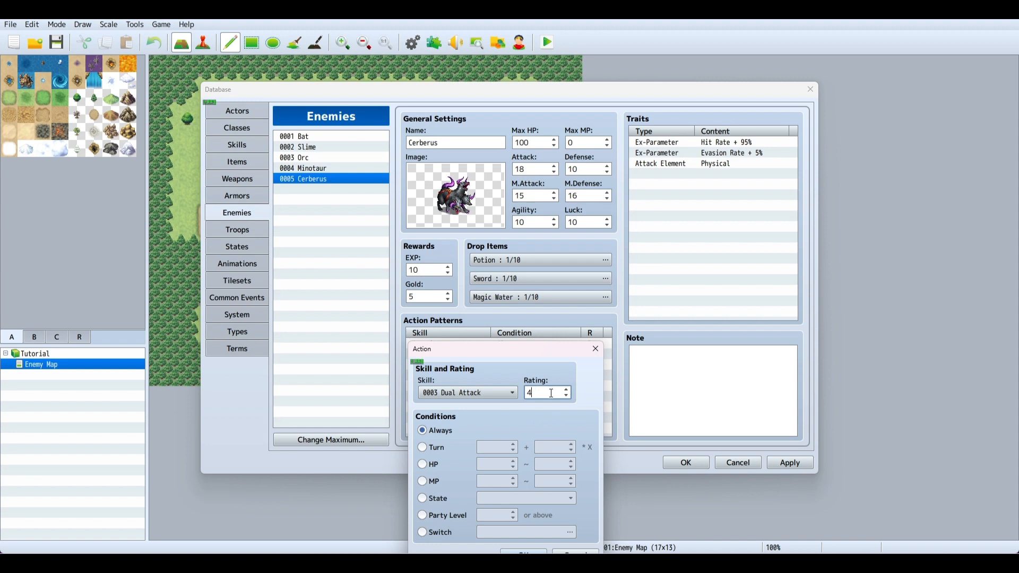
mouse_move(559, 527)
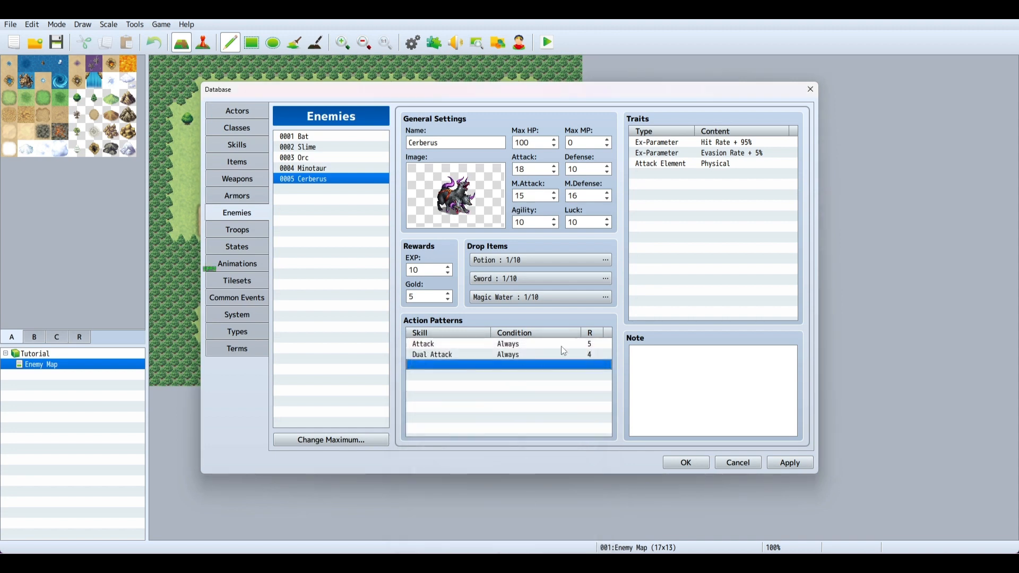
mouse_move(454, 160)
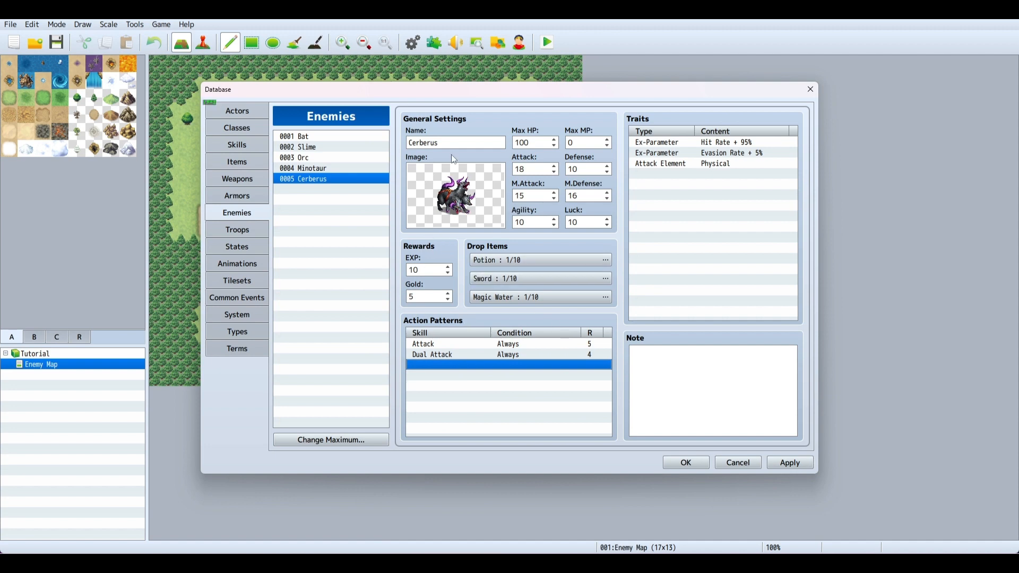
mouse_move(431, 133)
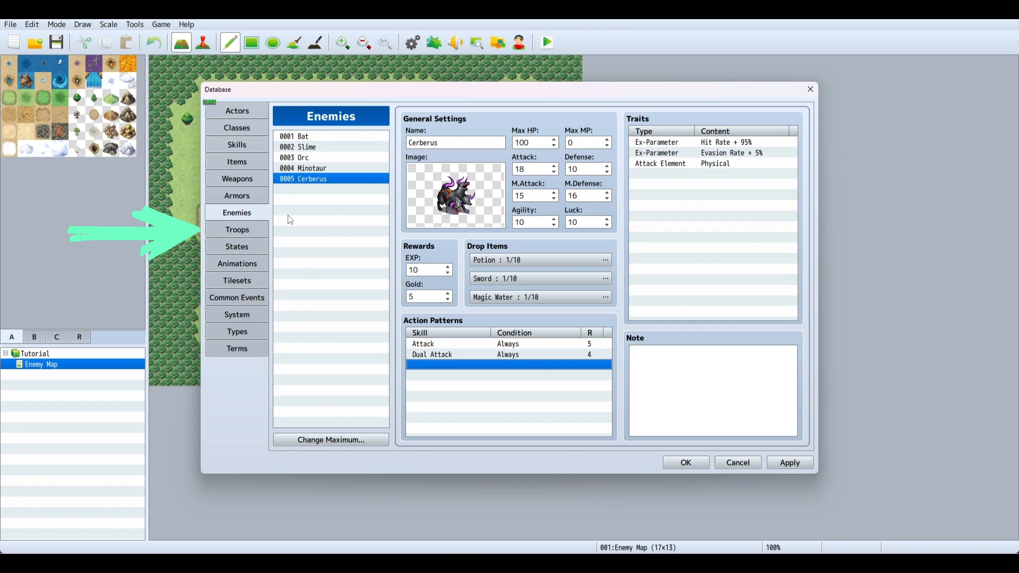
- Raise the Troops maximum to 6 and select the new empty troop 0006
click(236, 230)
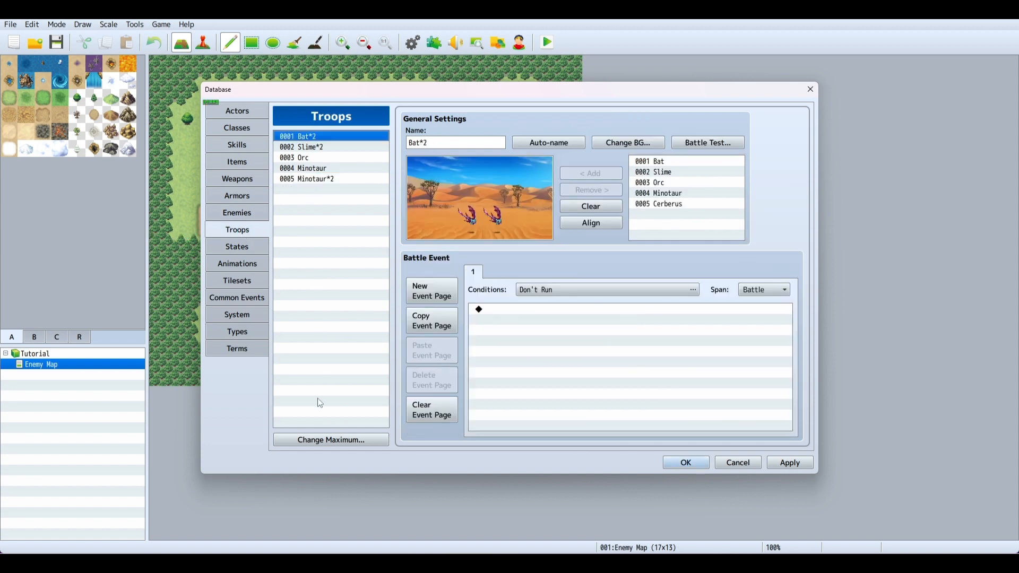
mouse_move(326, 429)
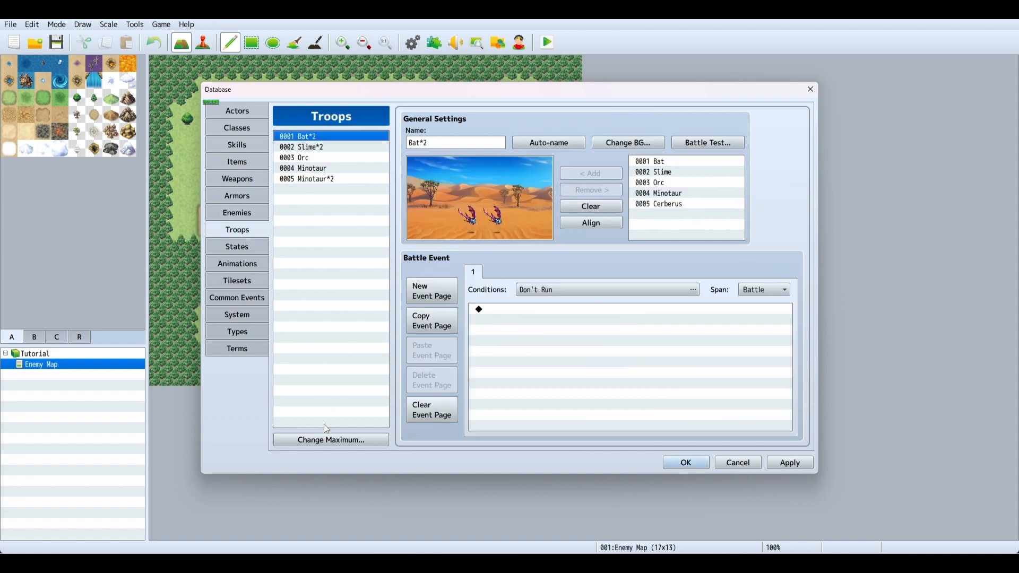
click(330, 439)
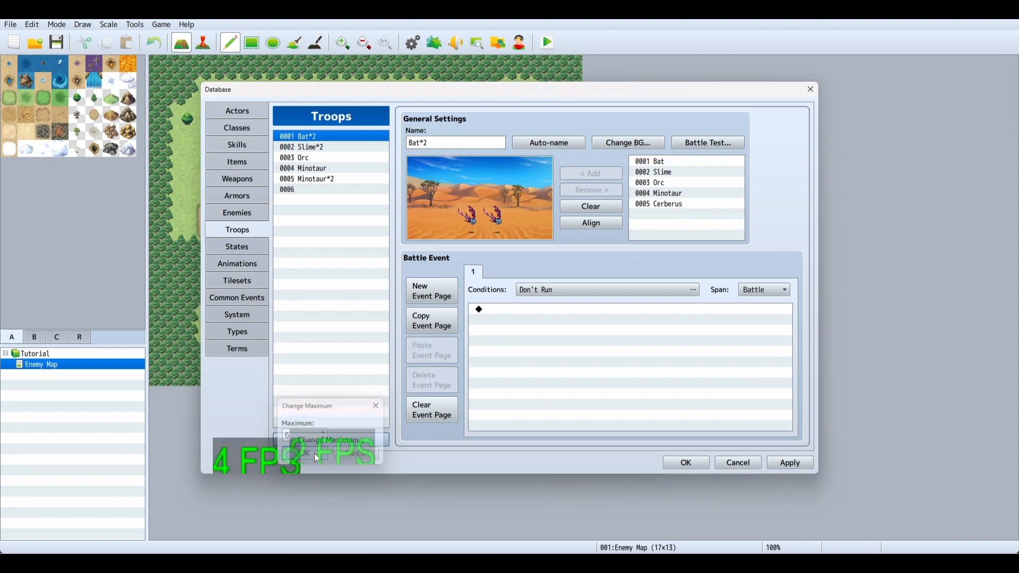
click(375, 406)
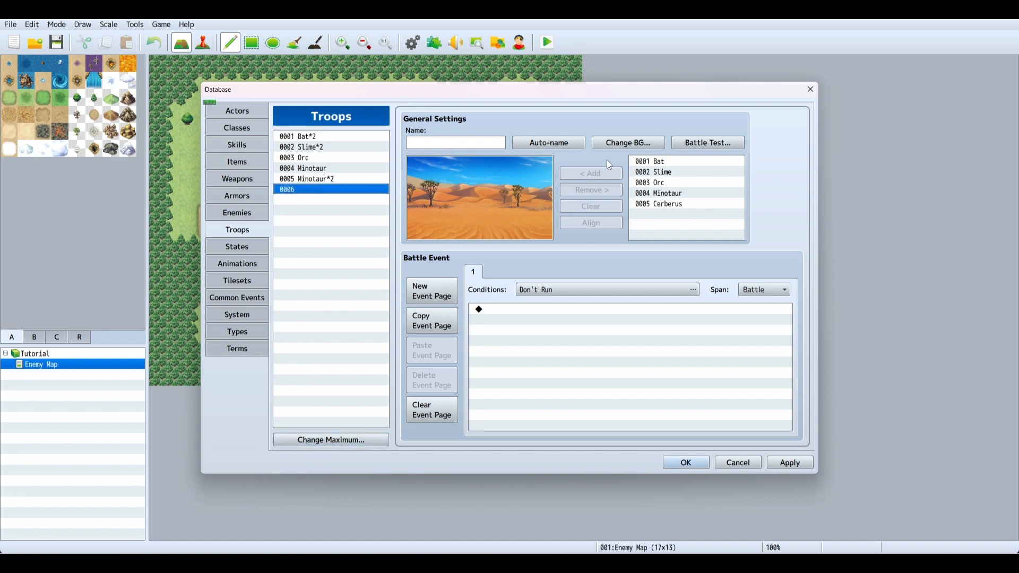
mouse_move(648, 190)
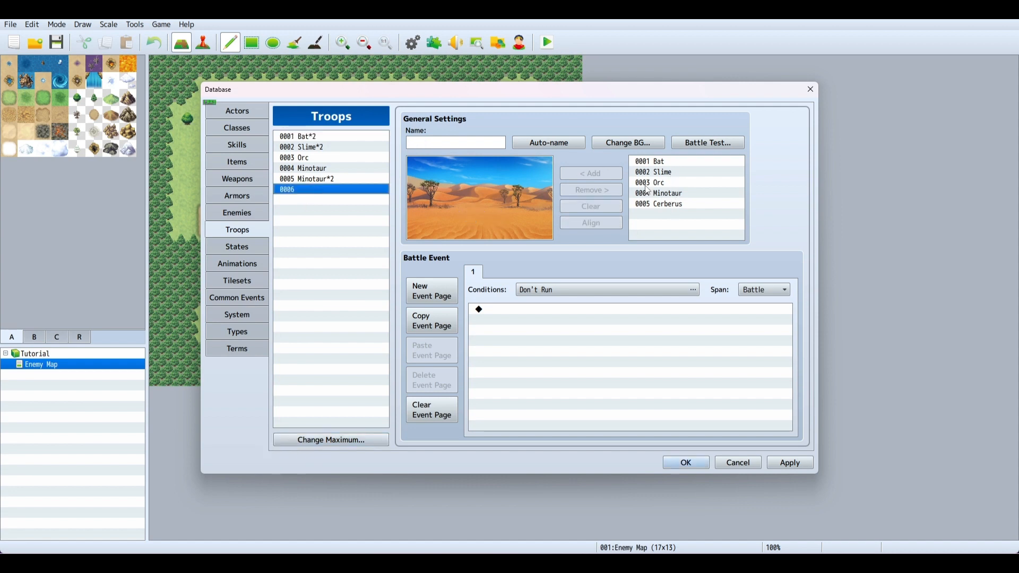
- Name the troop Cerberus and add two Cerberus enemies to it
click(456, 142)
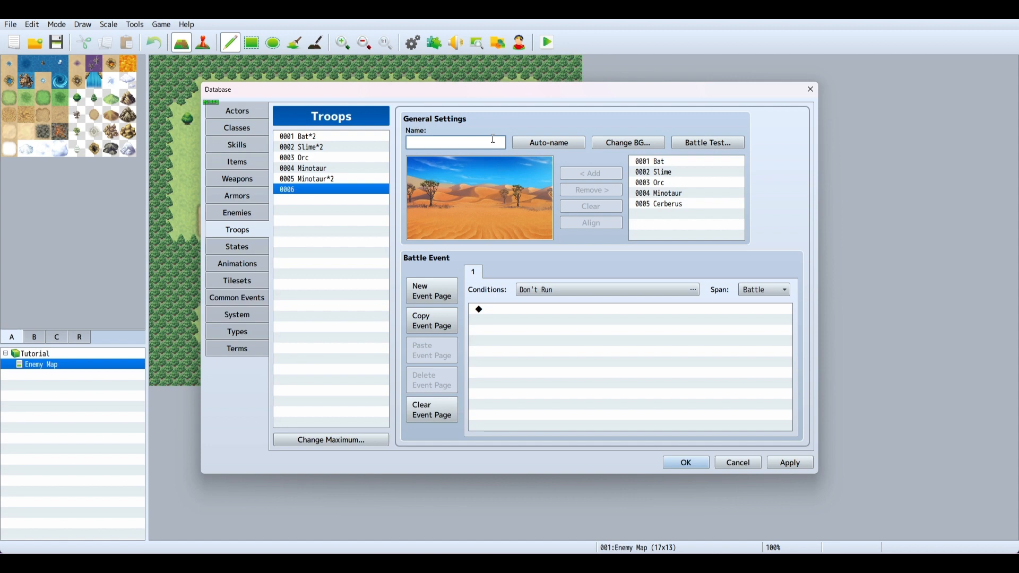
text(Cer)
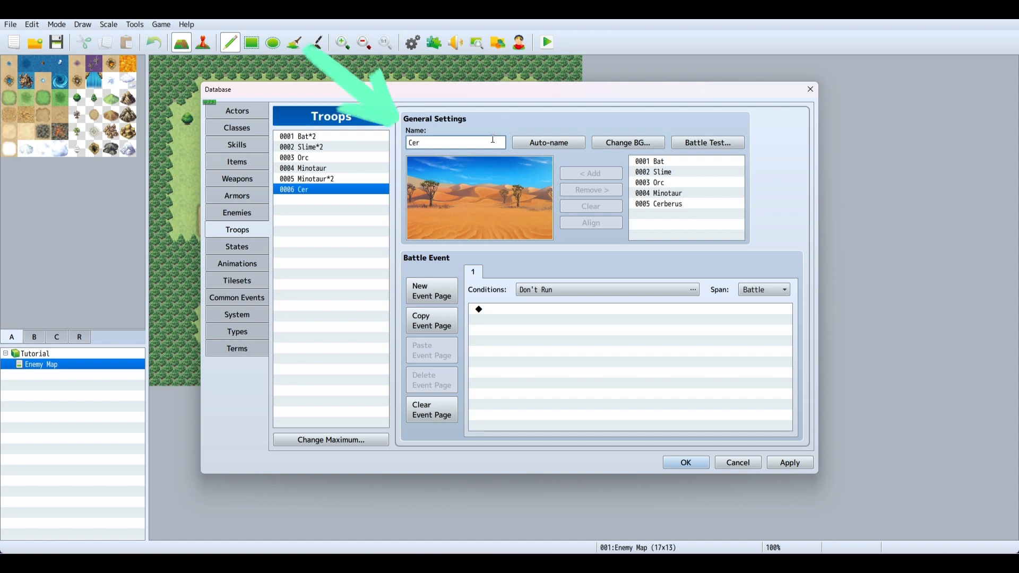
text(berus)
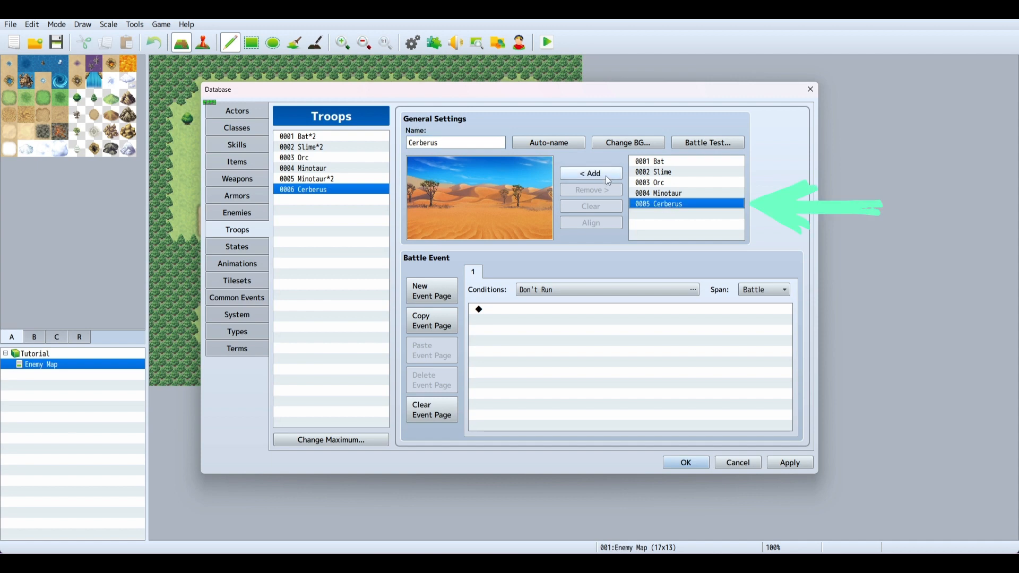
click(589, 173)
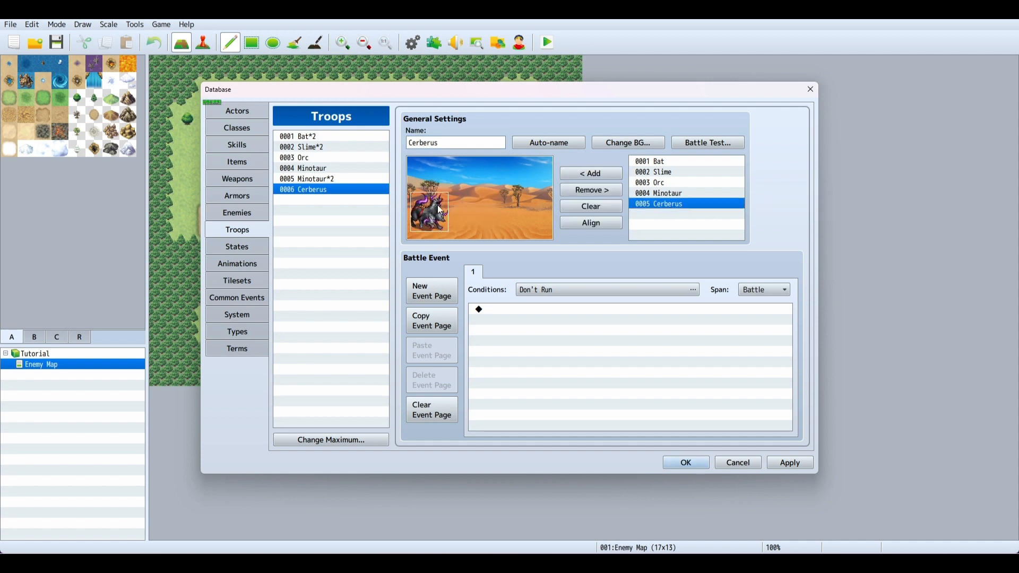
click(590, 222)
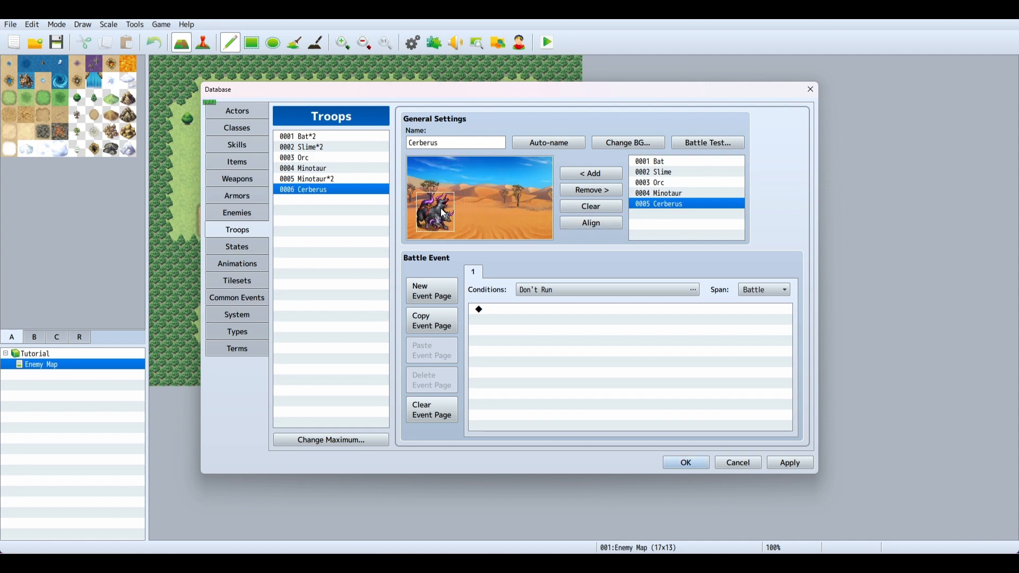
click(590, 173)
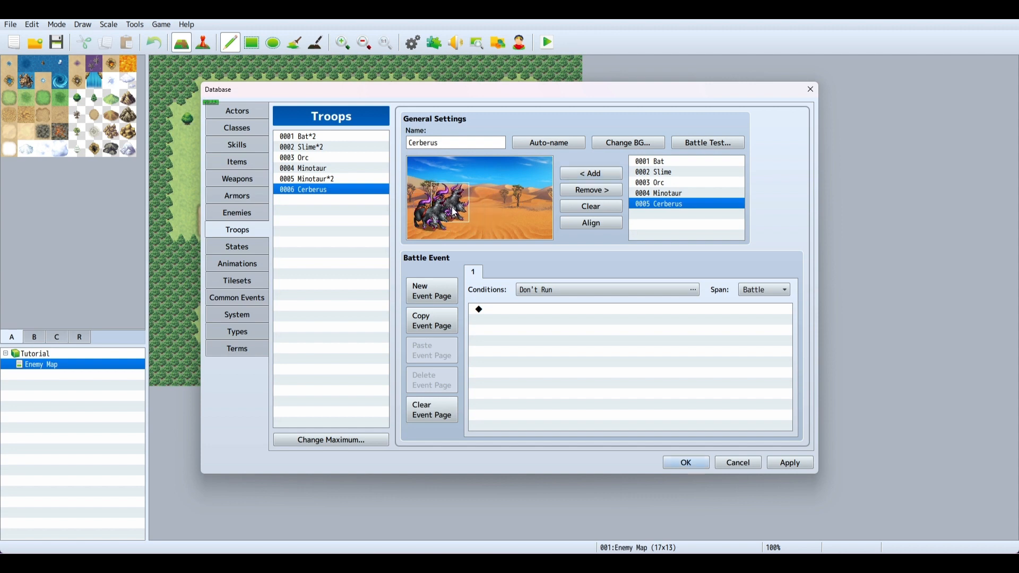
- Extend the troop name to Cerberus*2
click(456, 142)
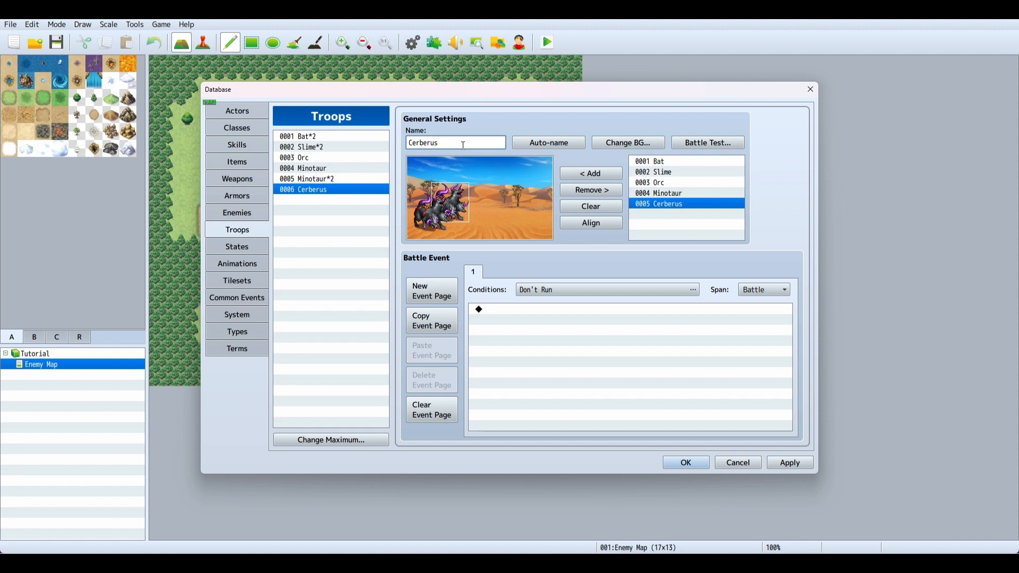
text(*2)
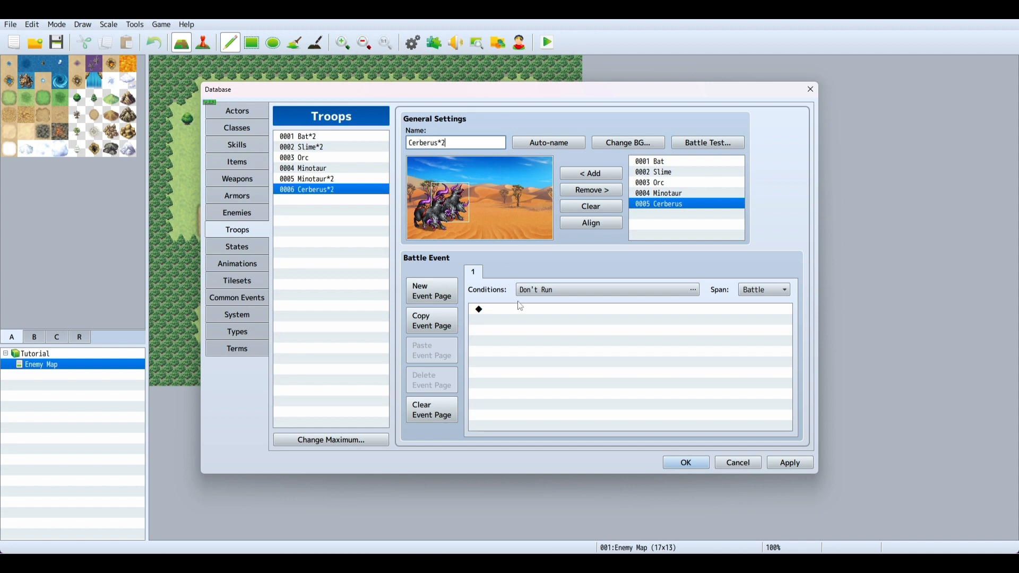
mouse_move(389, 282)
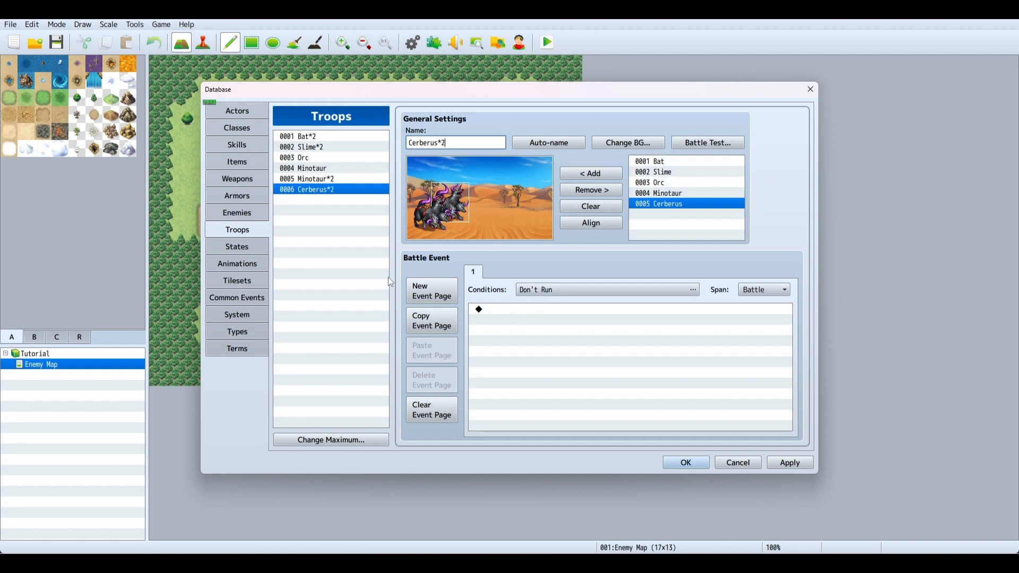
mouse_move(545, 235)
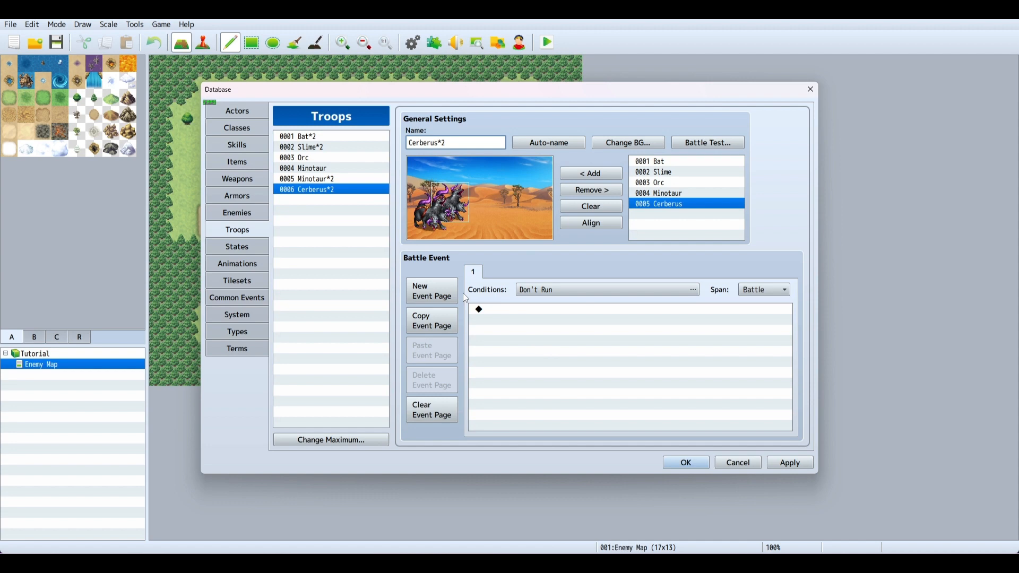
mouse_move(497, 330)
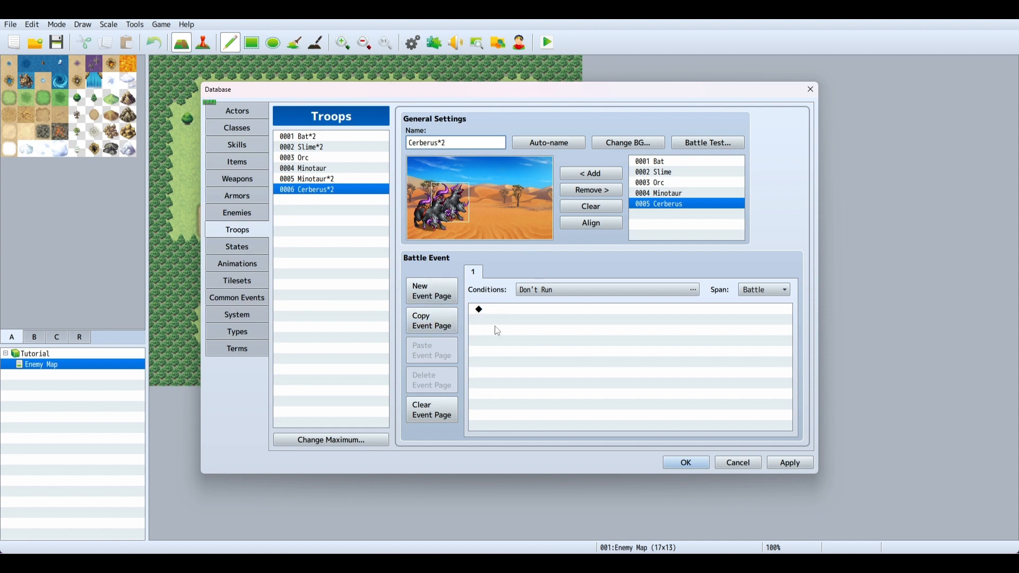
mouse_move(527, 293)
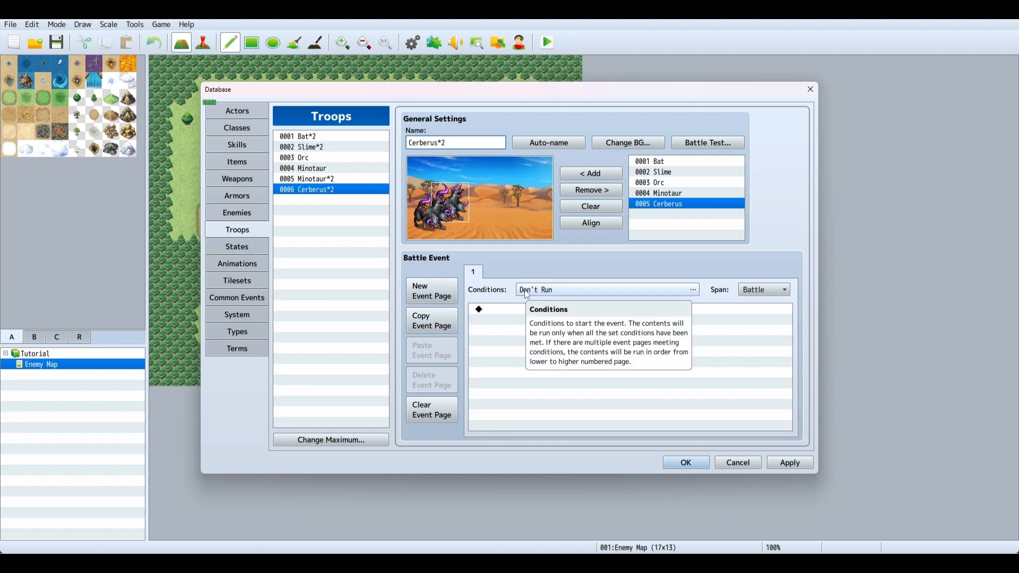
- Set battle event page 1 to trigger on Turn 0
click(693, 289)
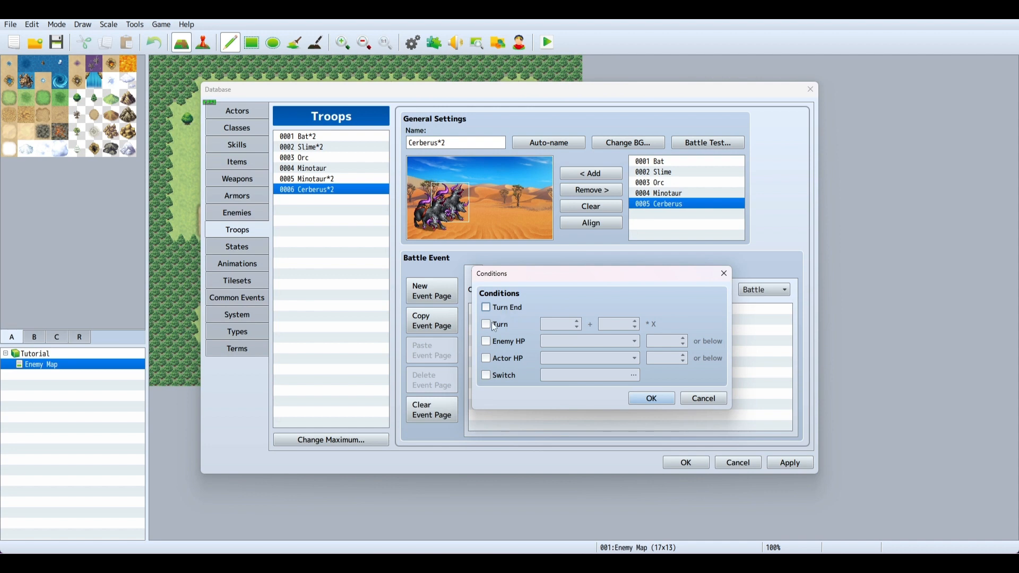
click(485, 325)
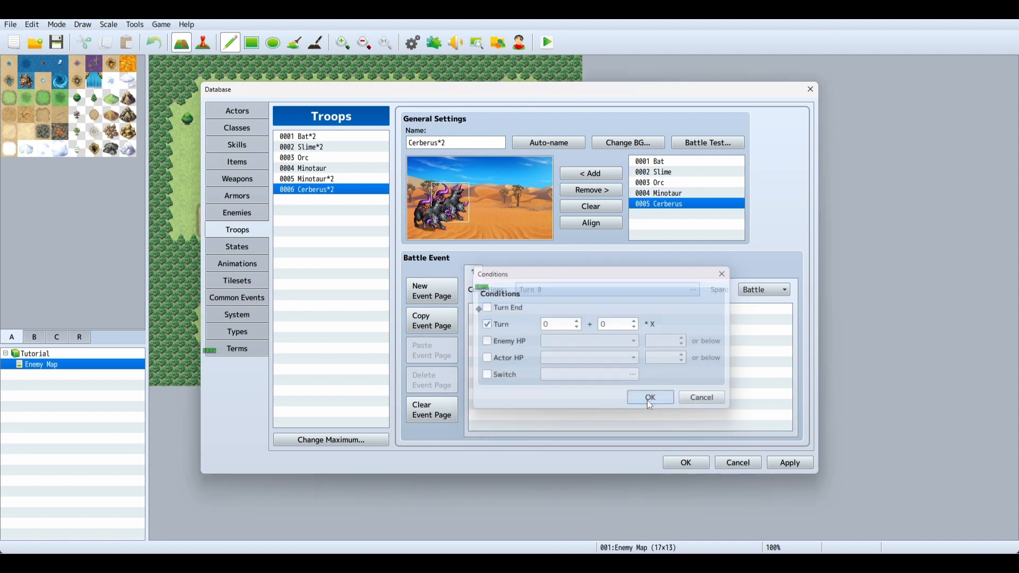
click(649, 397)
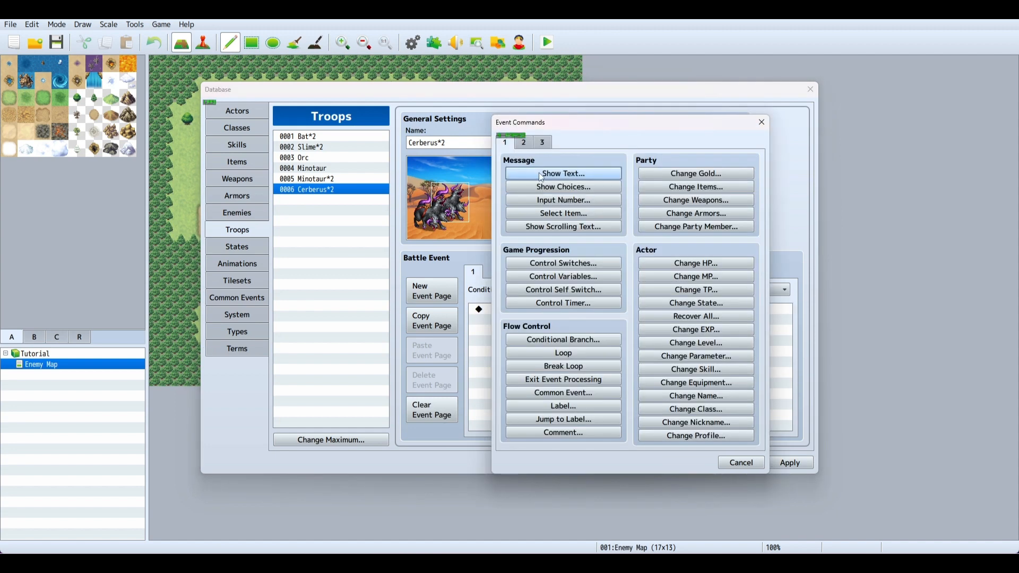
- Add a Show Text 'Time to perish' message with the first Actor1 hero face
click(563, 173)
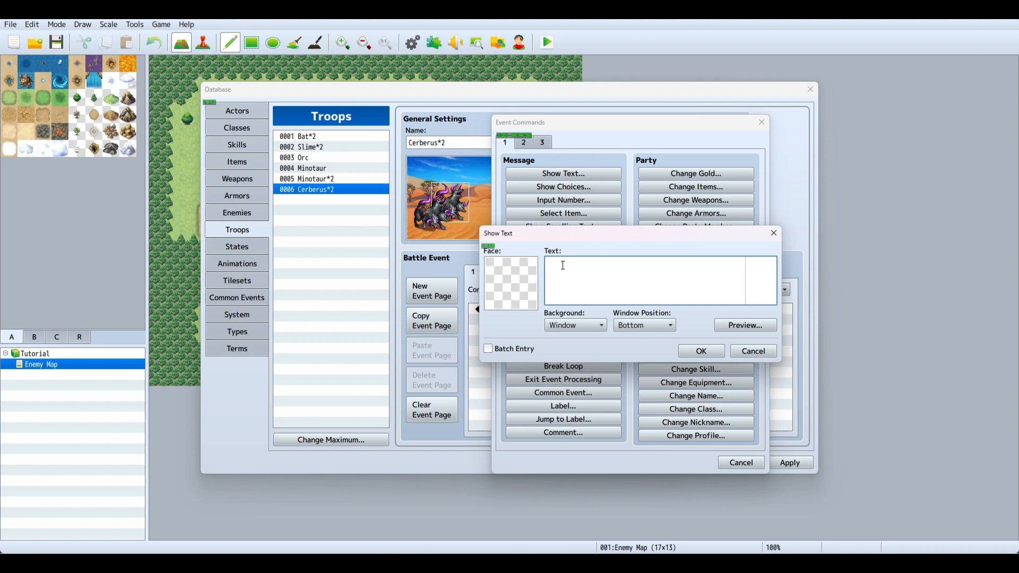
text(1)
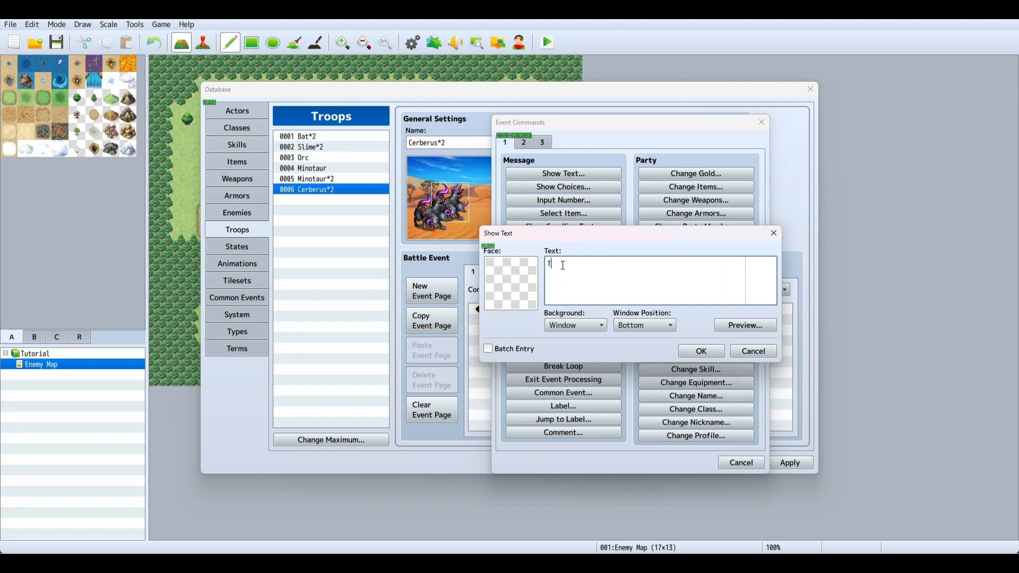
text(ime)
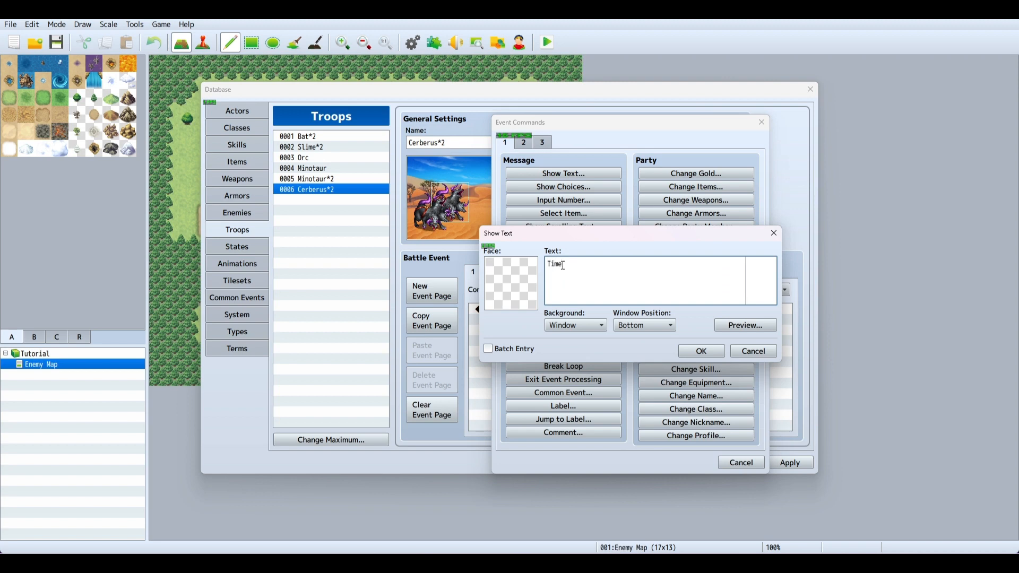
text(to per)
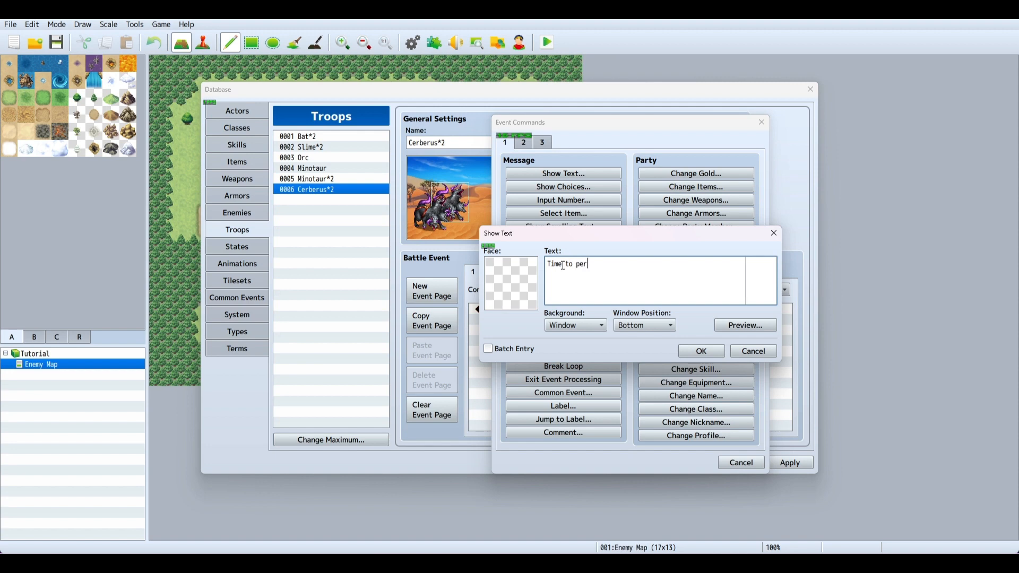
text(ish)
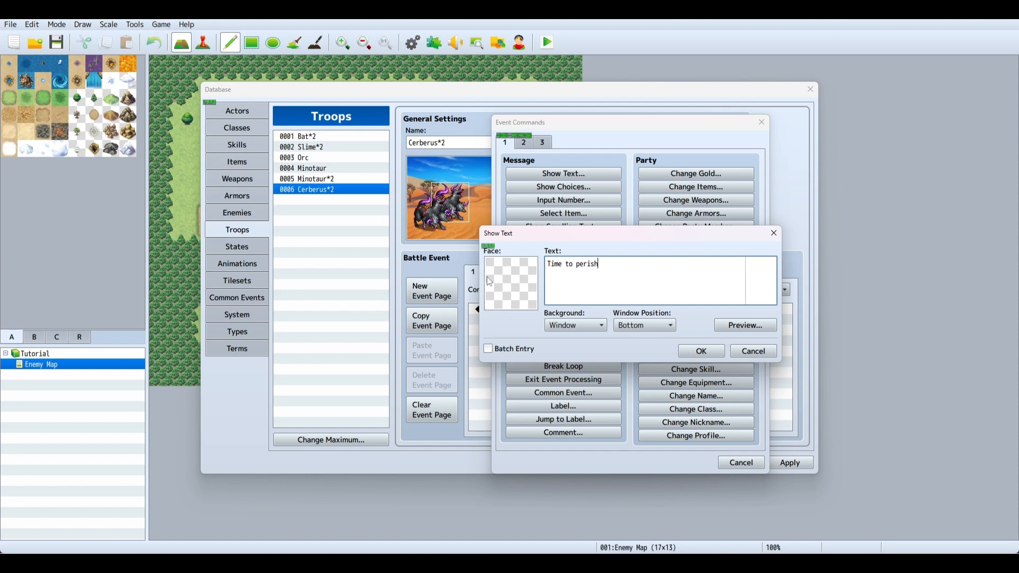
click(509, 280)
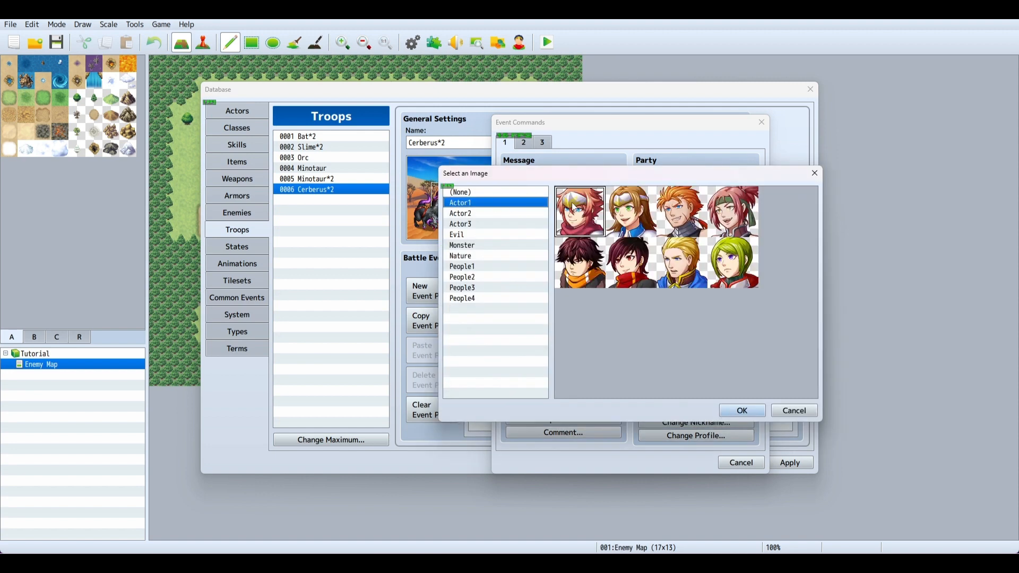
click(741, 410)
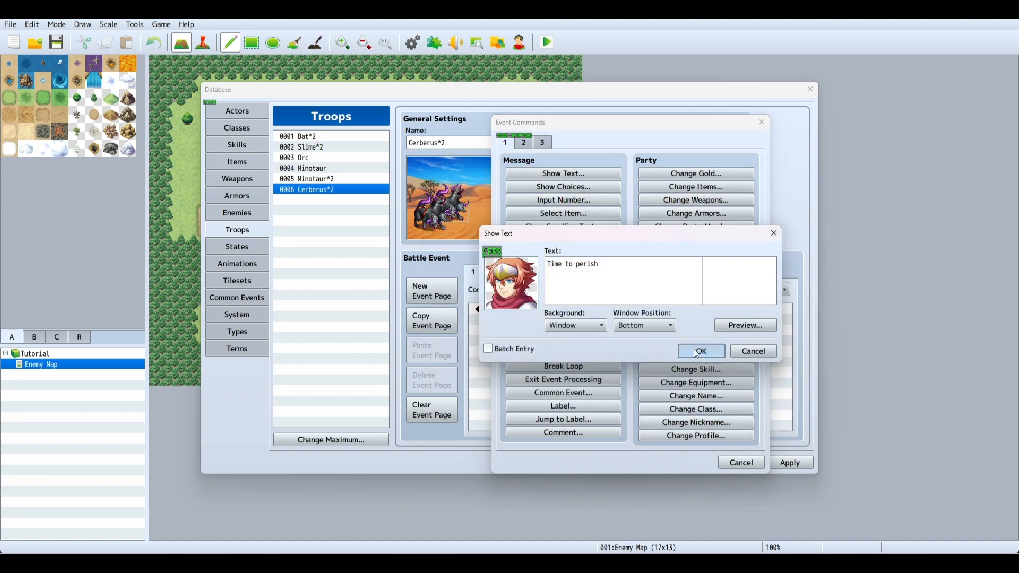
click(700, 352)
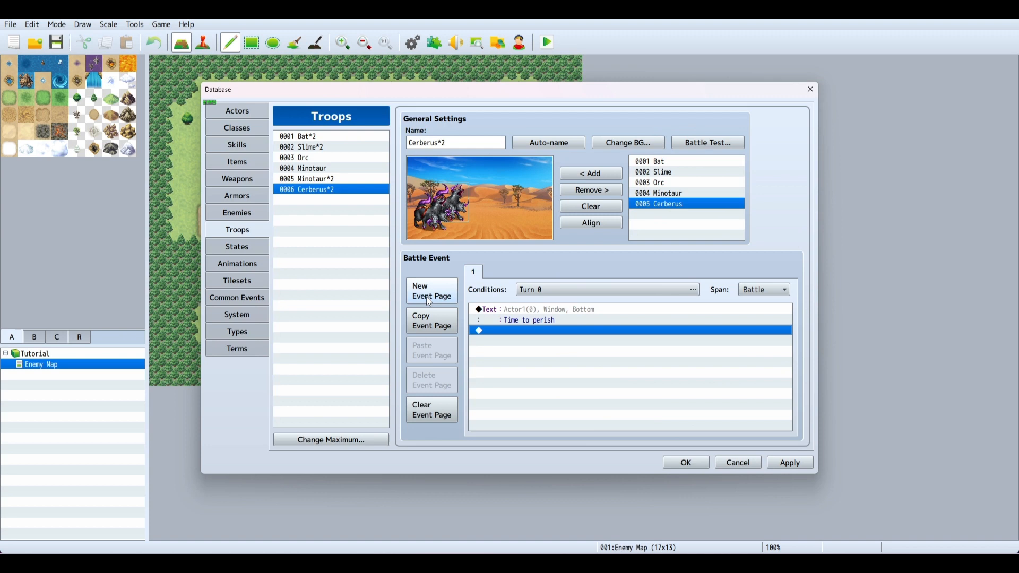
- Add event page 2 triggered when enemy #1 Cerberus is at 50% HP or below
click(431, 291)
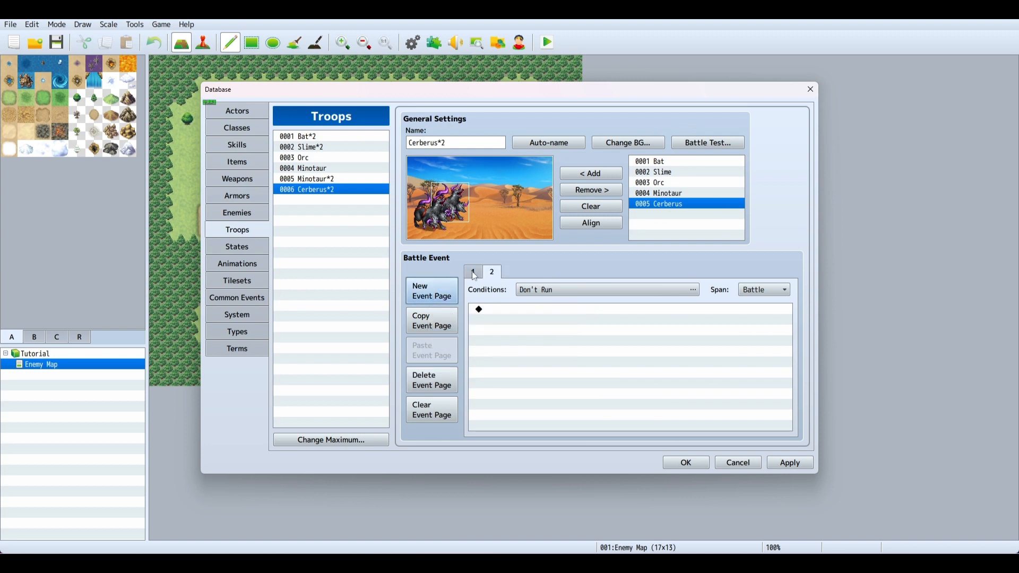
click(472, 271)
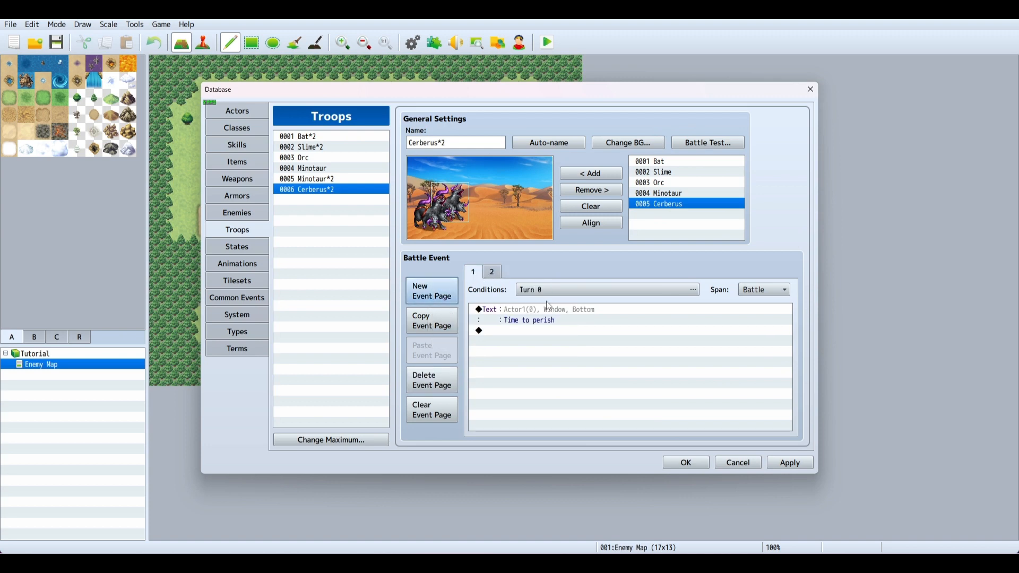
click(692, 288)
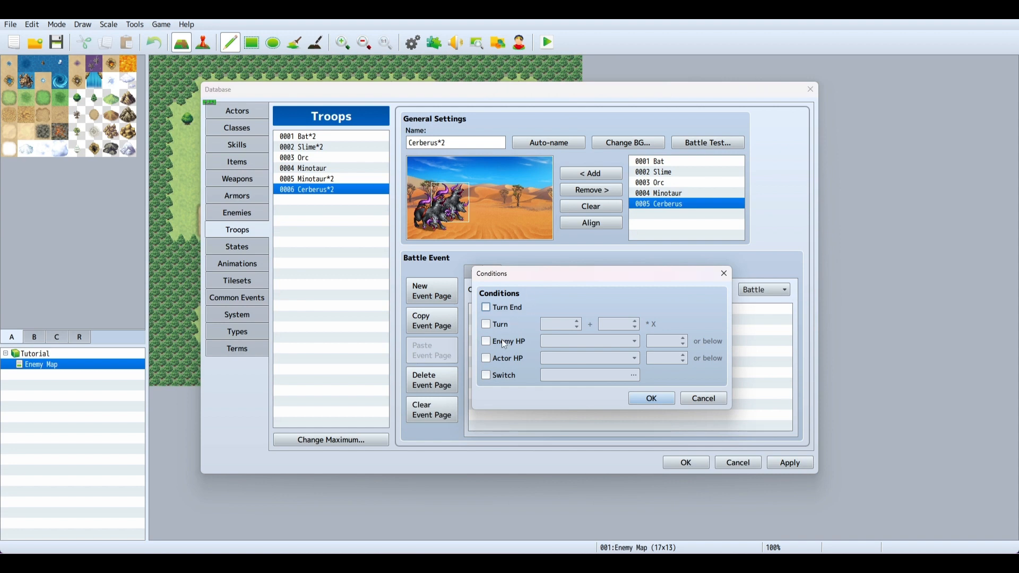
click(486, 341)
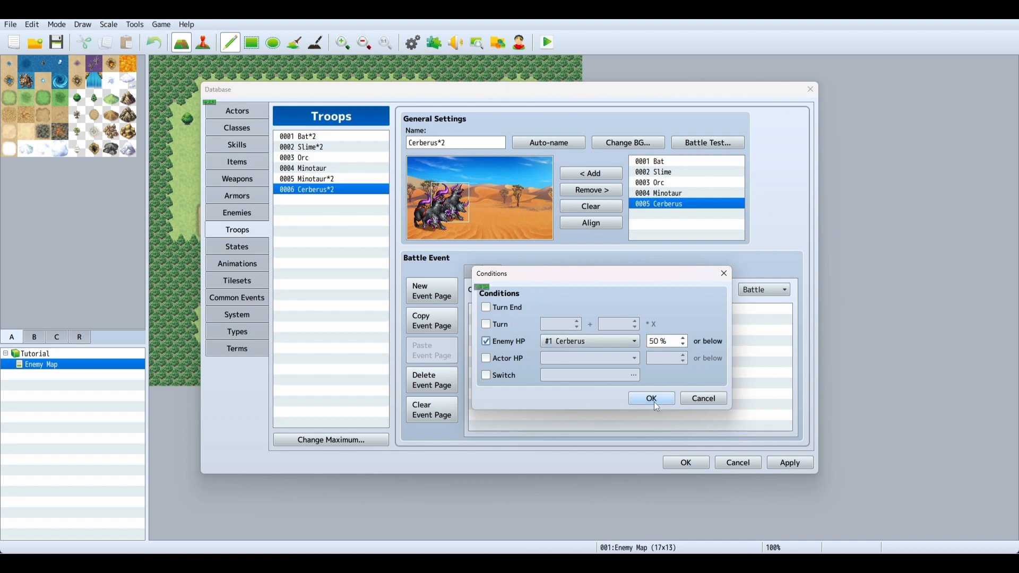
click(651, 398)
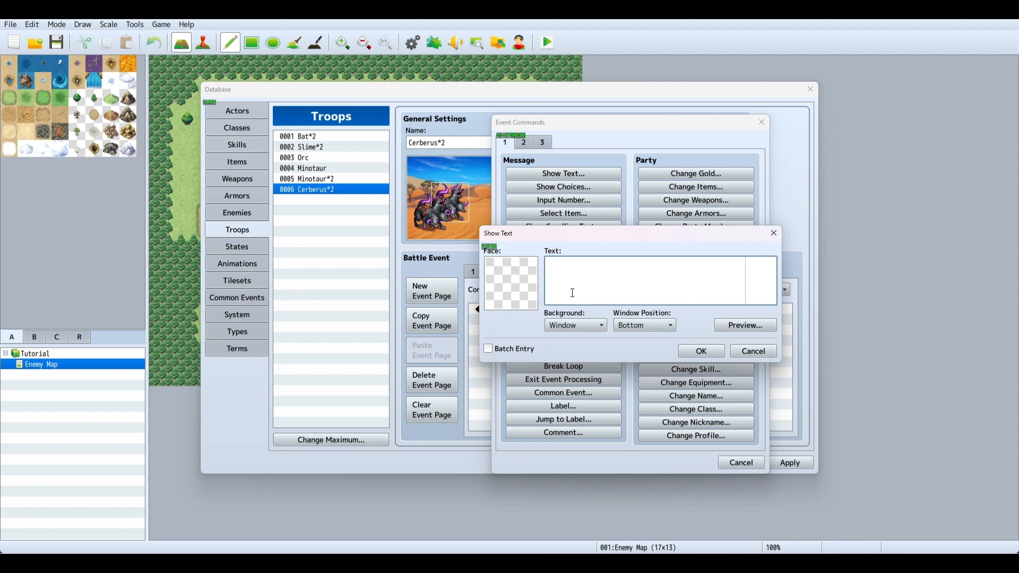
- Add a Show Text 'Halfway there!' message with an Actor1 face
text(Half)
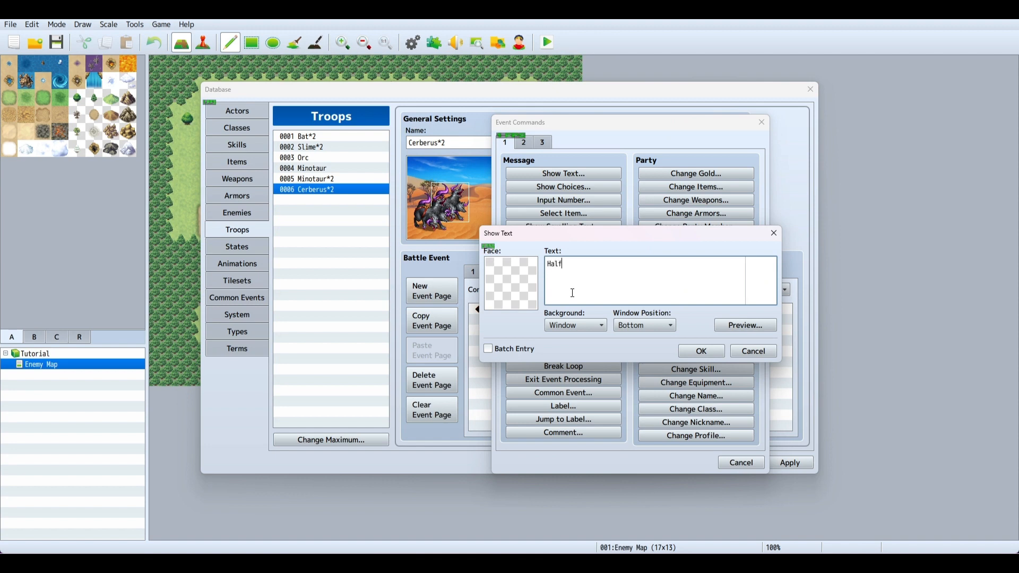
text(way)
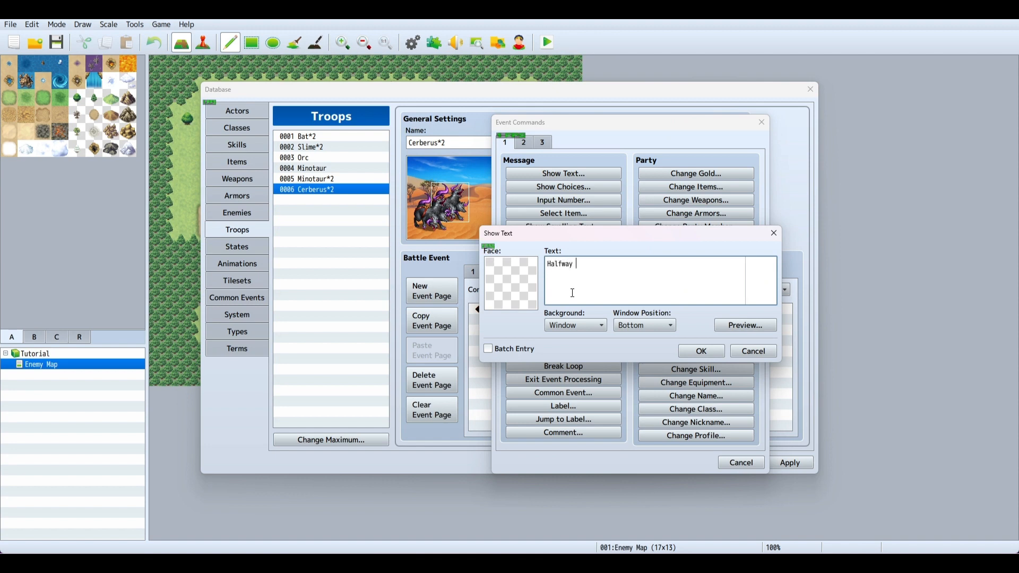
text(there!)
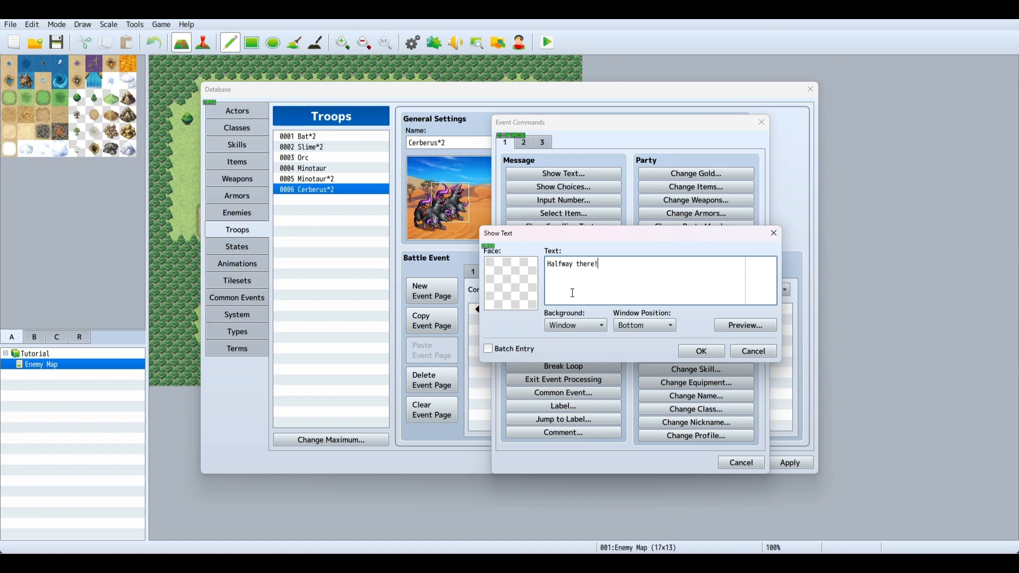
click(510, 281)
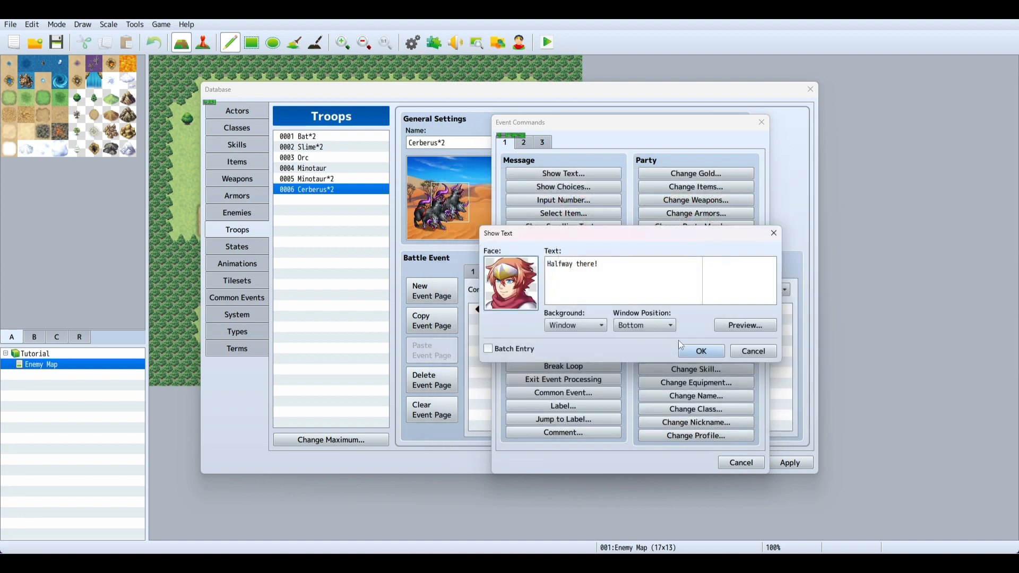
click(700, 352)
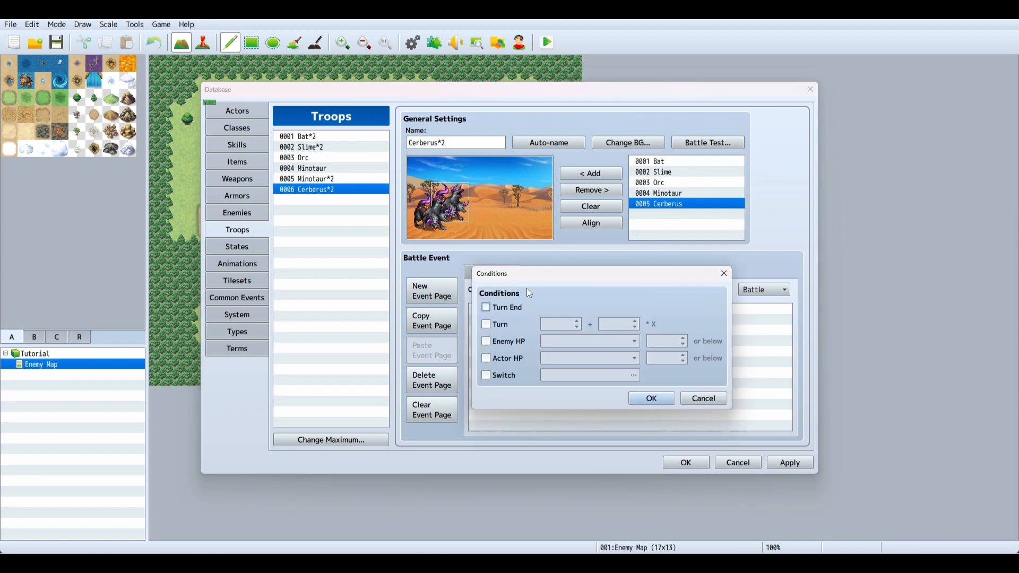
- Set page 3 to trigger on Actor 1 HP 50% or below and start its message
click(486, 358)
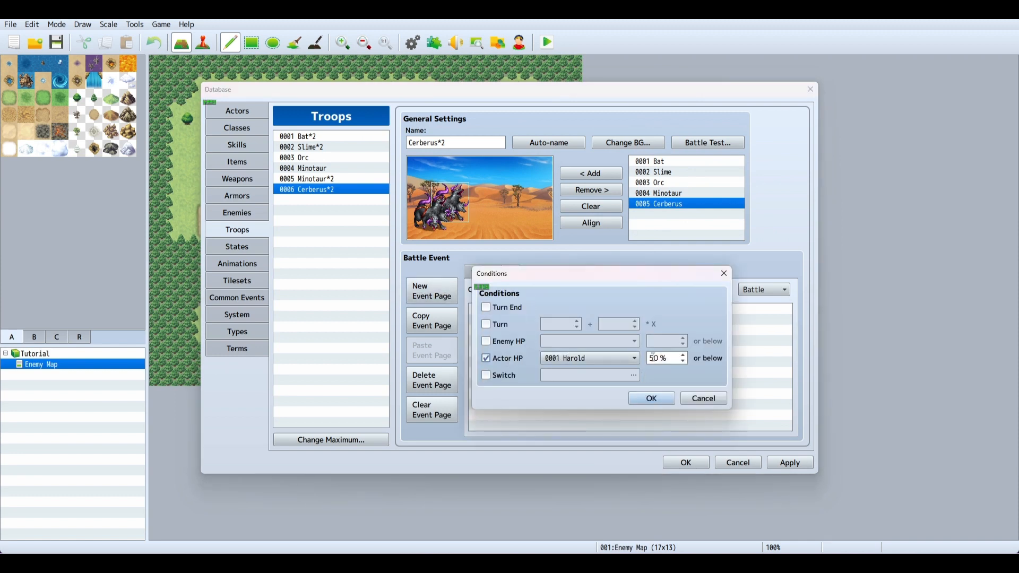
click(651, 398)
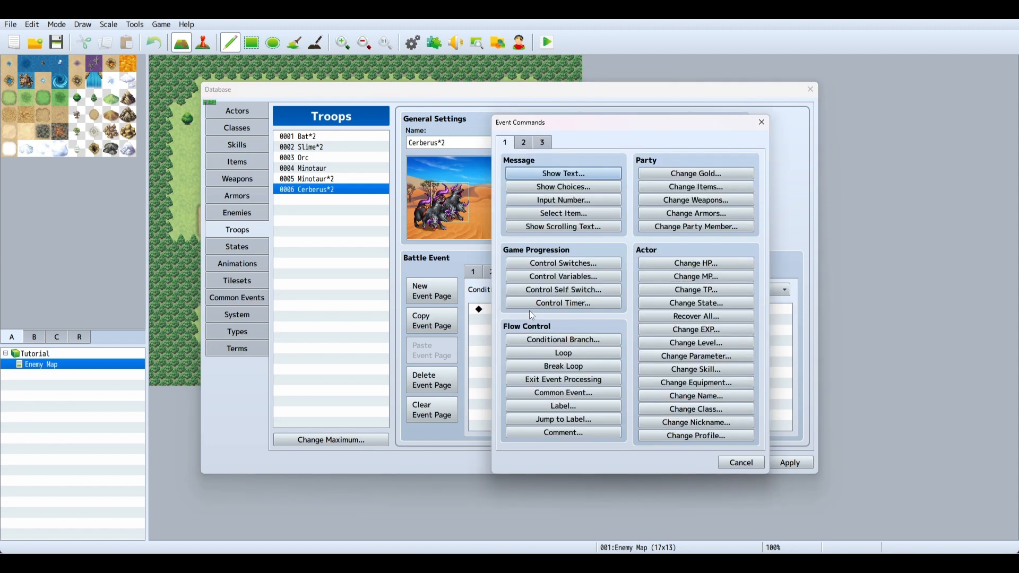
click(563, 173)
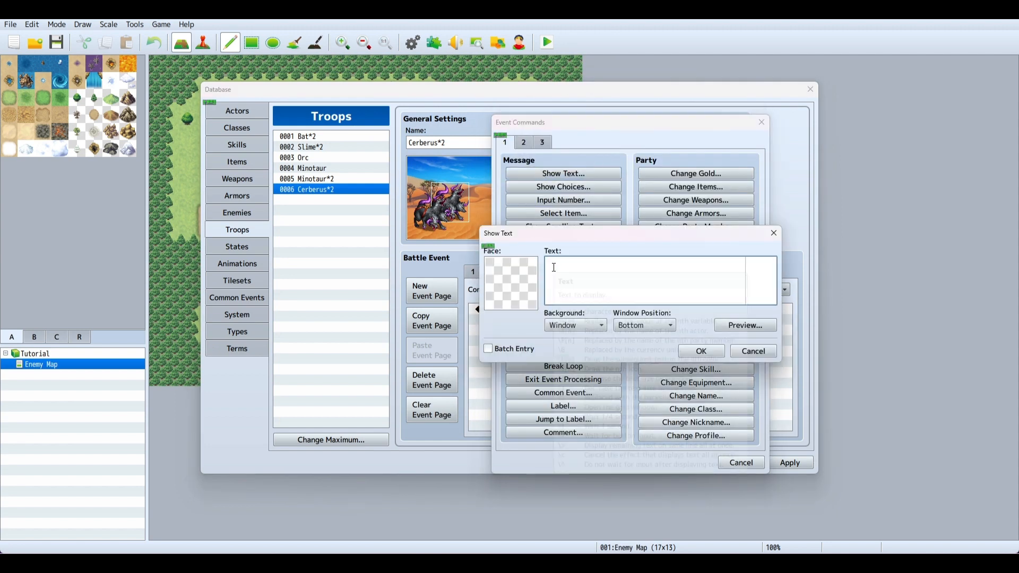
- Enter the text 'Ineed to turn this around fast!' and pick a face for it
text(Ineed t)
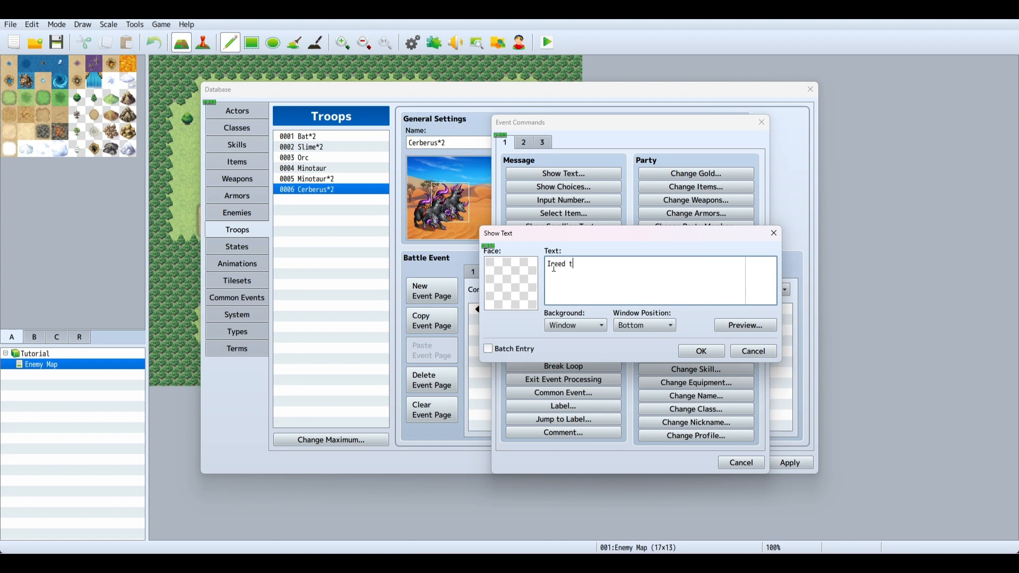
text(o turn t)
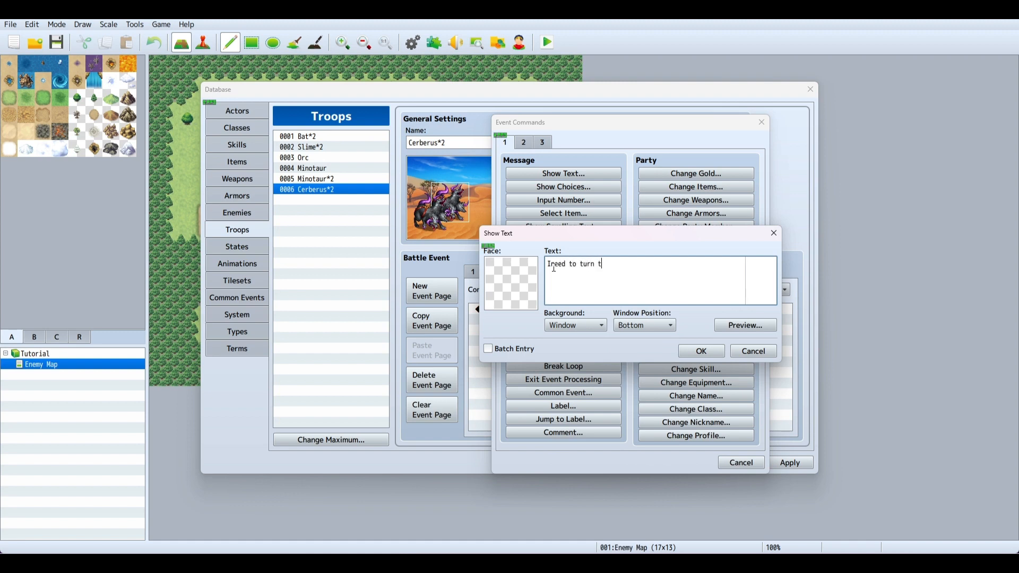
text(hi\s)
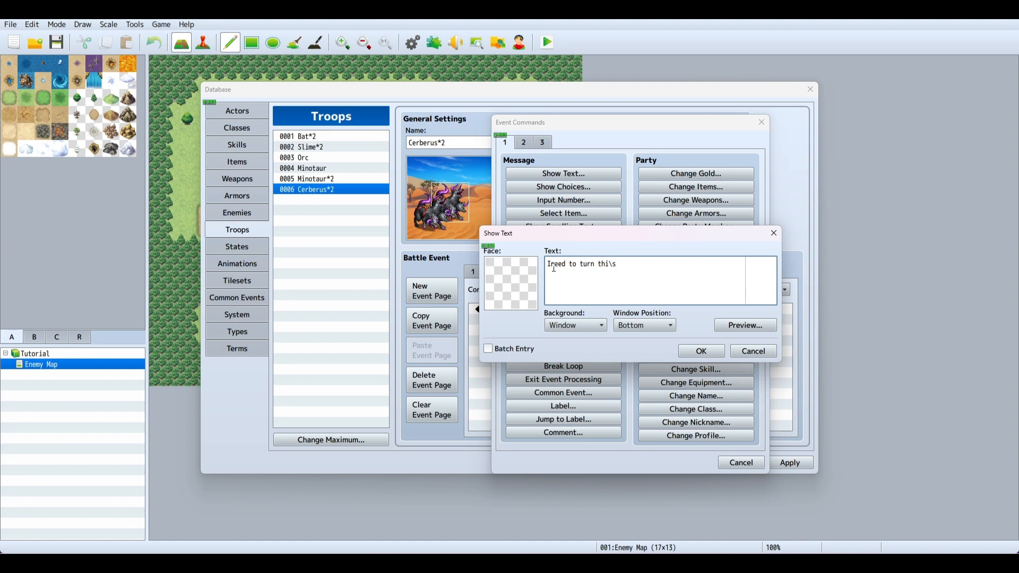
key(Backspace)
text( aro)
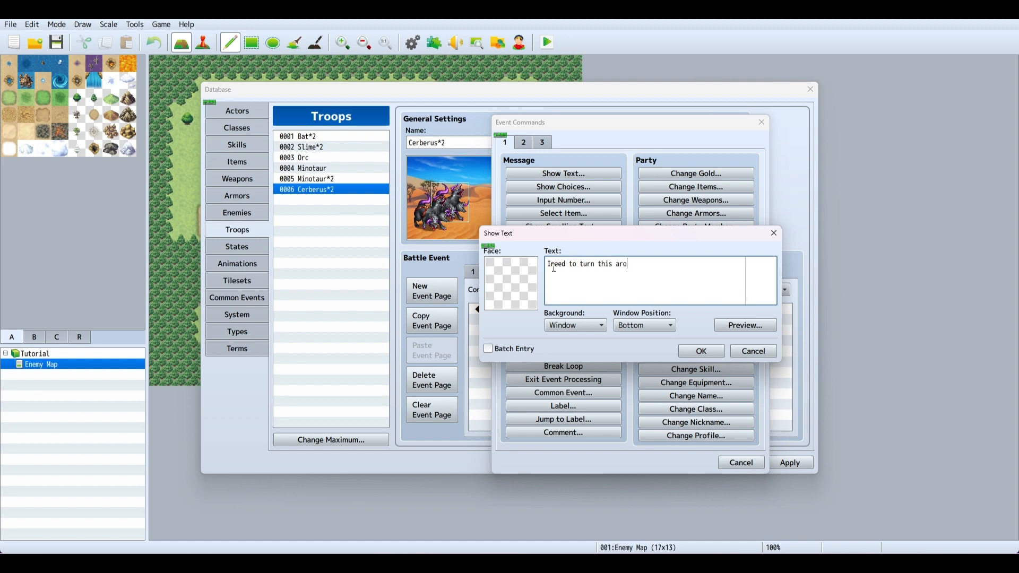
text(und fast)
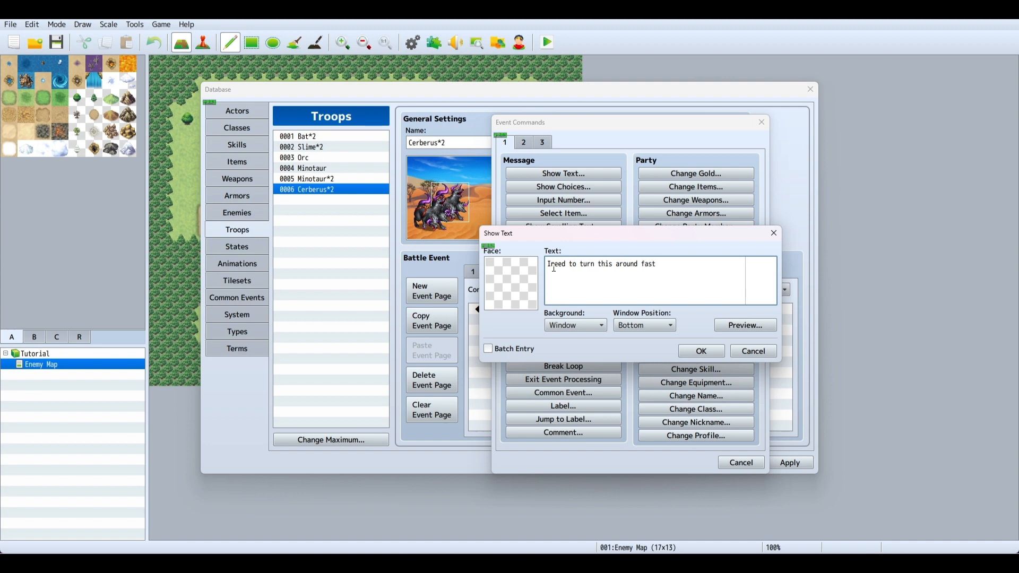
text(!)
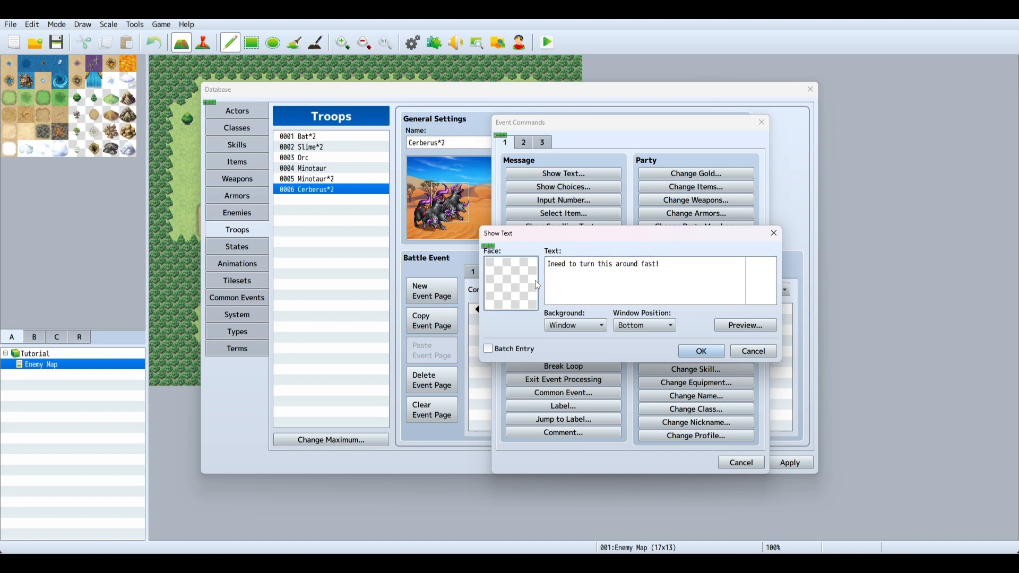
click(510, 284)
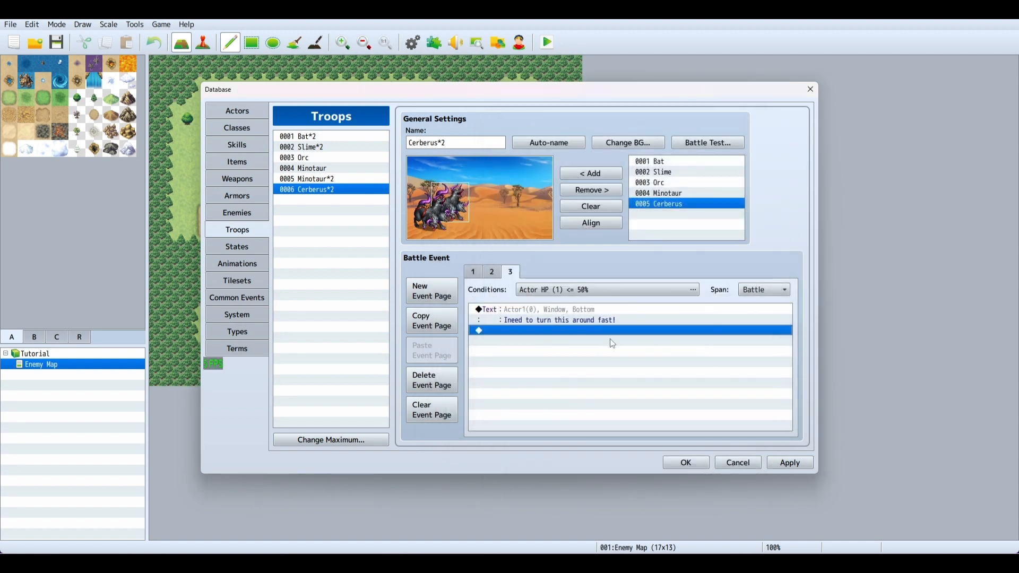
mouse_move(546, 327)
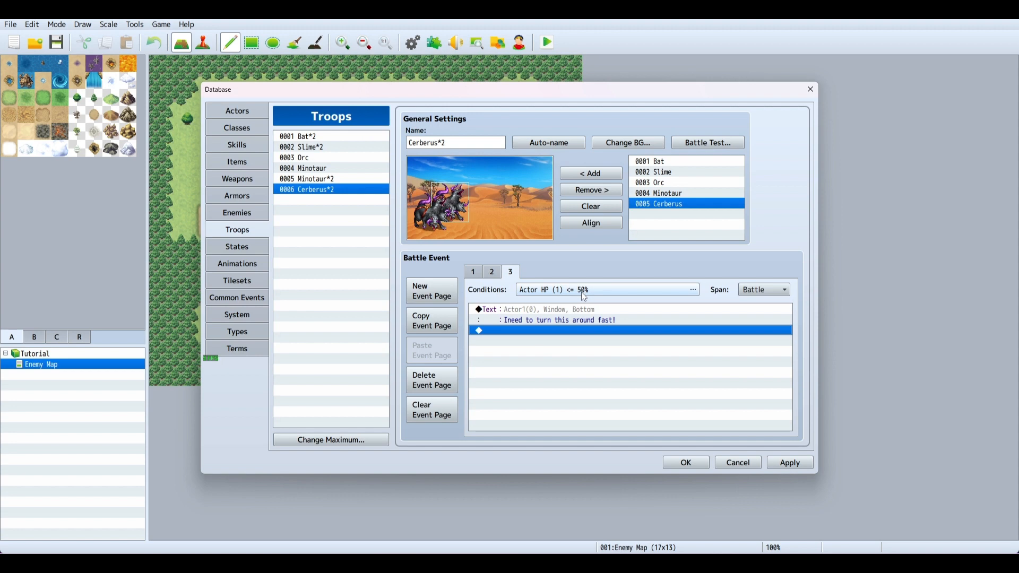
- Create a fourth battle event page conditioned on actor 1's HP being 25% or below
click(529, 271)
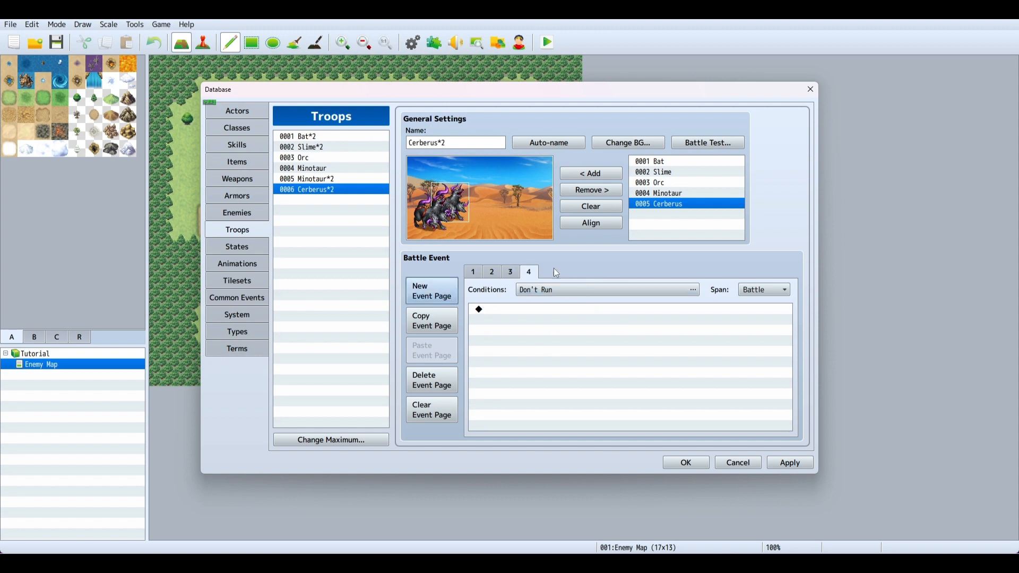
click(691, 289)
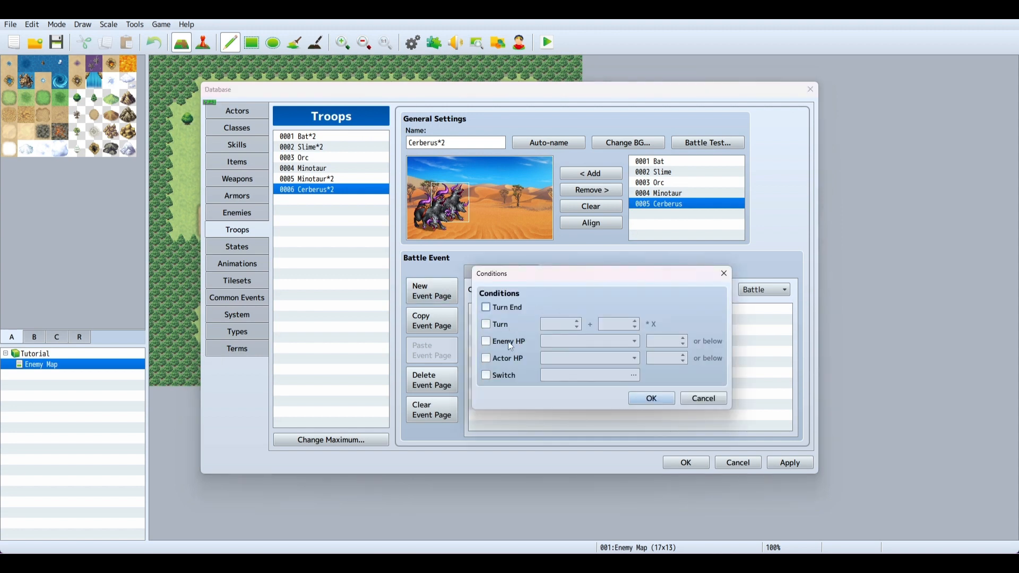
click(486, 358)
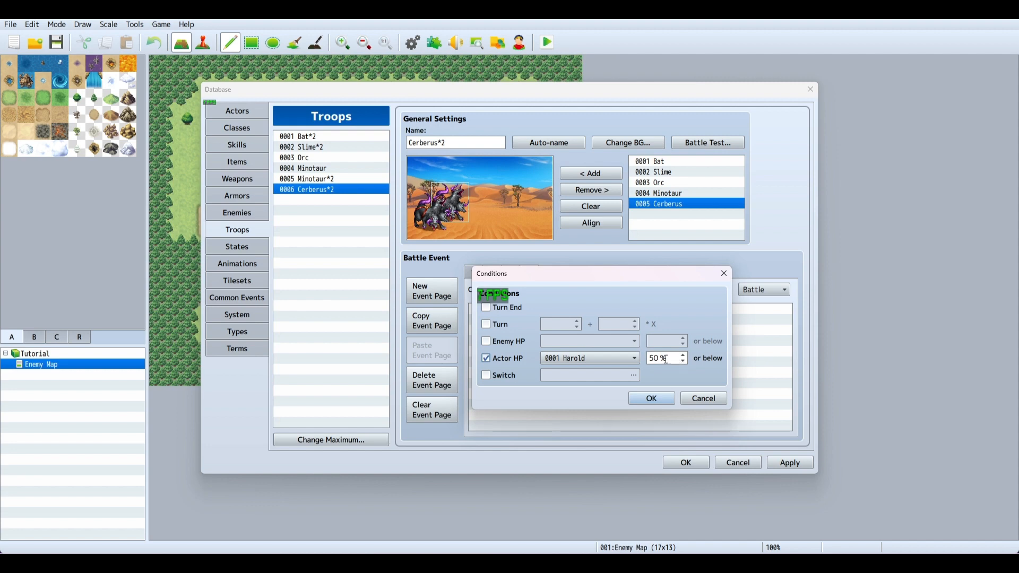
click(682, 361)
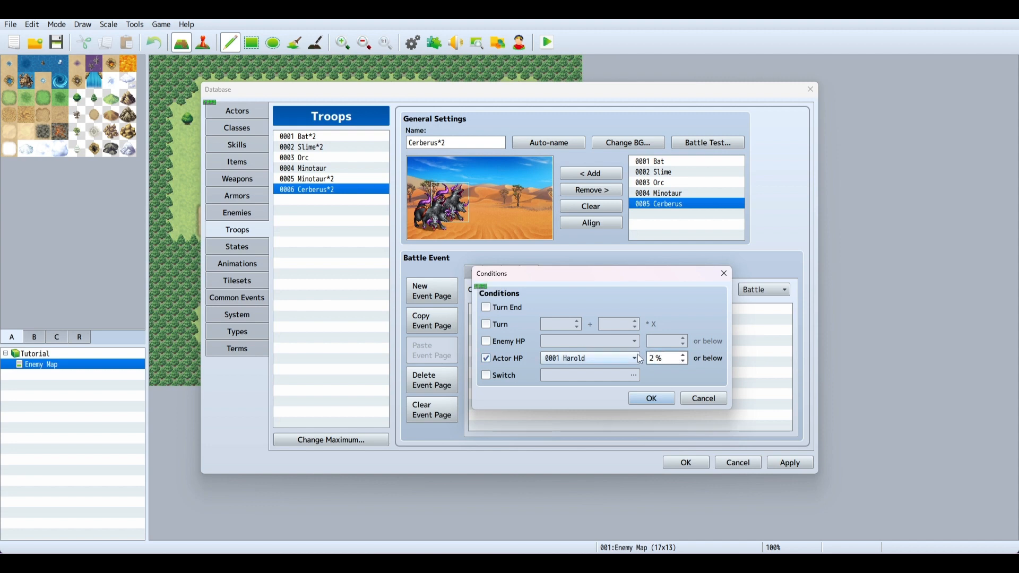
click(650, 398)
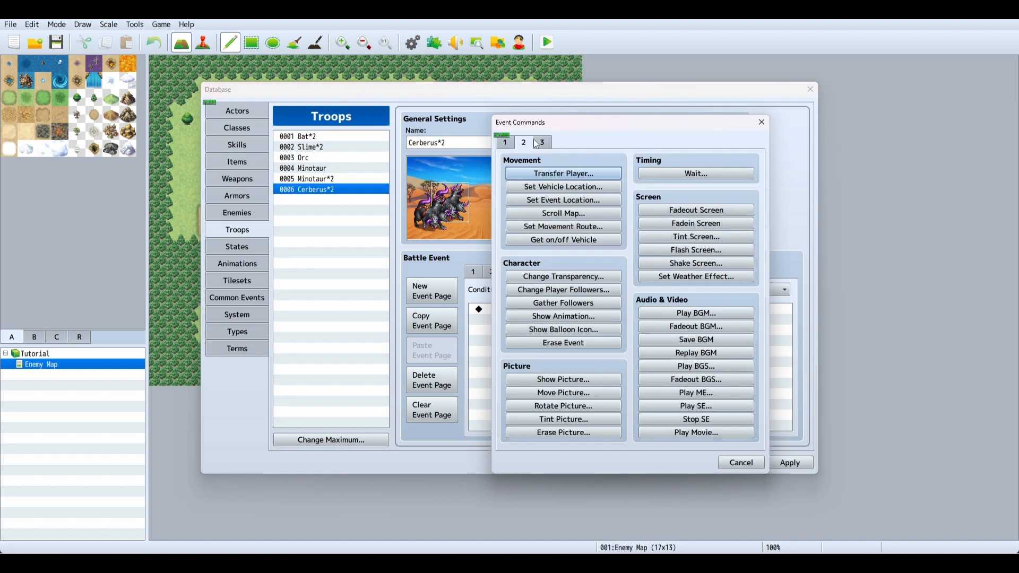
- Add a Tint Screen command using the Sepia preset over 60 frames, waiting for completion
click(695, 236)
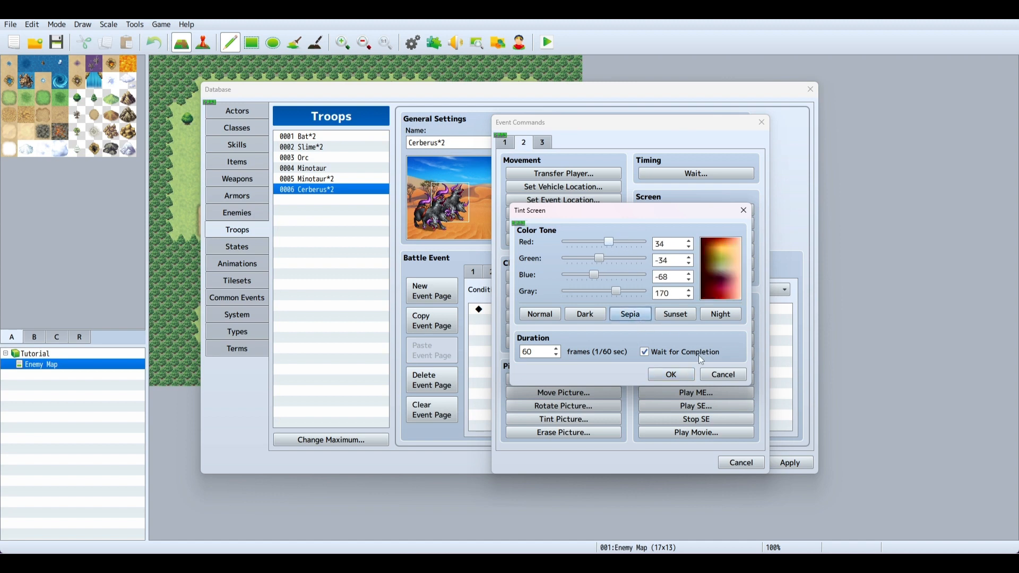
click(670, 374)
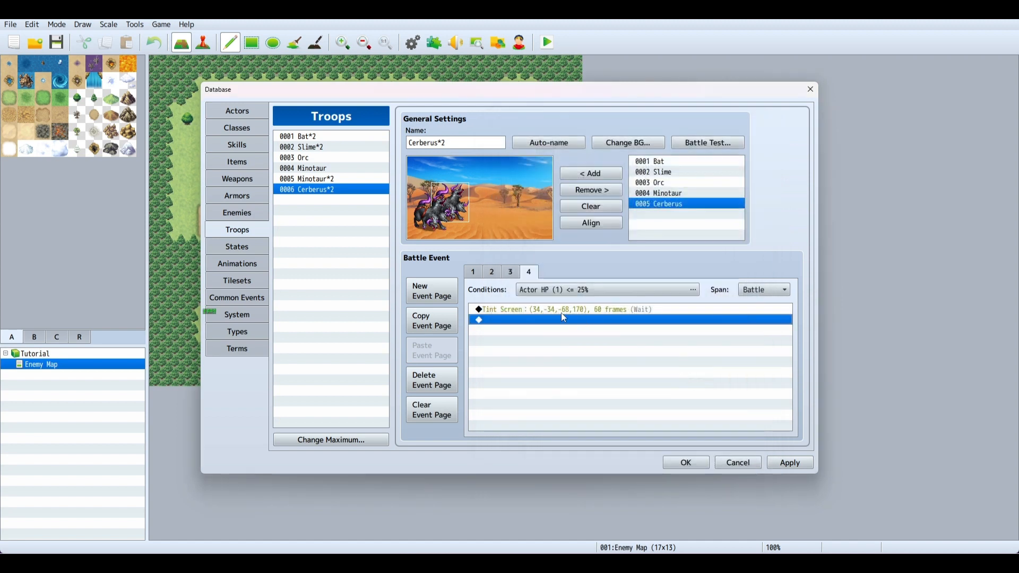
mouse_move(713, 295)
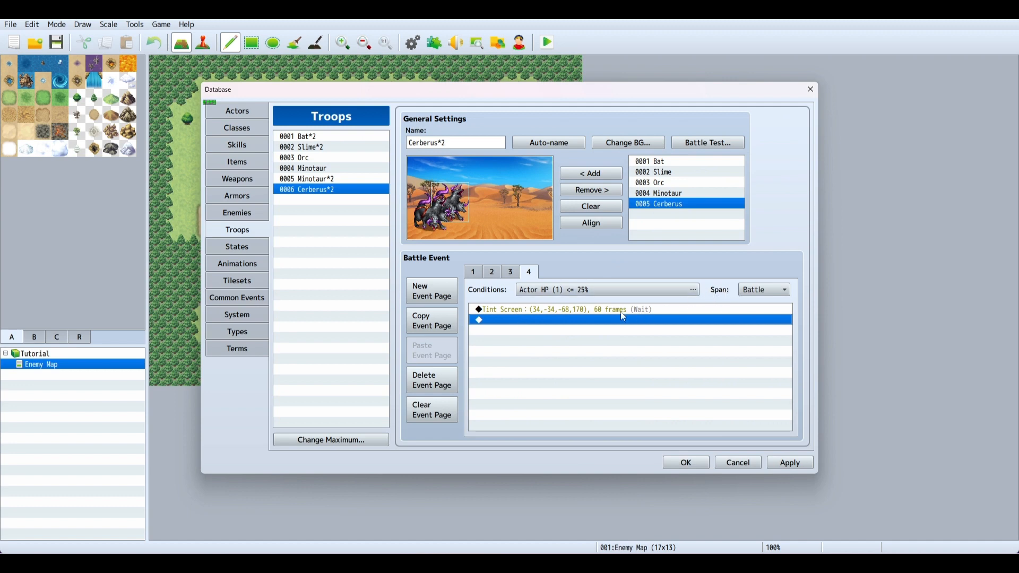
- Set the sepia tint page's span to Moment so it runs only once
click(783, 289)
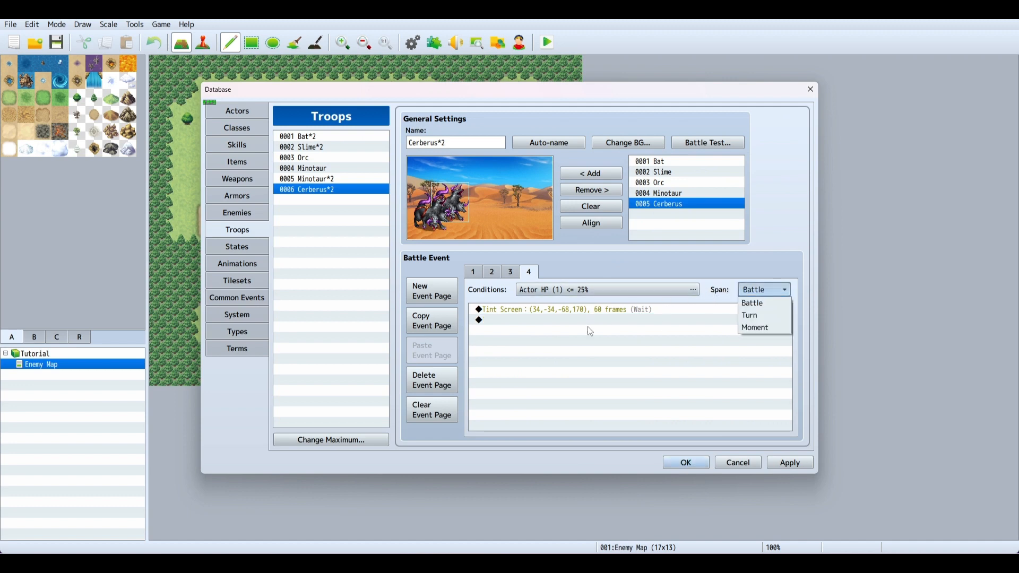
mouse_move(620, 321)
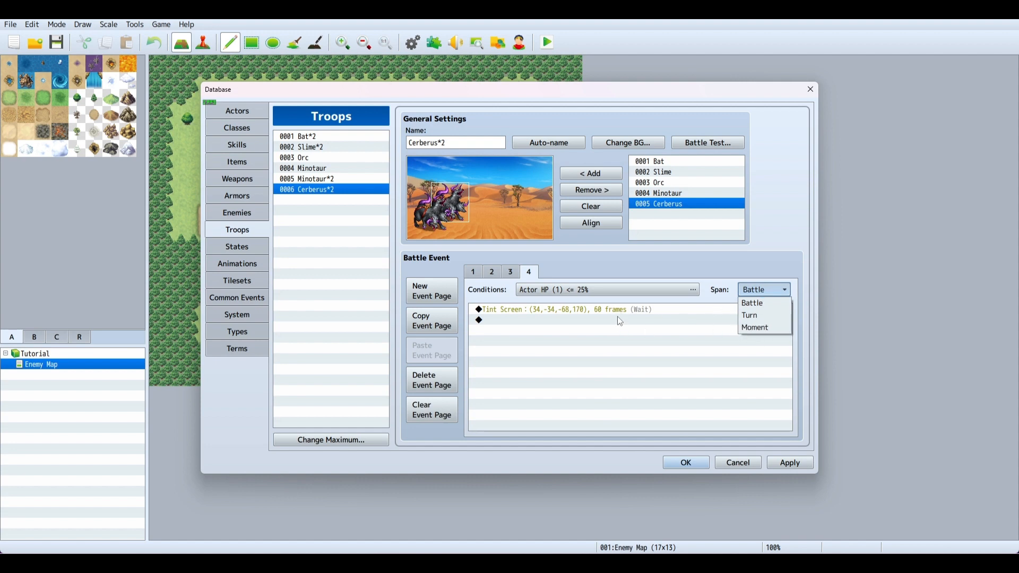
mouse_move(658, 326)
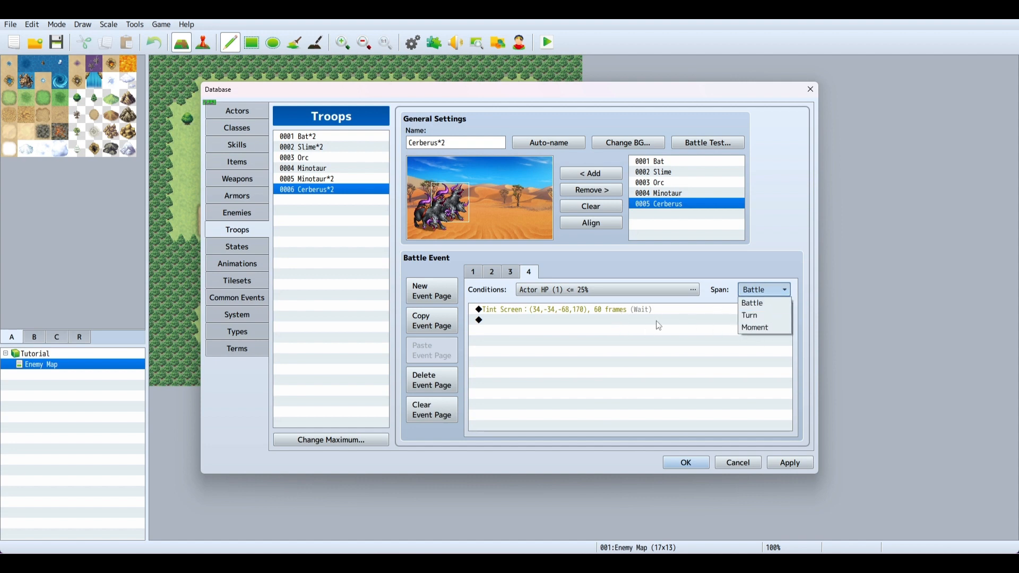
mouse_move(621, 314)
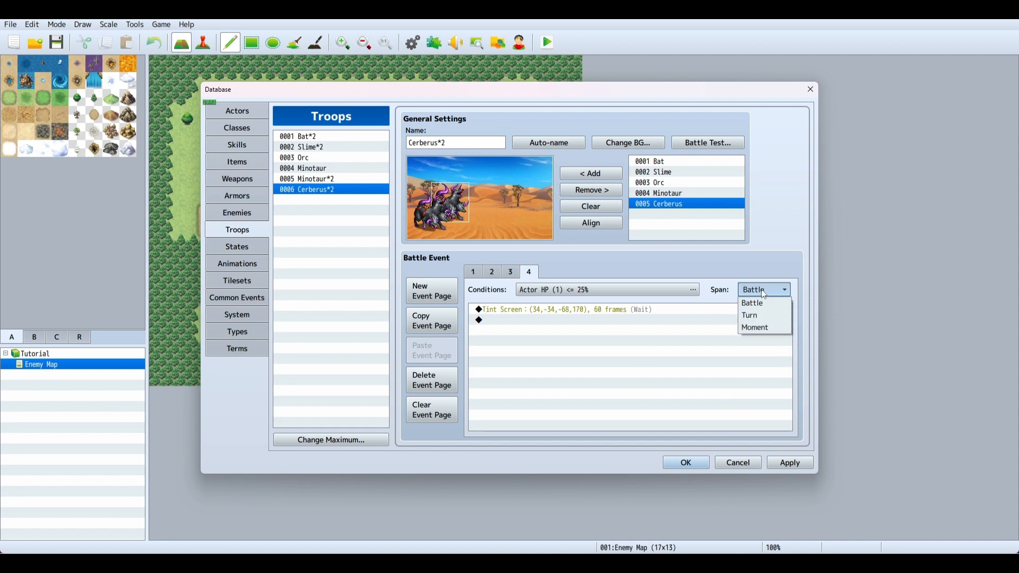
mouse_move(755, 327)
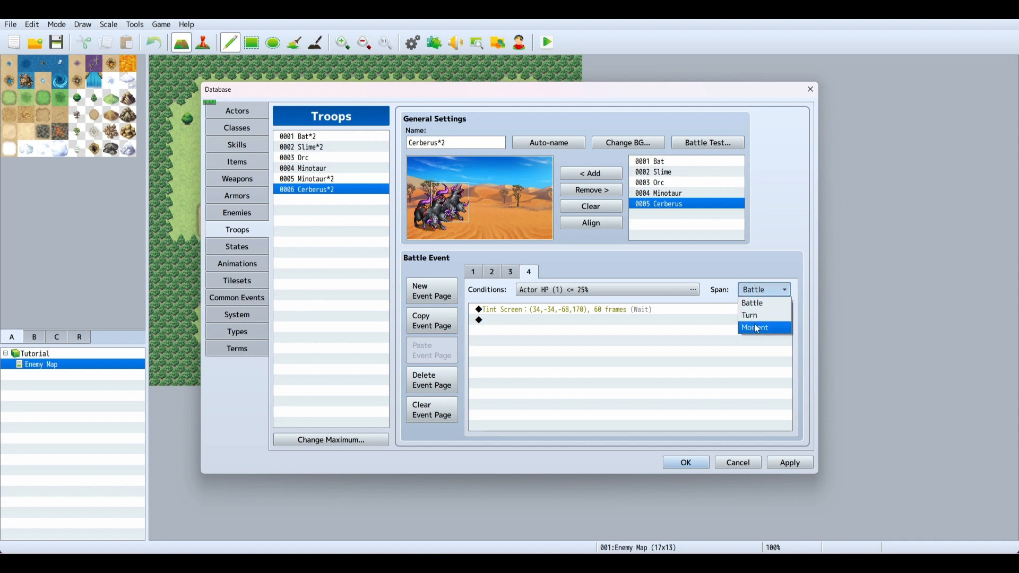
click(510, 272)
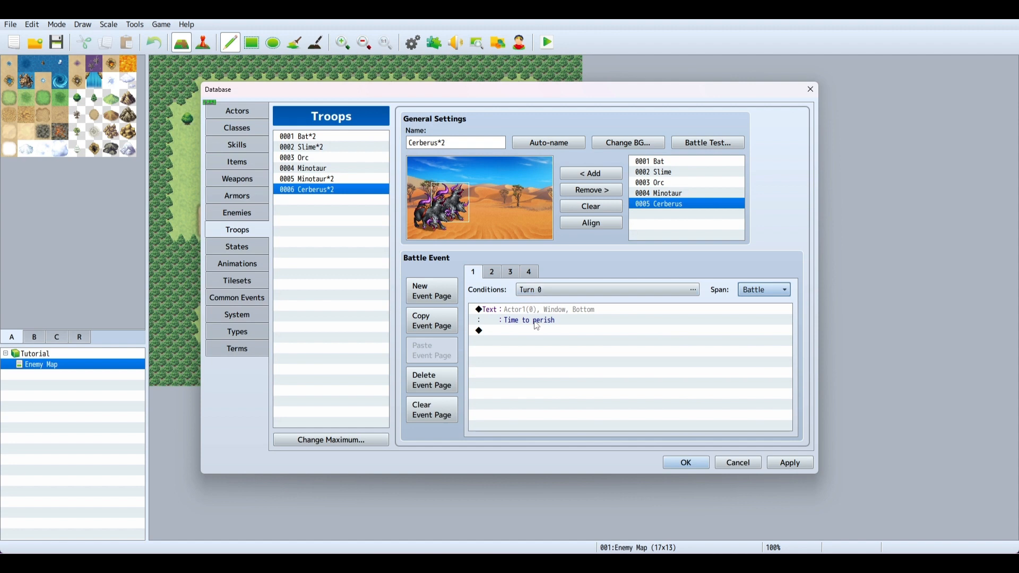
- Review pages 2–3 and fix page 3's line to read 'I need to turn this around fast!'
click(492, 271)
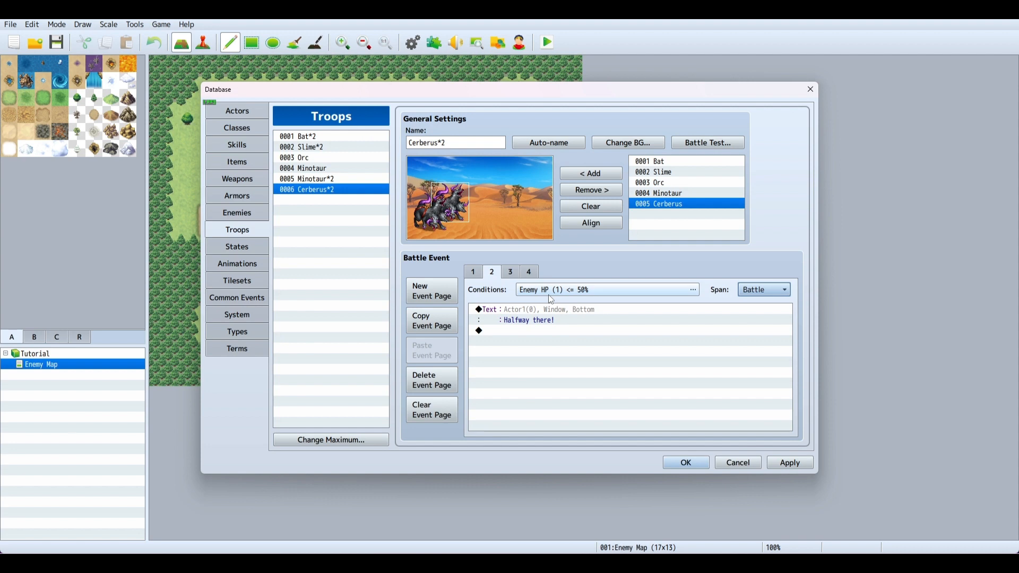
mouse_move(585, 296)
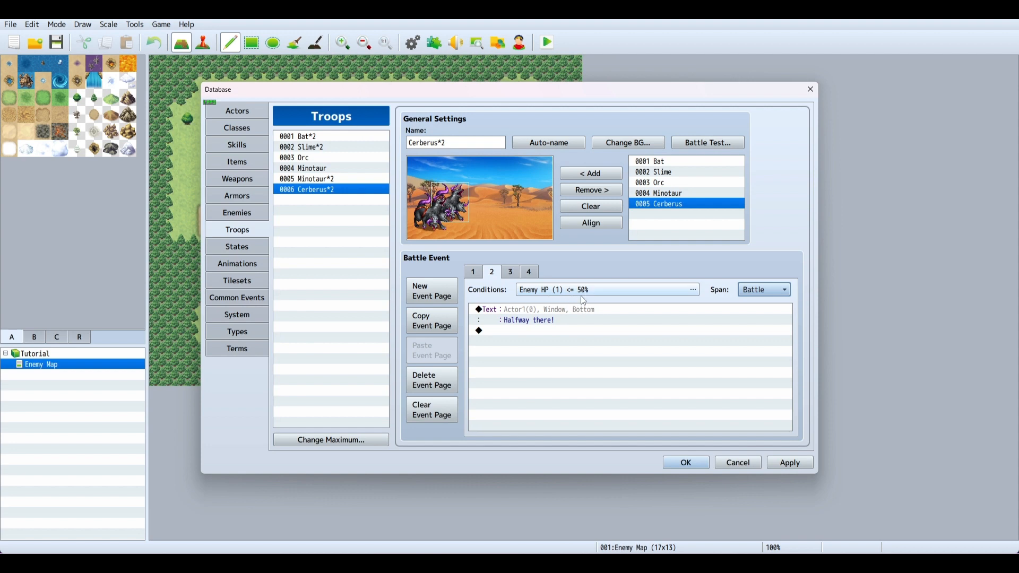
click(510, 271)
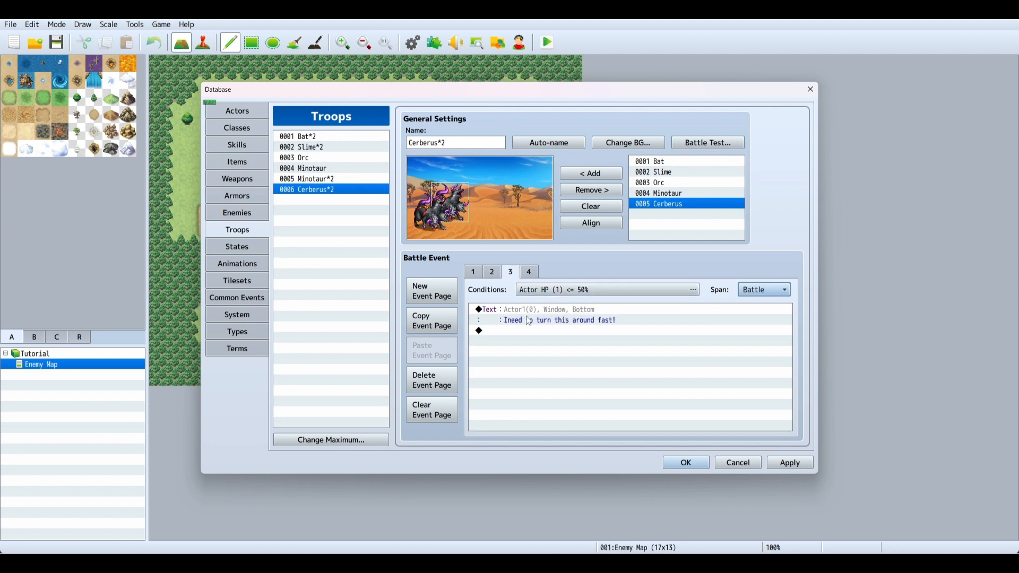
double_click(555, 320)
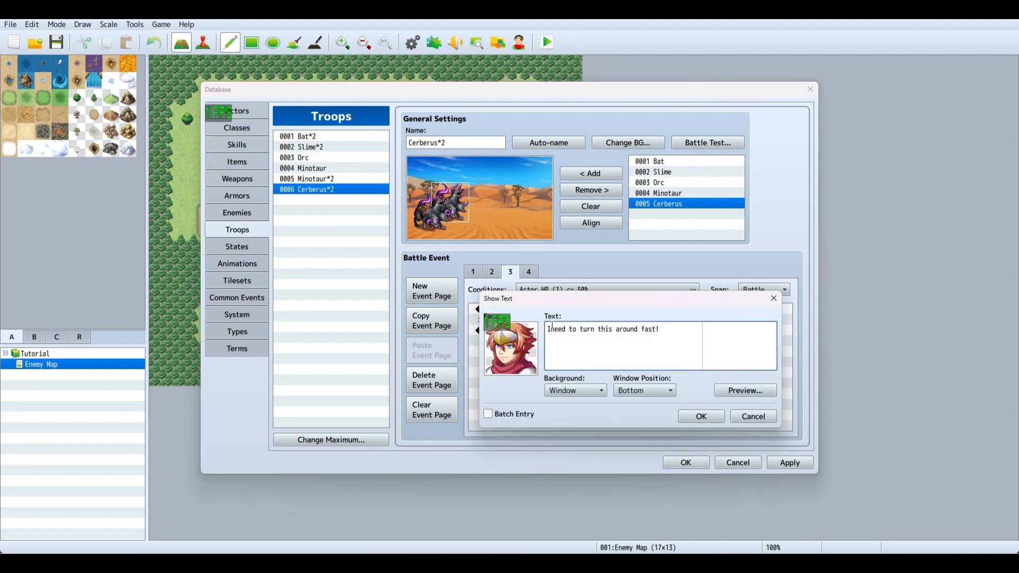
click(699, 416)
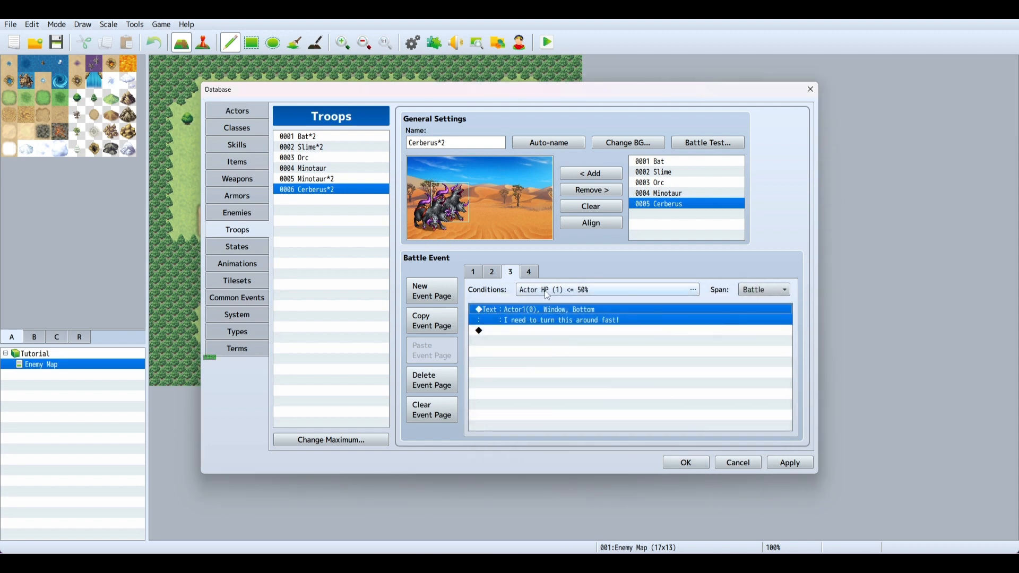
click(528, 271)
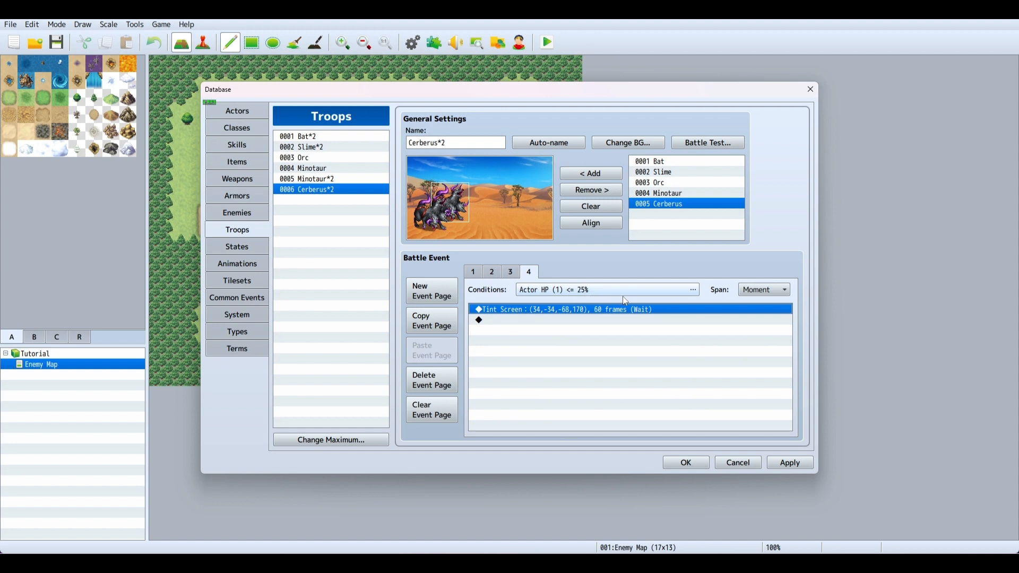
mouse_move(541, 297)
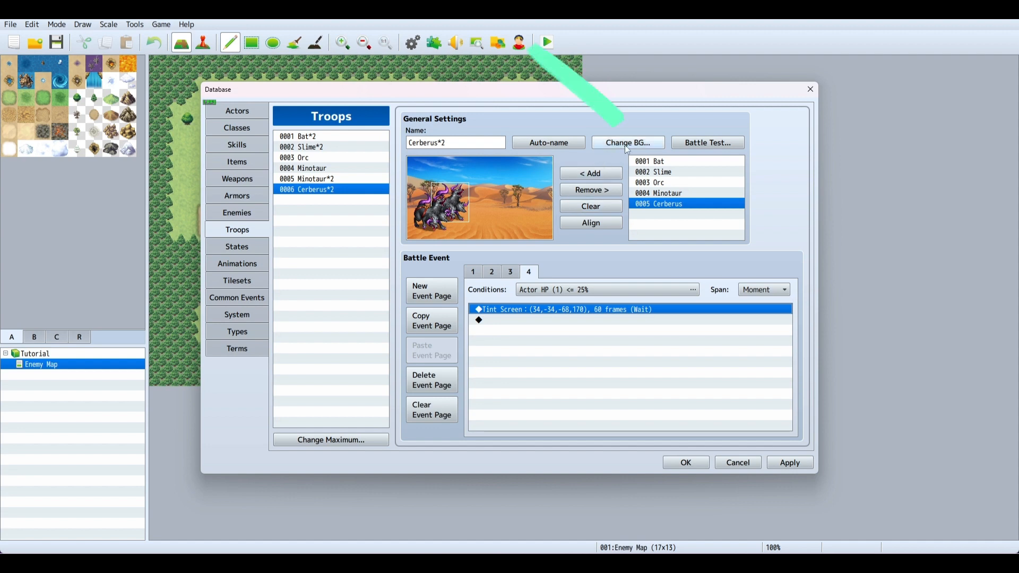
- Set the troop's battleback to Desert for both layers after previewing Dirt1
click(626, 143)
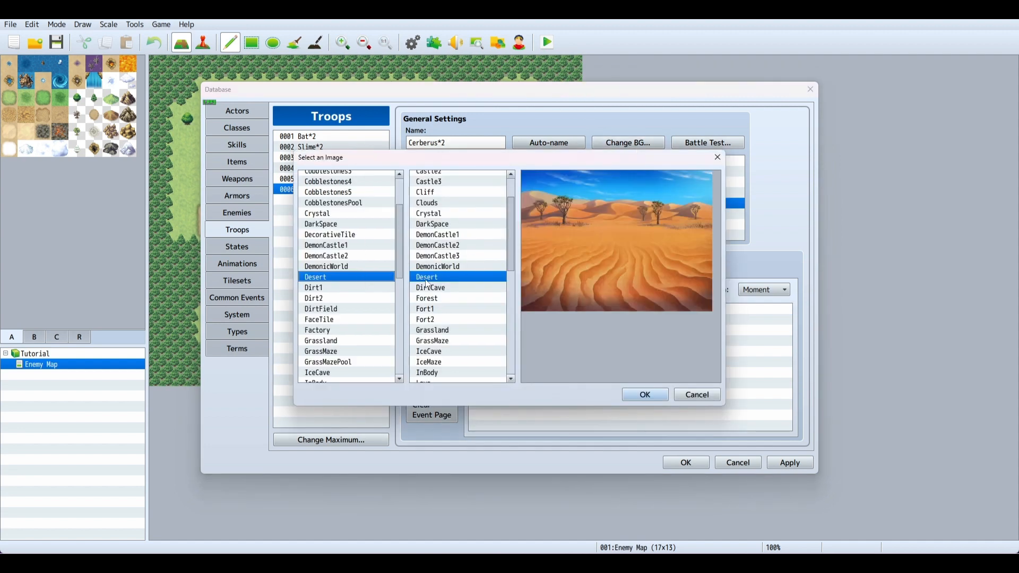
click(315, 288)
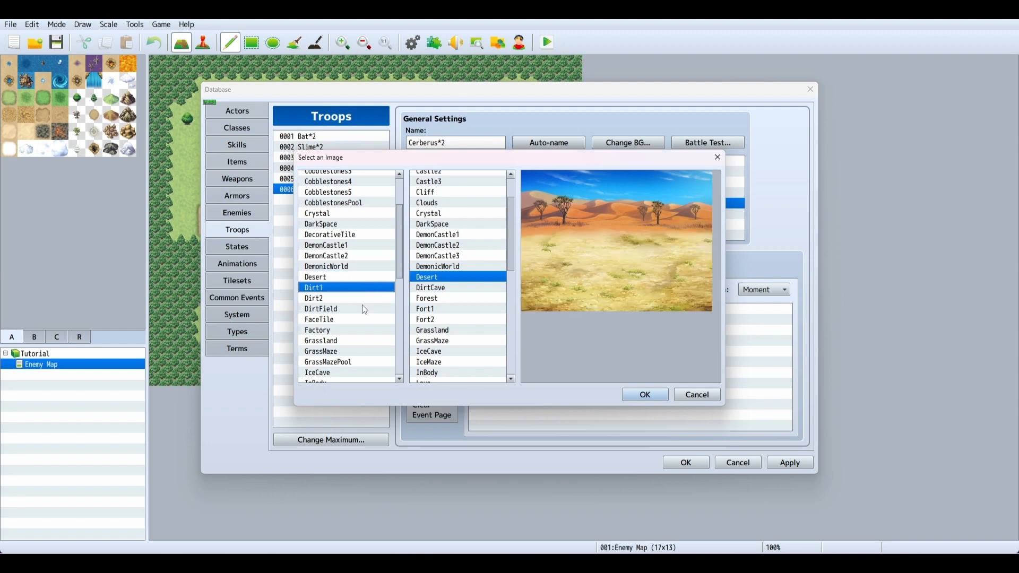
click(314, 277)
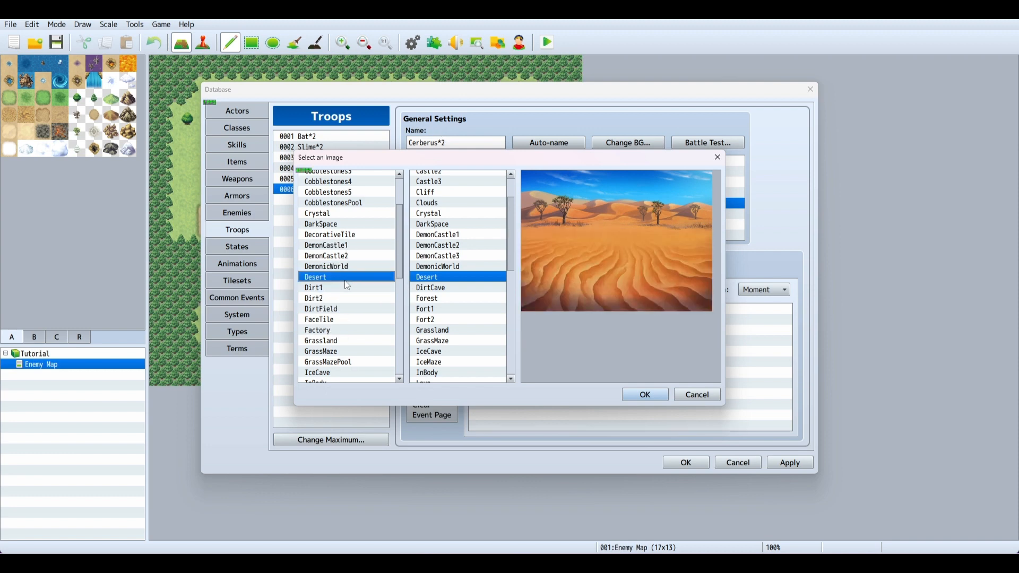
click(643, 395)
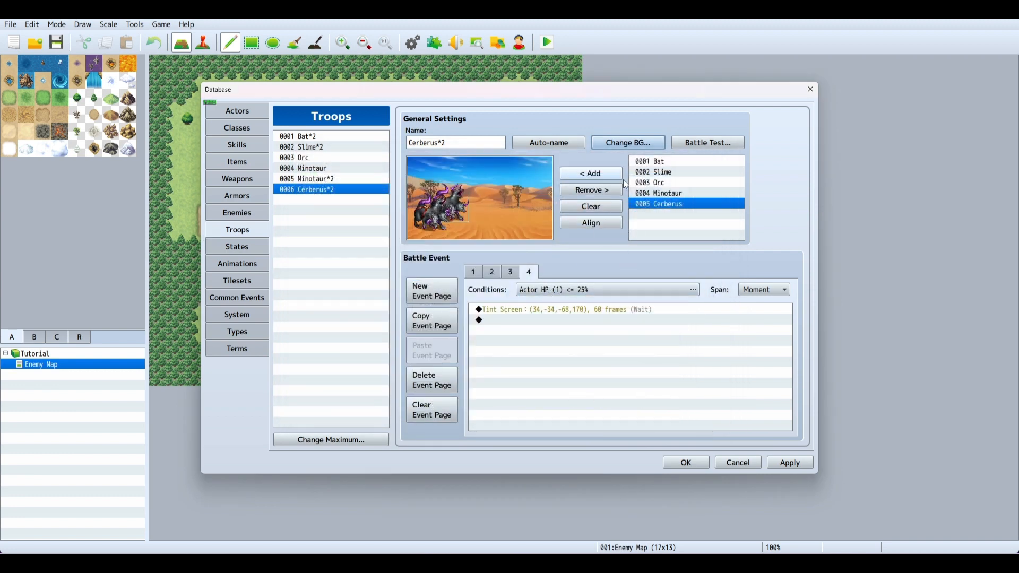
click(627, 142)
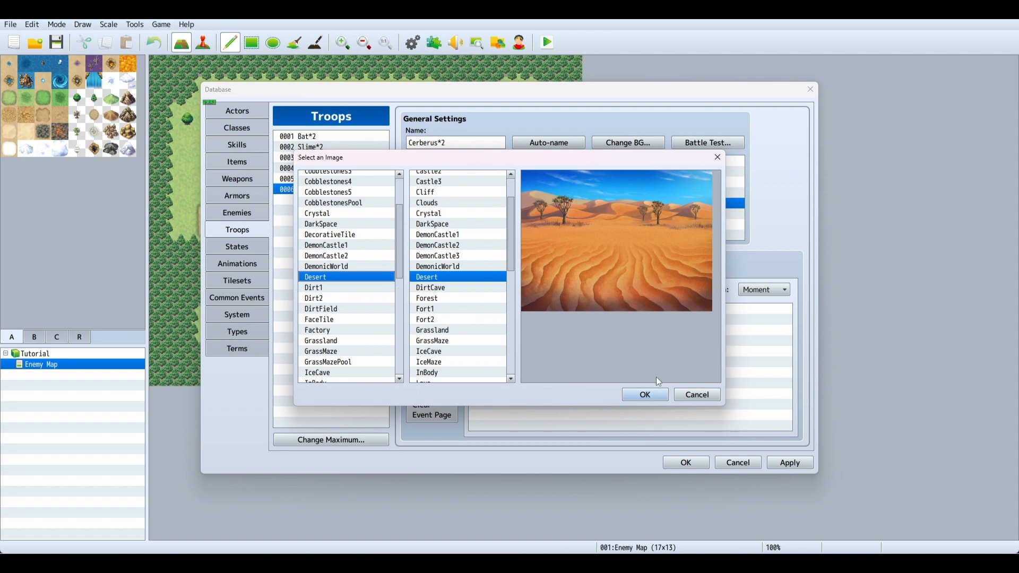
click(644, 395)
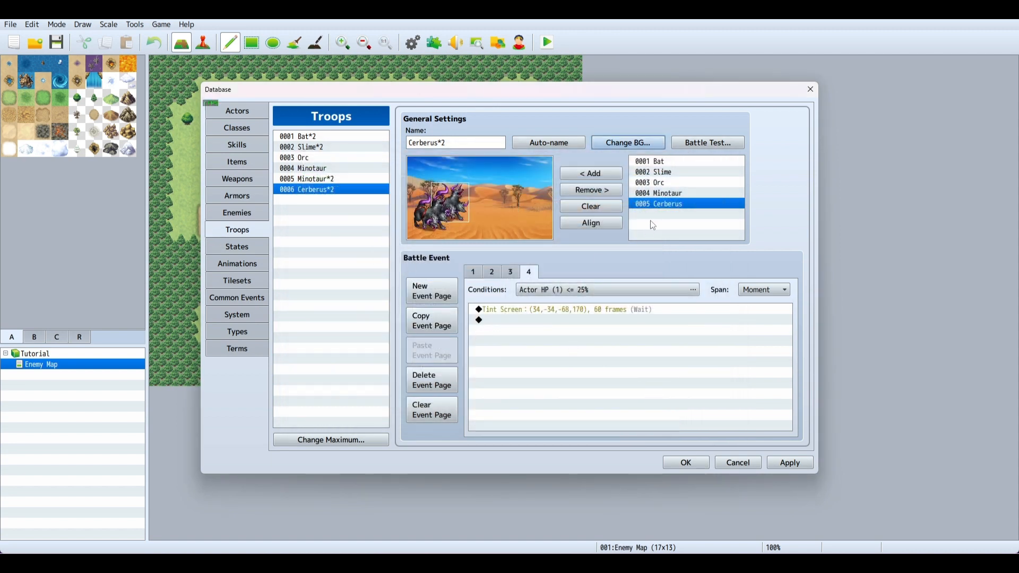
mouse_move(331, 209)
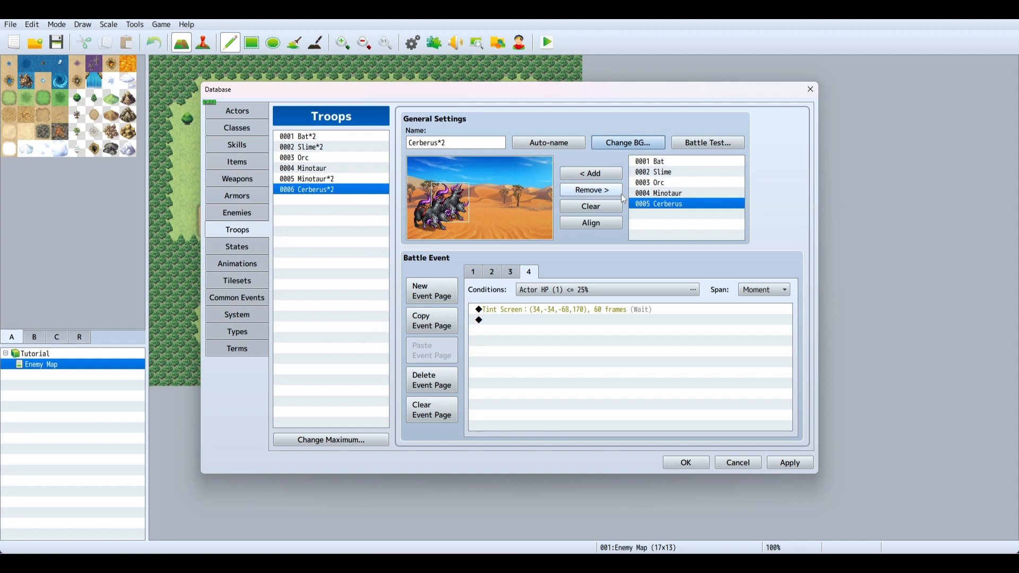
- Select entries in the troop's enemy list after choosing the Minotaur
click(658, 193)
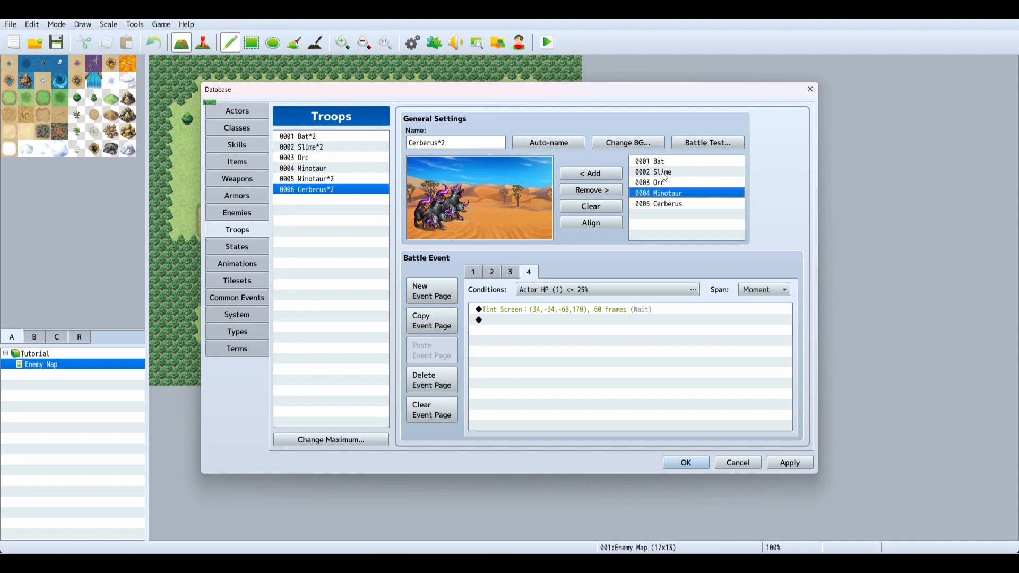
click(650, 161)
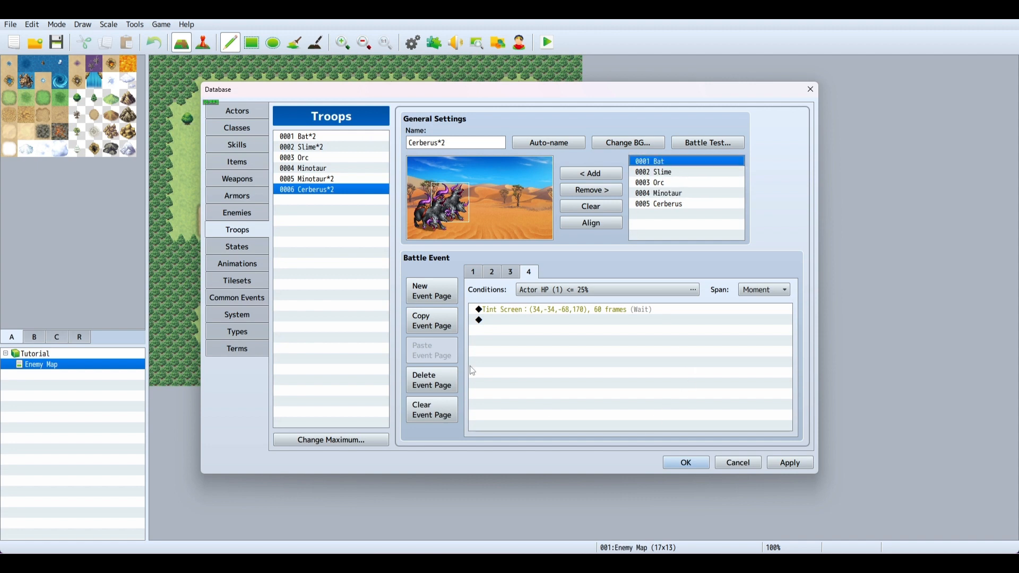
mouse_move(245, 224)
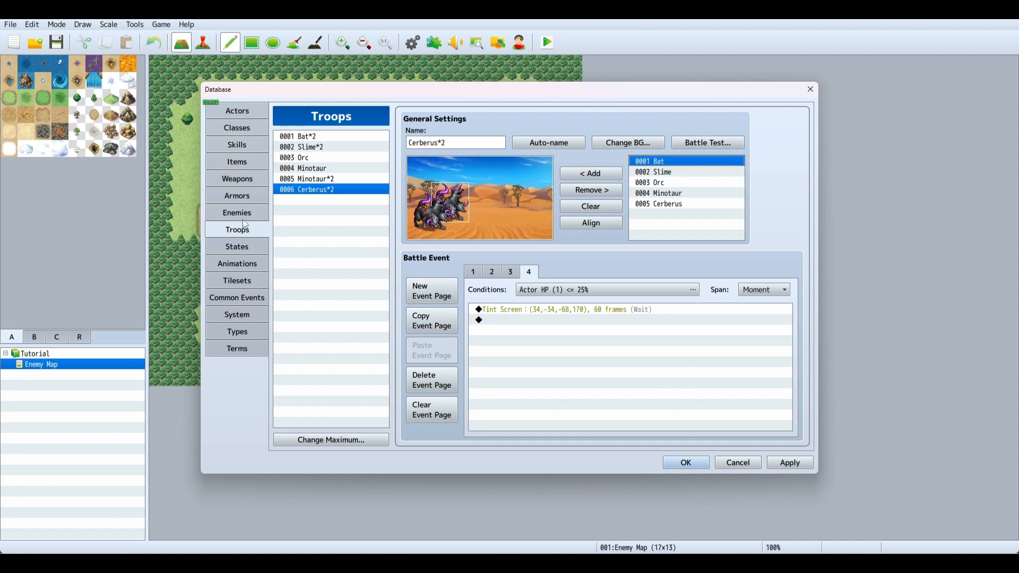
mouse_move(681, 453)
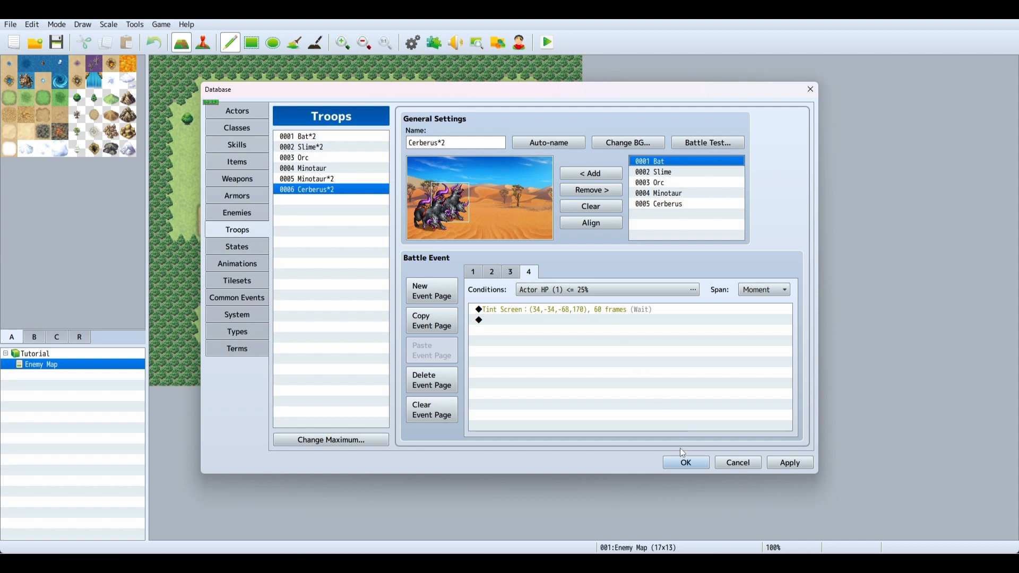
- Save the database and delete the Minotaur*2 encounter from the Enemy Map's properties
click(685, 462)
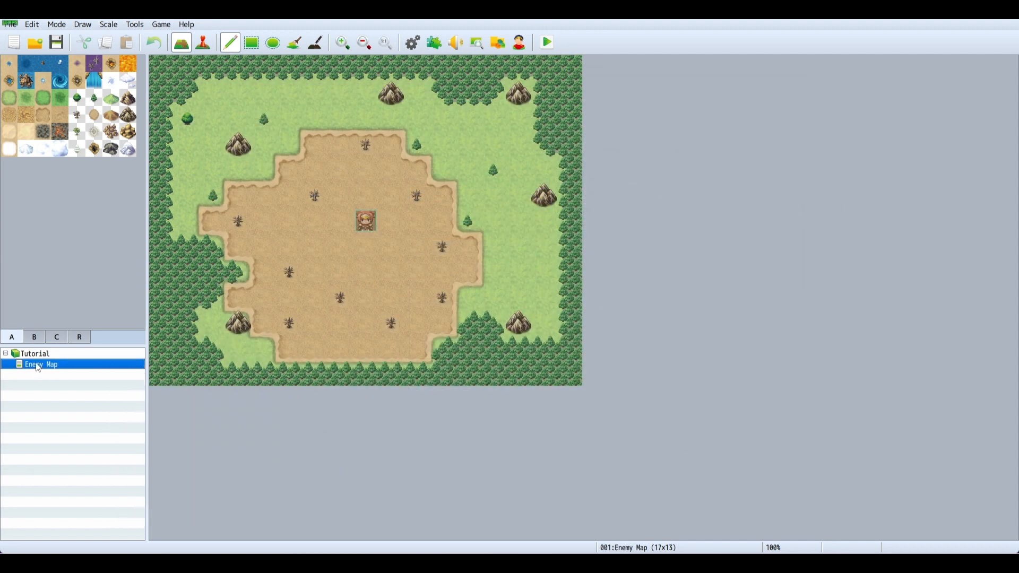
double_click(41, 364)
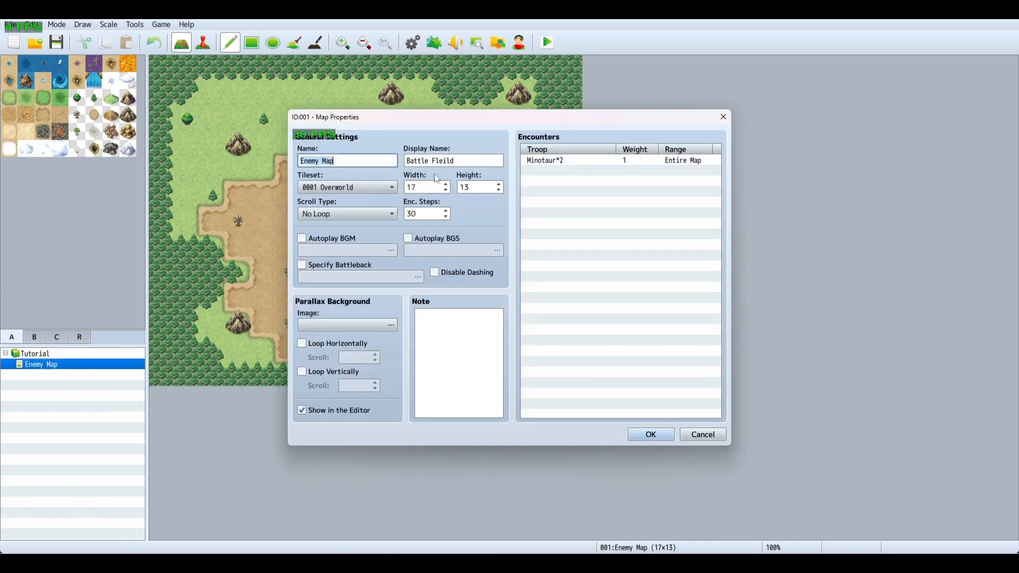
right_click(545, 160)
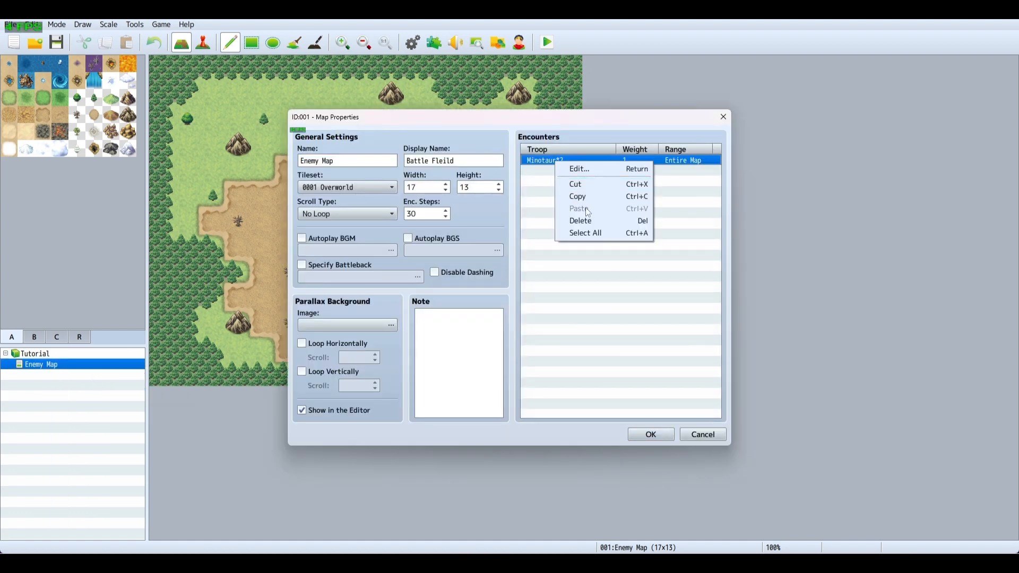
click(579, 169)
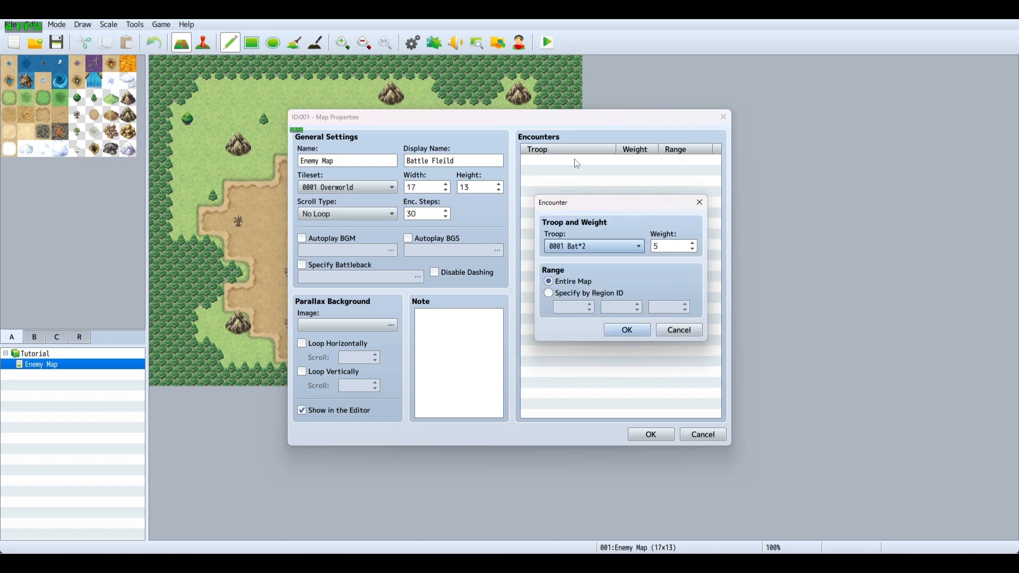
- Add Cerberus*2 as the map's encounter with weight 10 and apply the properties
click(637, 246)
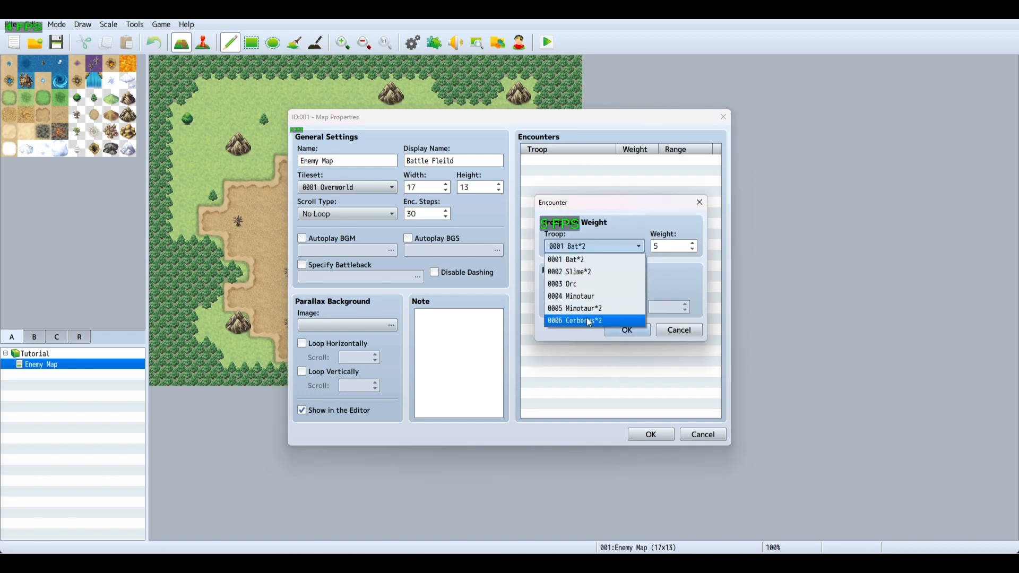
click(575, 320)
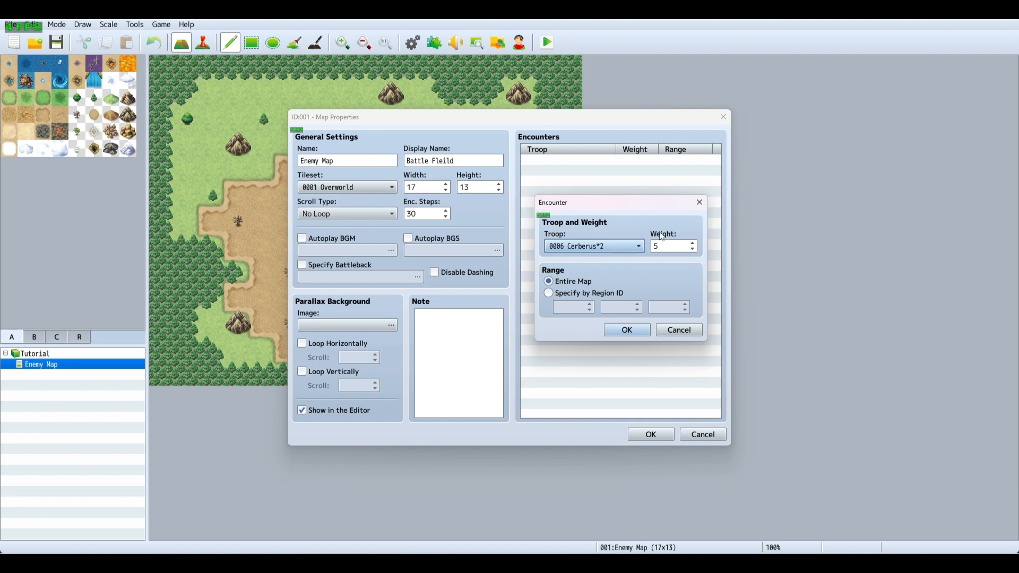
mouse_move(673, 246)
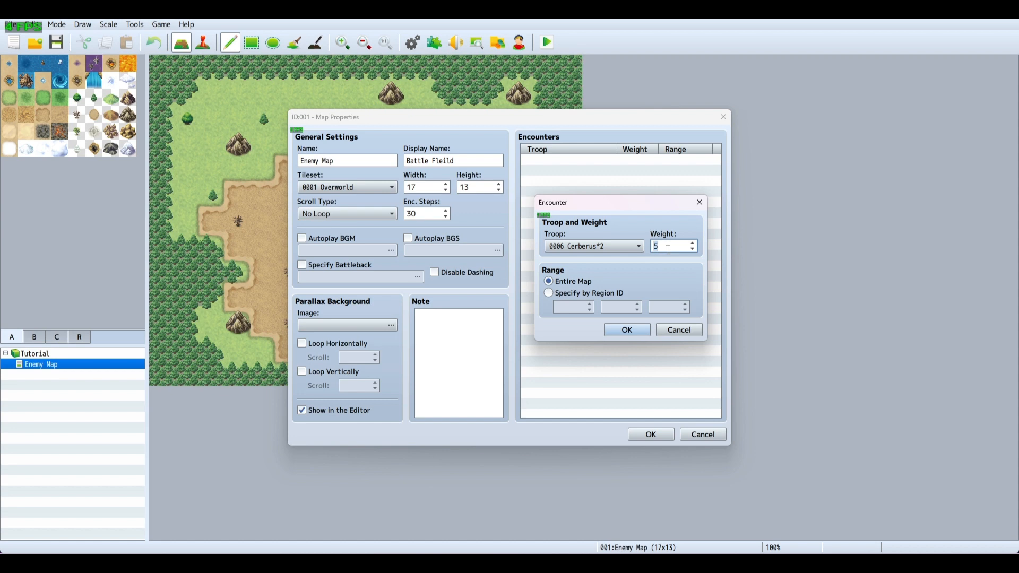
text(10)
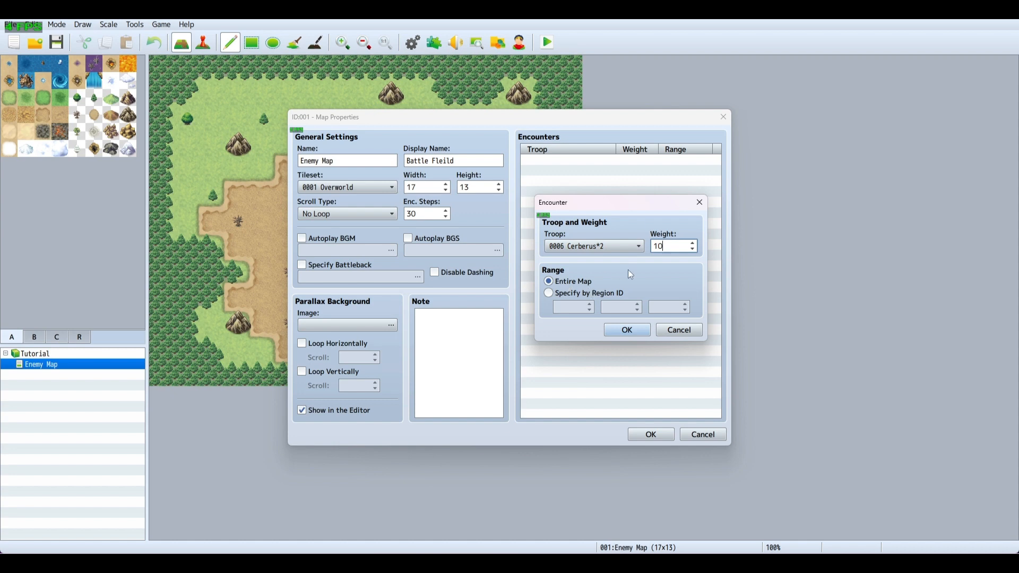
mouse_move(629, 308)
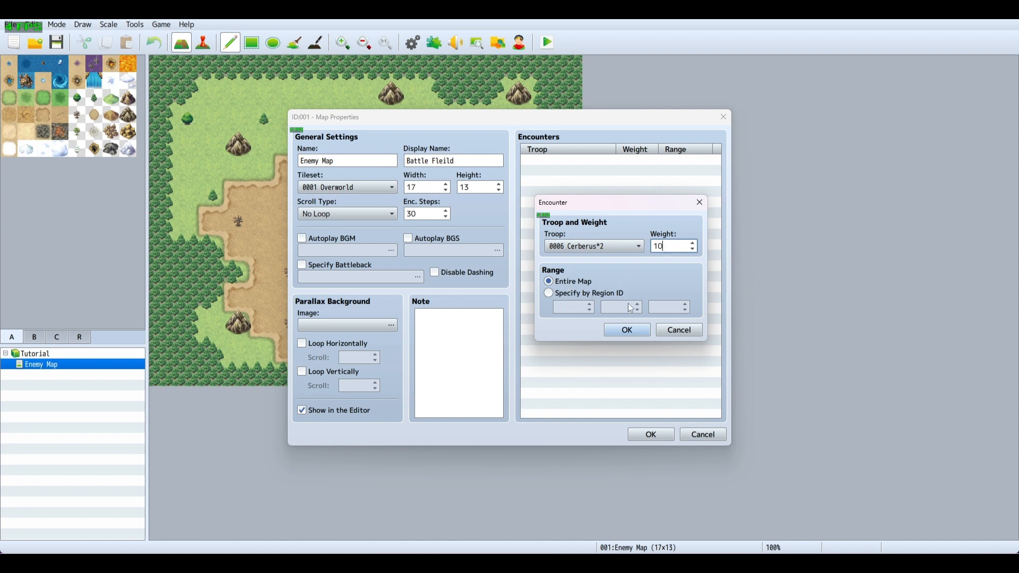
mouse_move(689, 353)
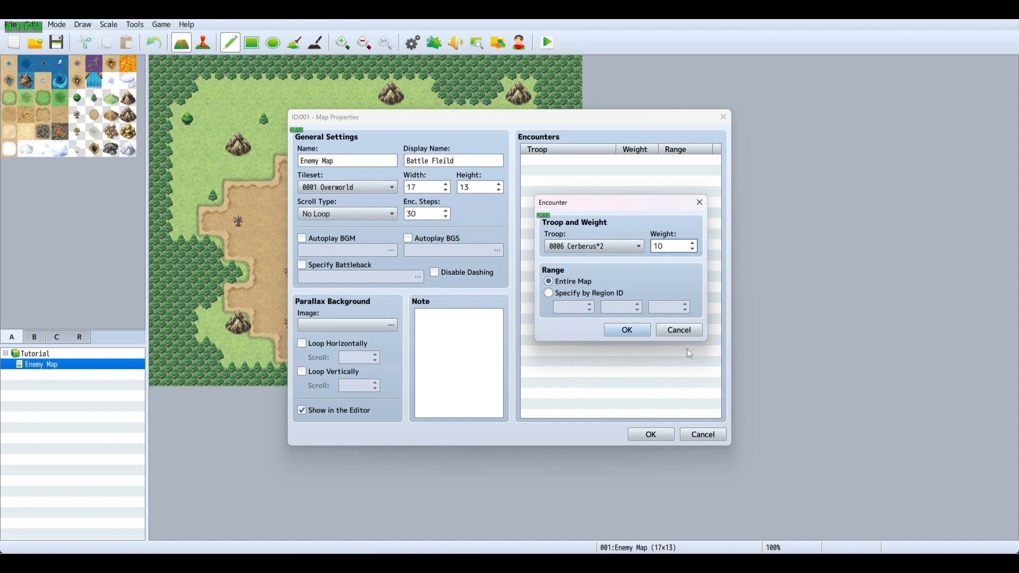
click(626, 330)
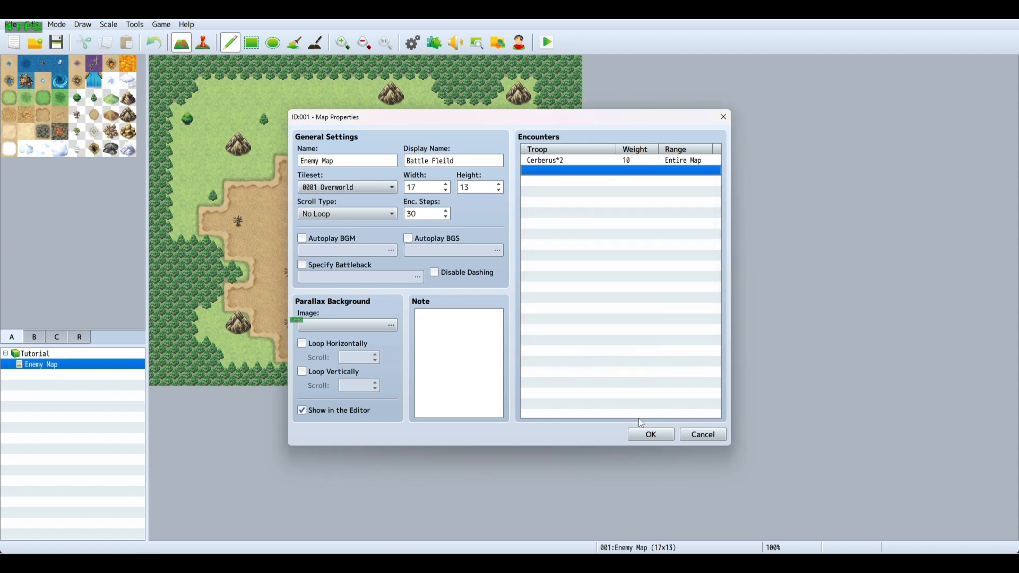
click(650, 434)
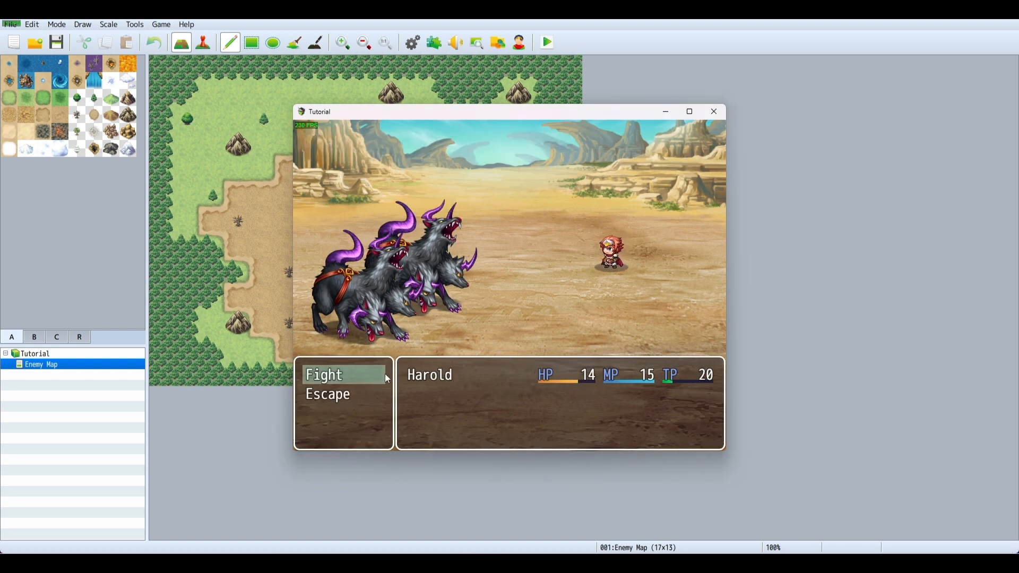
- Fight the two Cerberus in the playtest, attacking each turn until Cerberus B falls
click(343, 375)
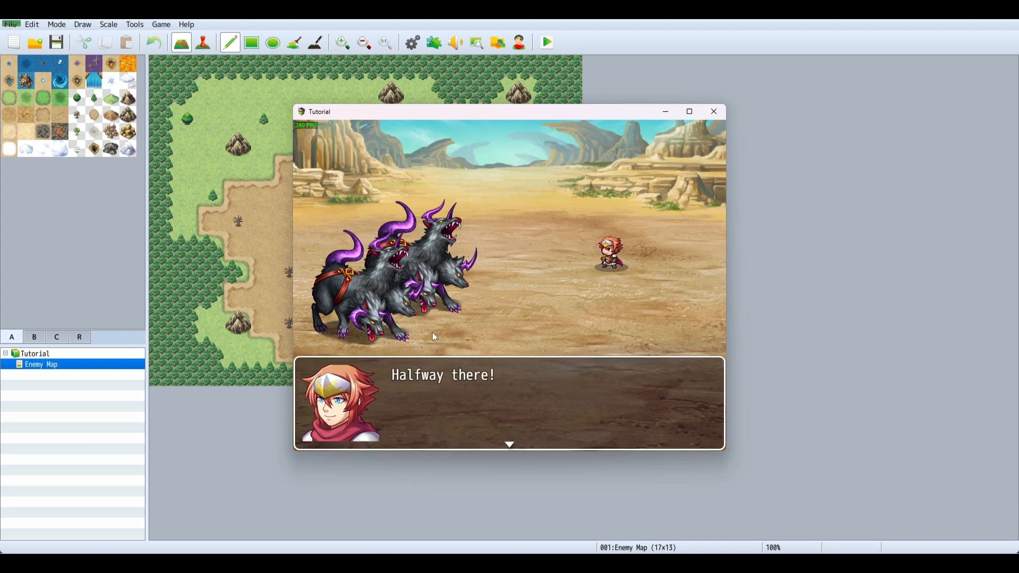
mouse_move(407, 299)
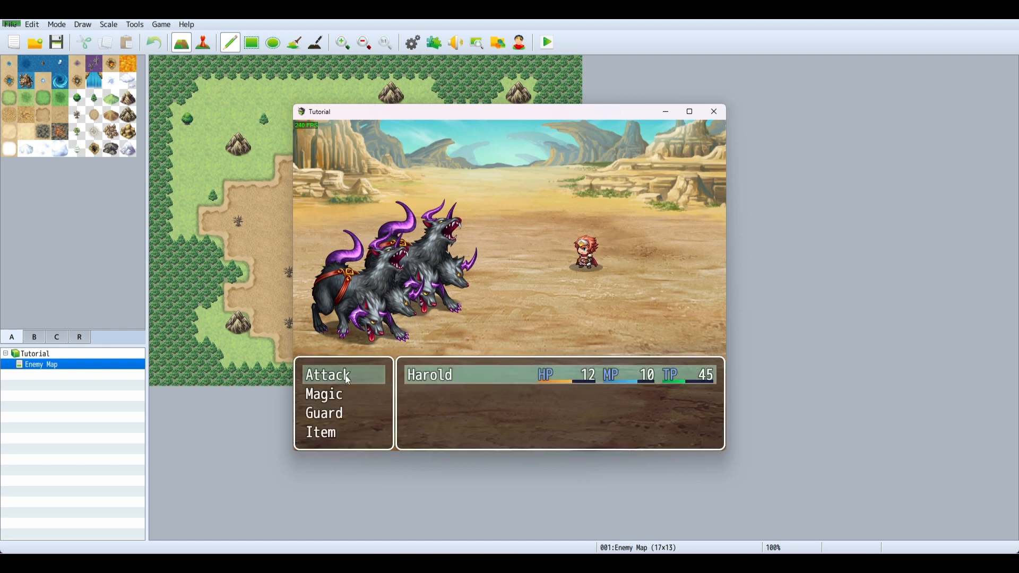
click(332, 374)
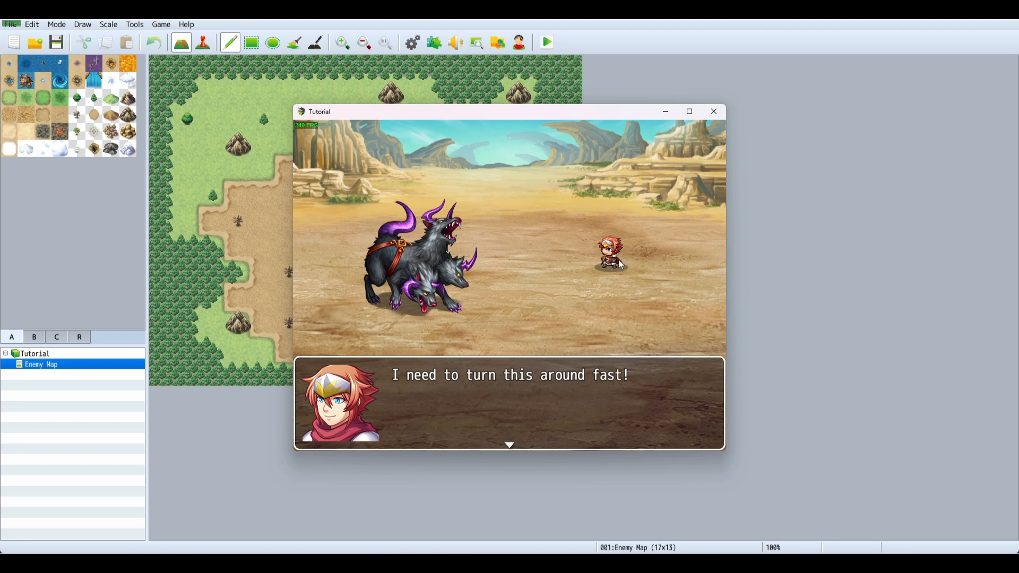
mouse_move(586, 291)
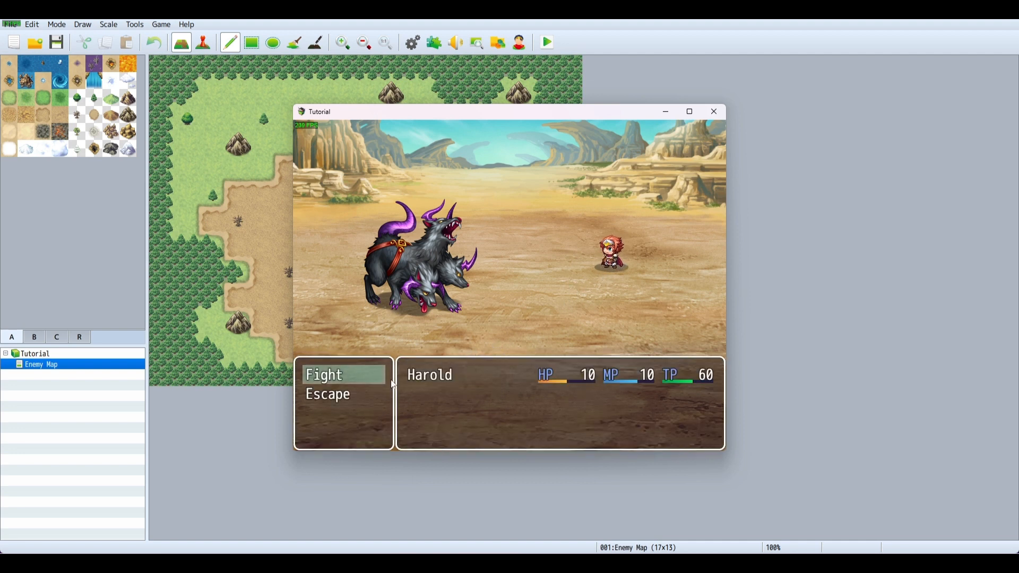
click(325, 375)
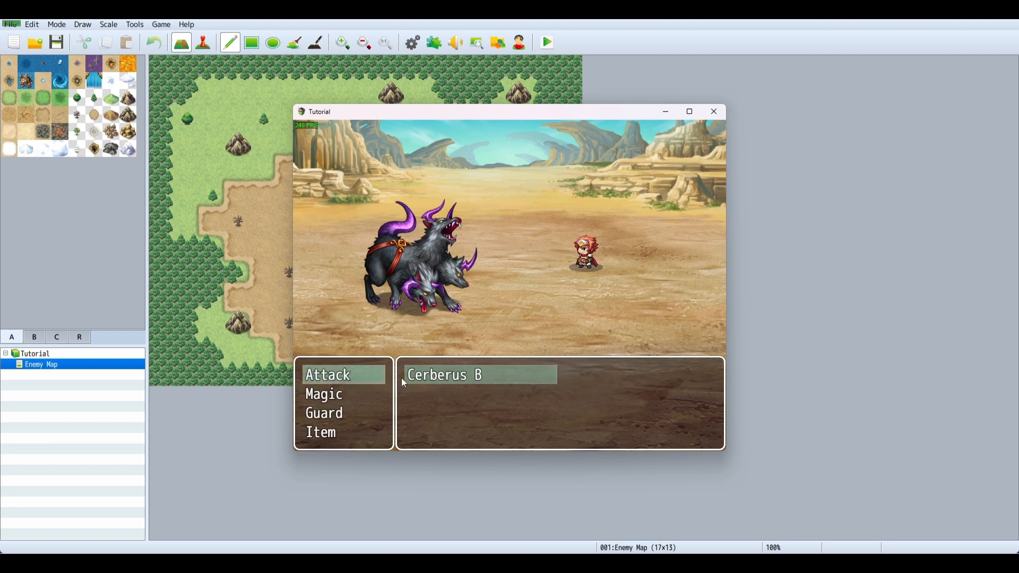
click(329, 375)
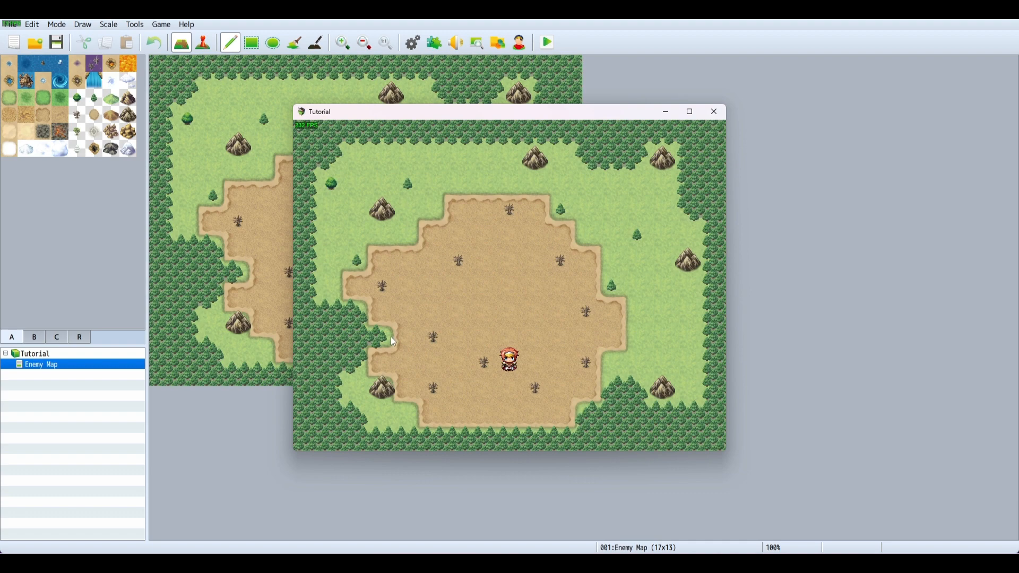
mouse_move(488, 262)
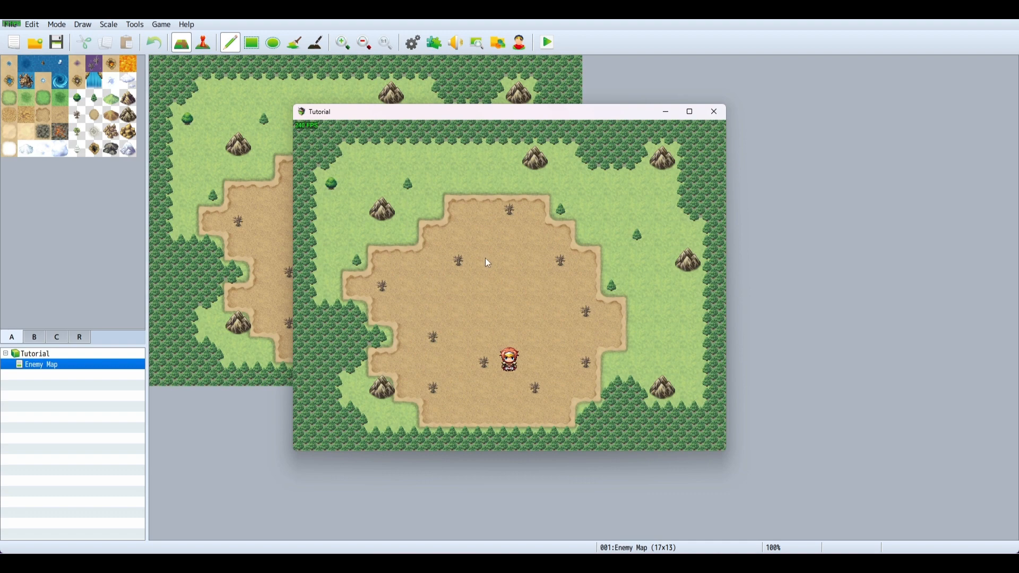
mouse_move(444, 334)
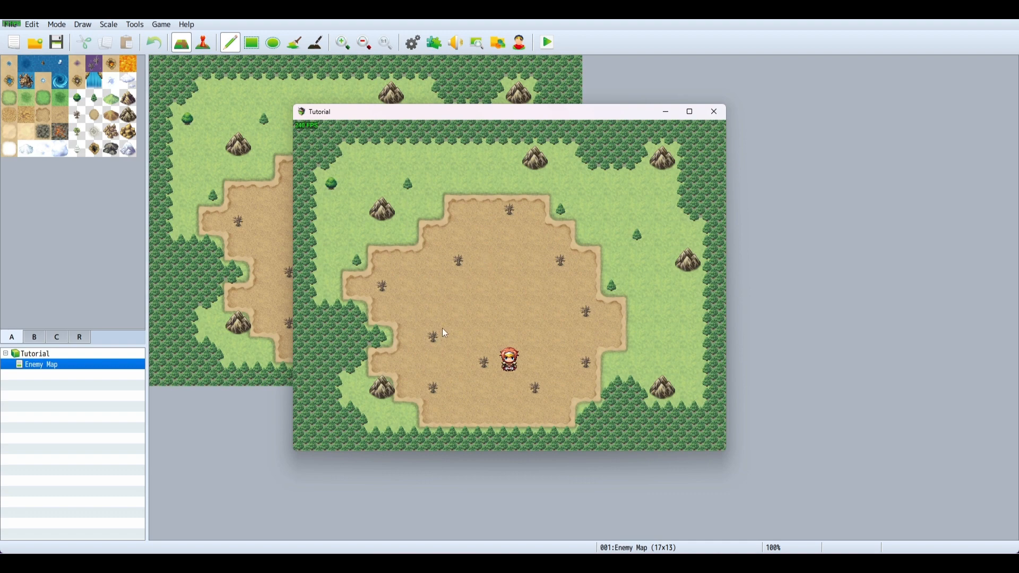
mouse_move(481, 287)
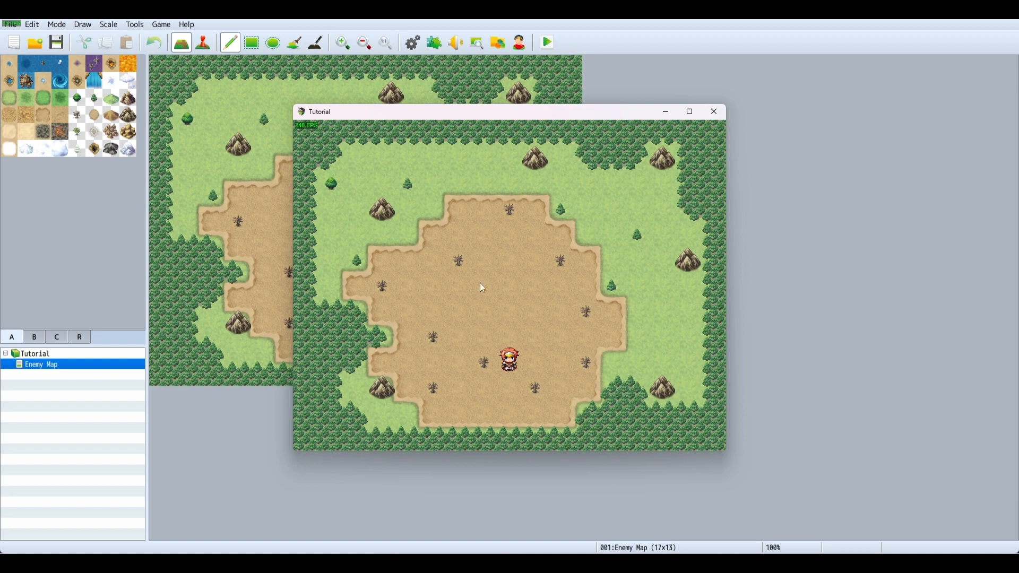
mouse_move(713, 111)
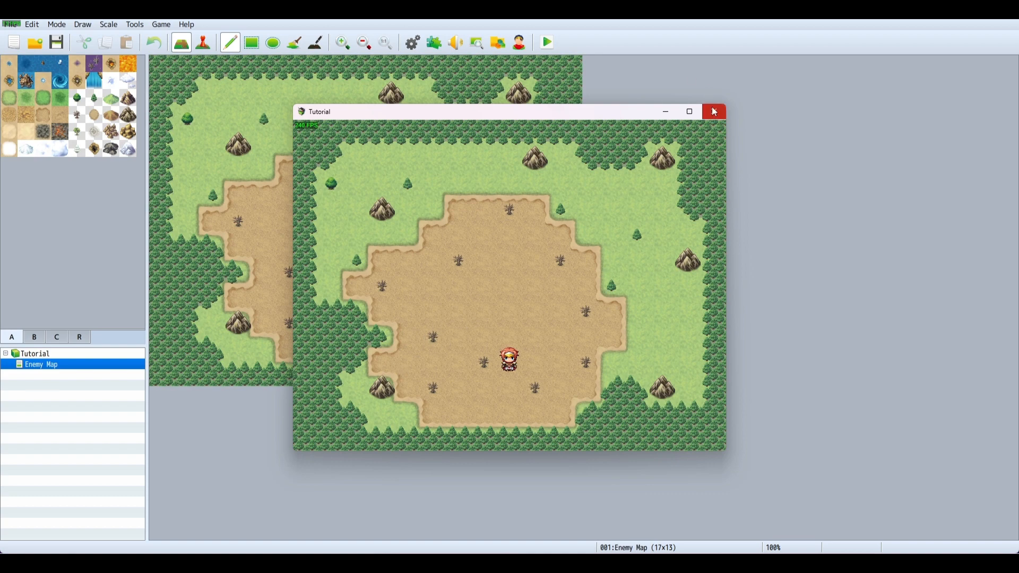
- Close the Tutorial game window to end the playtest
click(713, 111)
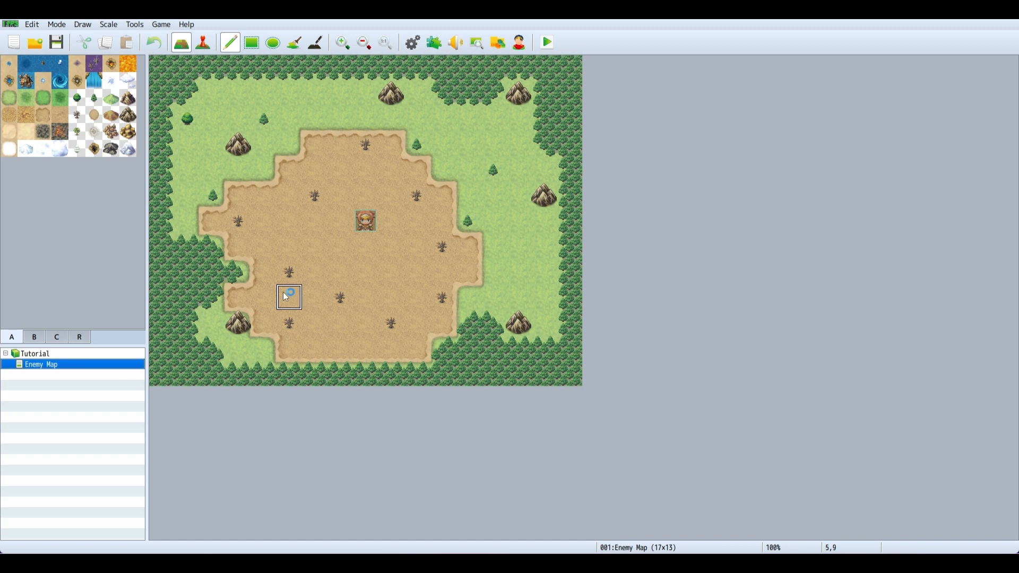
mouse_move(236, 348)
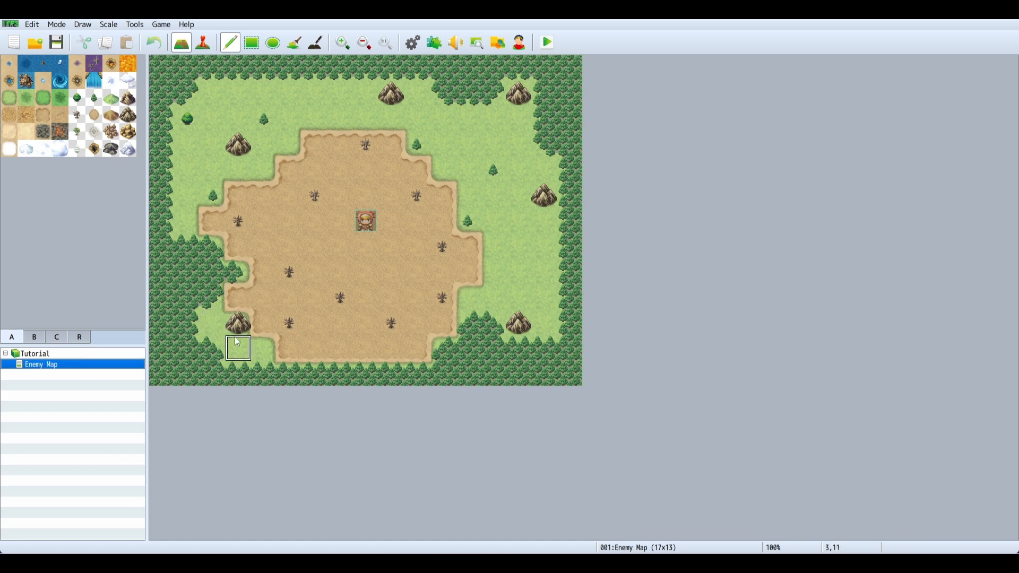
mouse_move(314, 323)
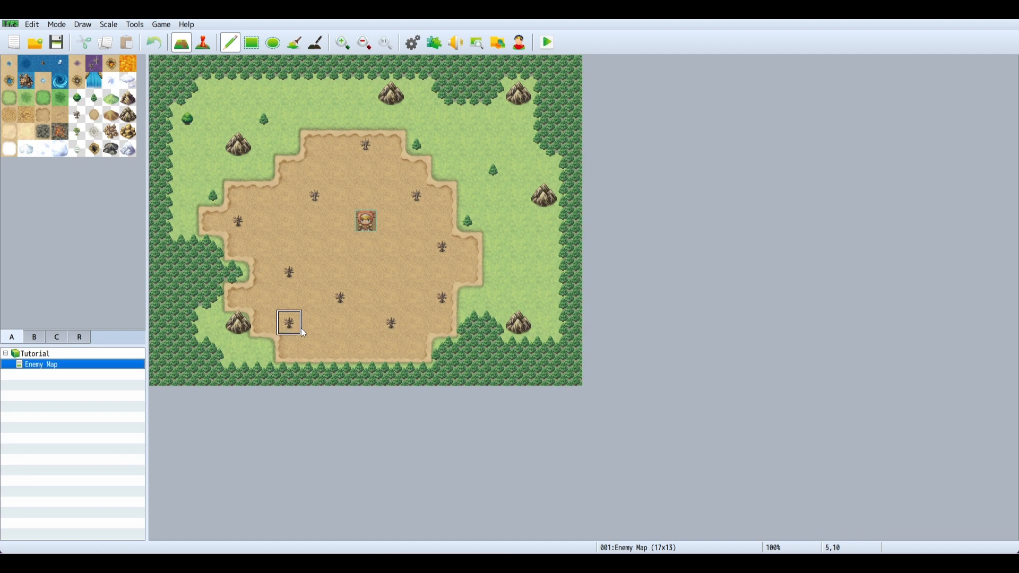
mouse_move(315, 320)
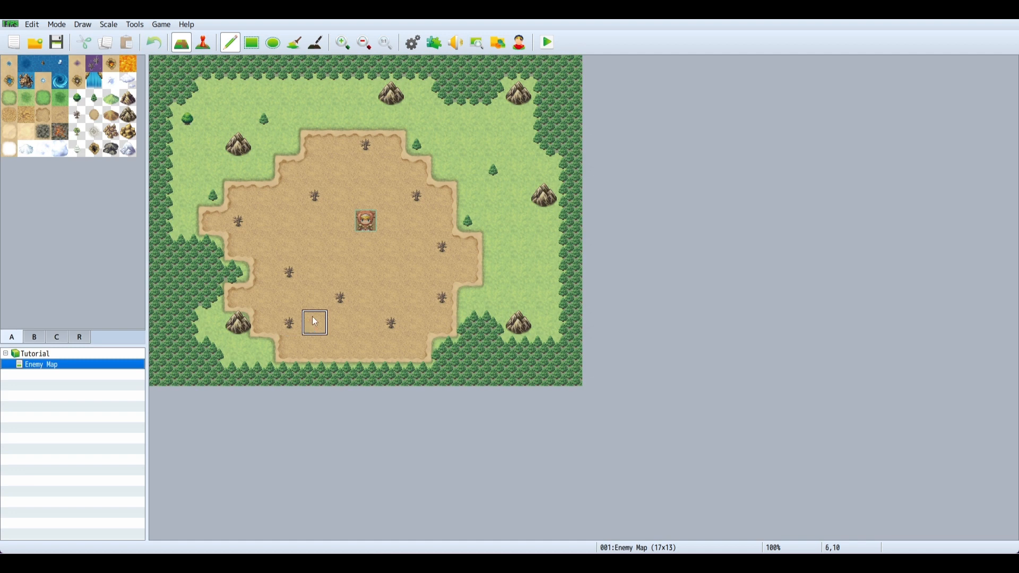